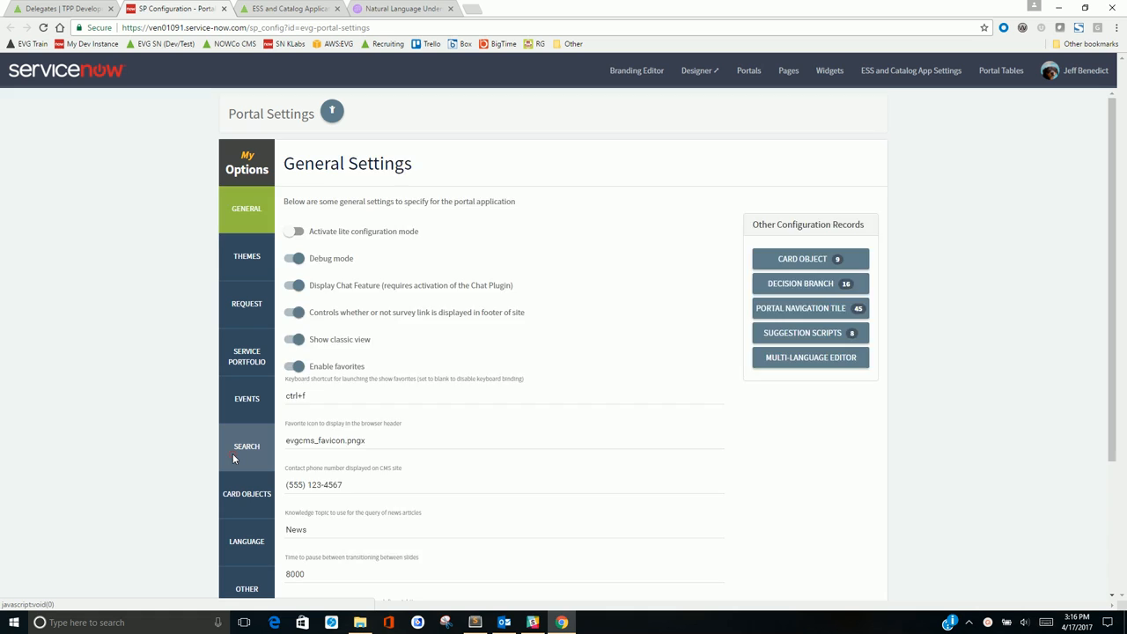
- Enable 'Use the natural language search preprocessor to refine search tags' in the portal's Search settings
click(246, 447)
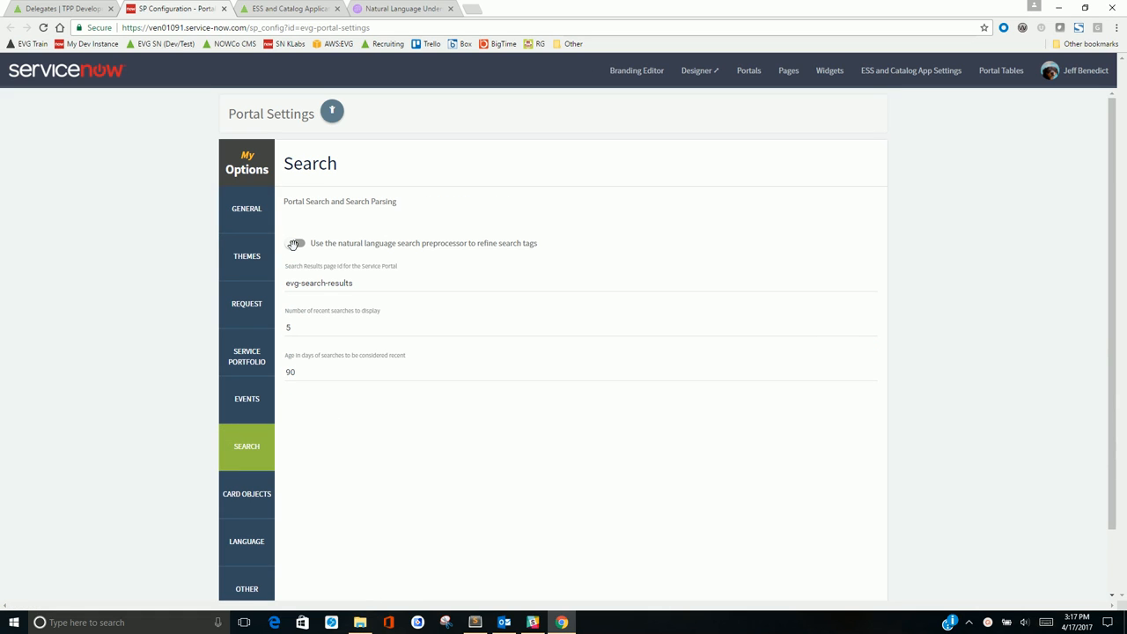
click(296, 243)
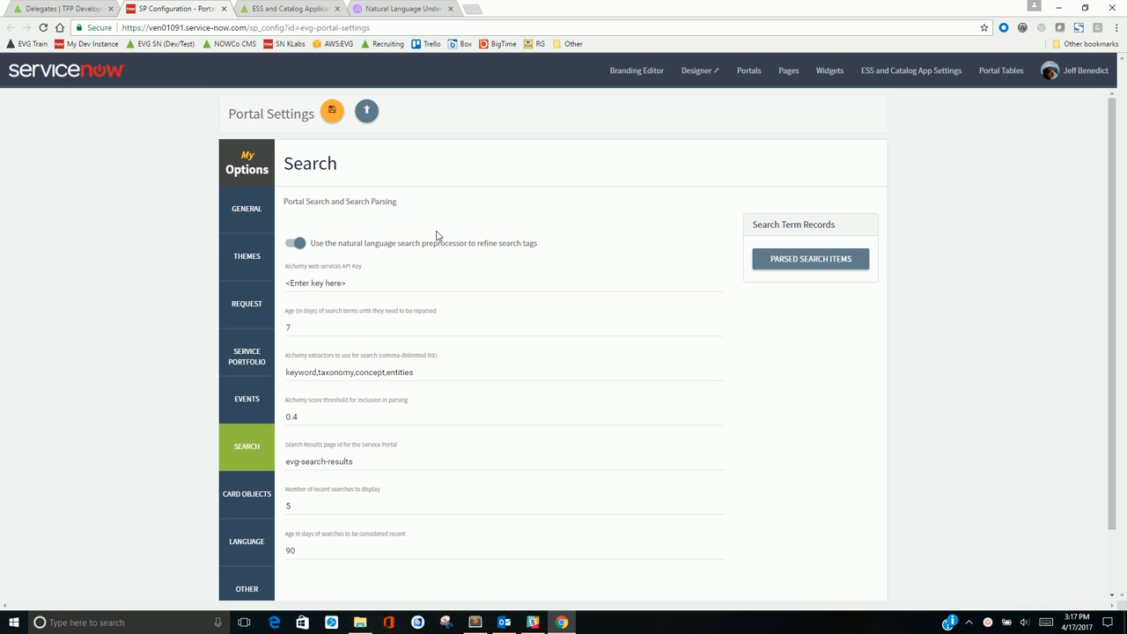
mouse_move(300, 275)
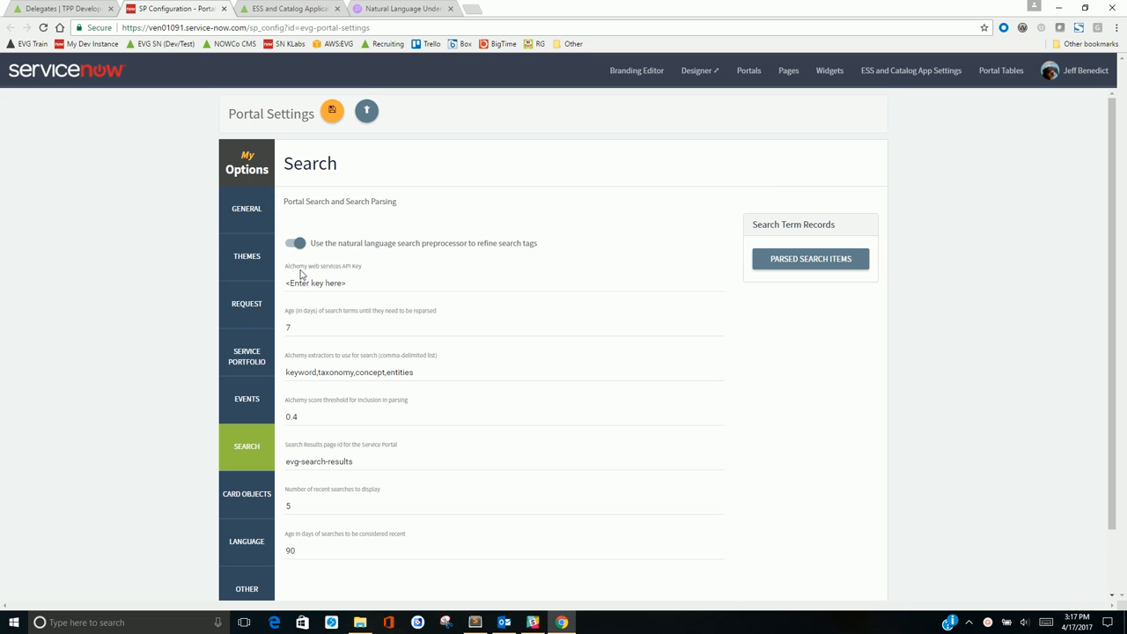
mouse_move(384, 63)
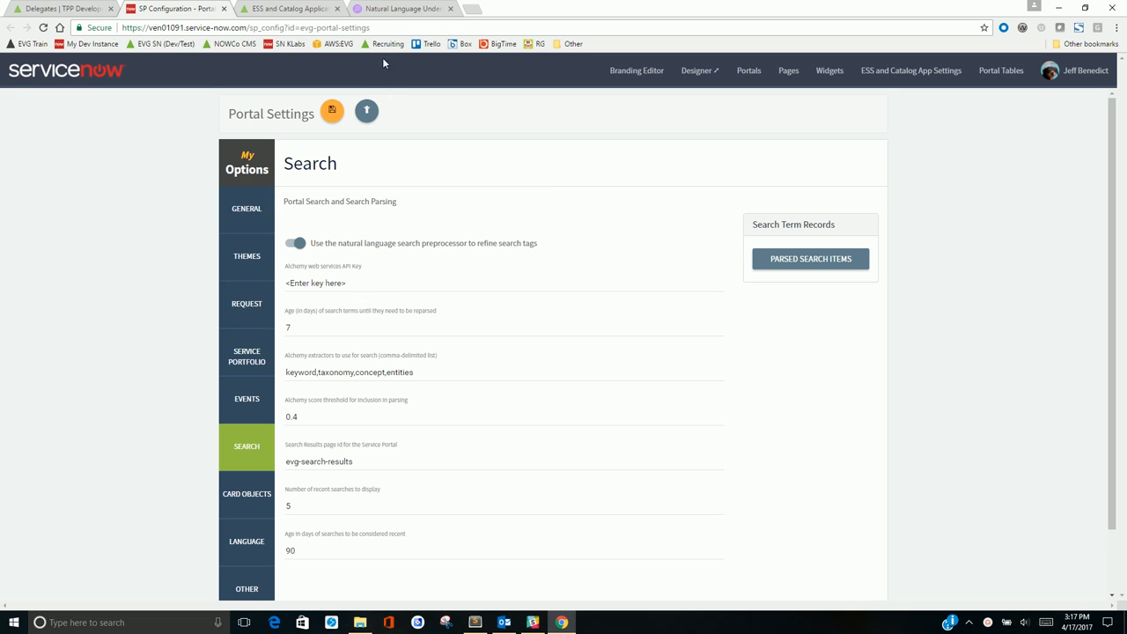
click(402, 9)
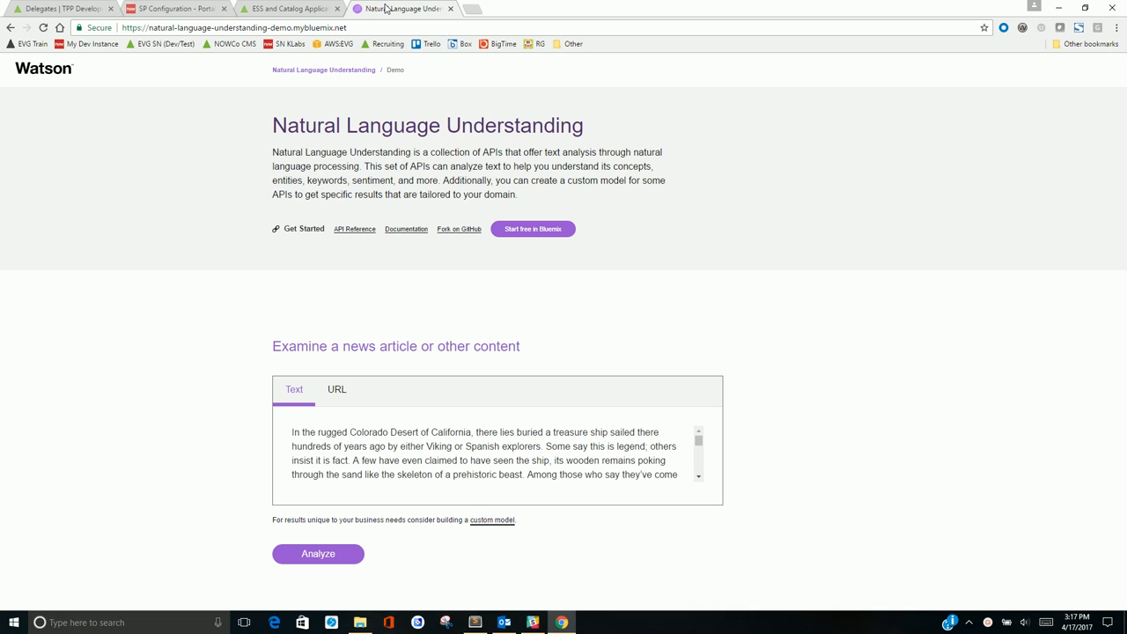
mouse_move(396, 116)
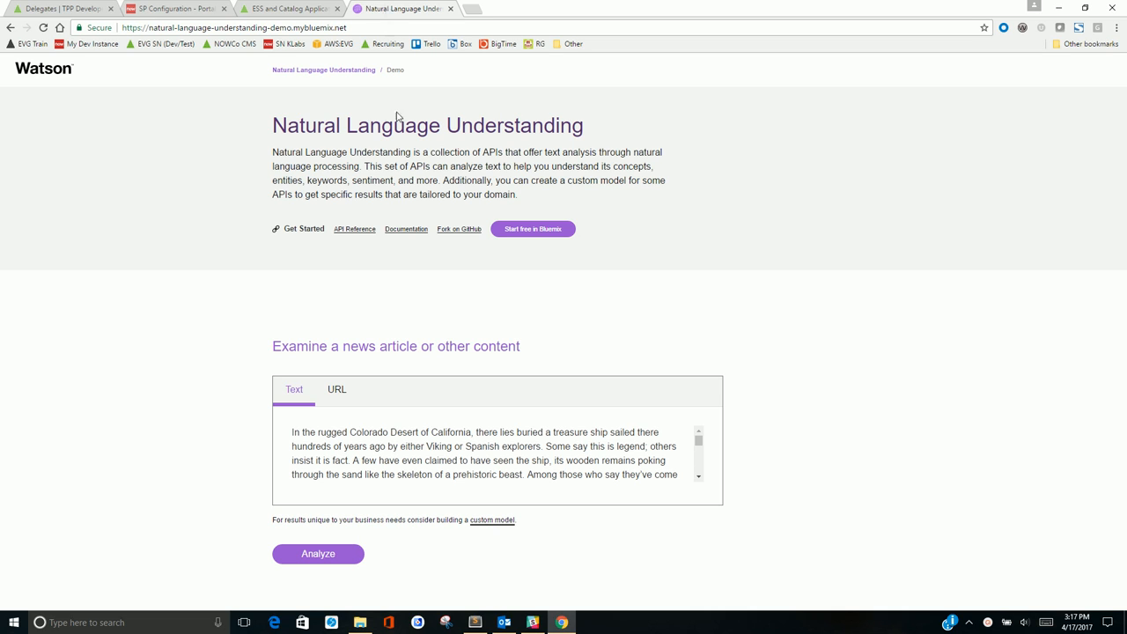
mouse_move(324, 168)
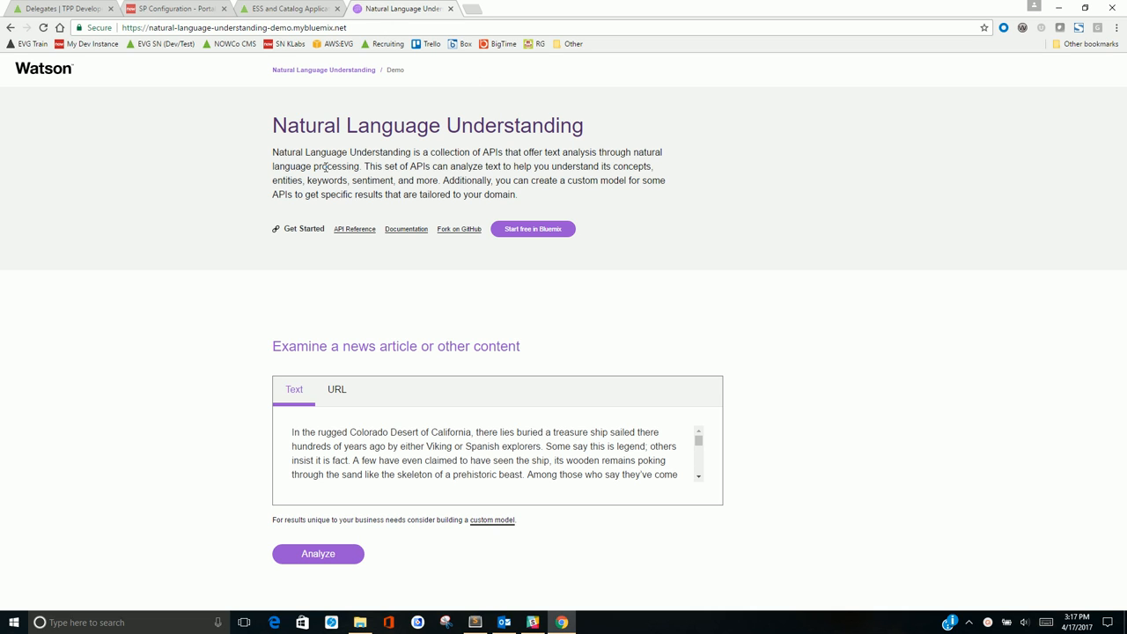
mouse_move(285, 204)
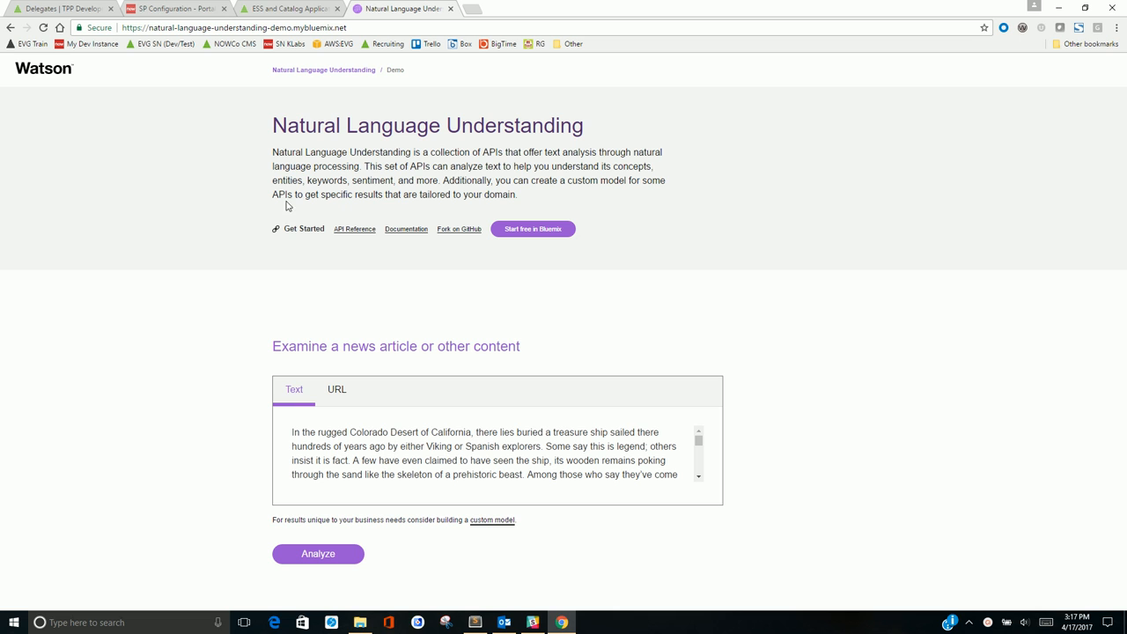
mouse_move(370, 539)
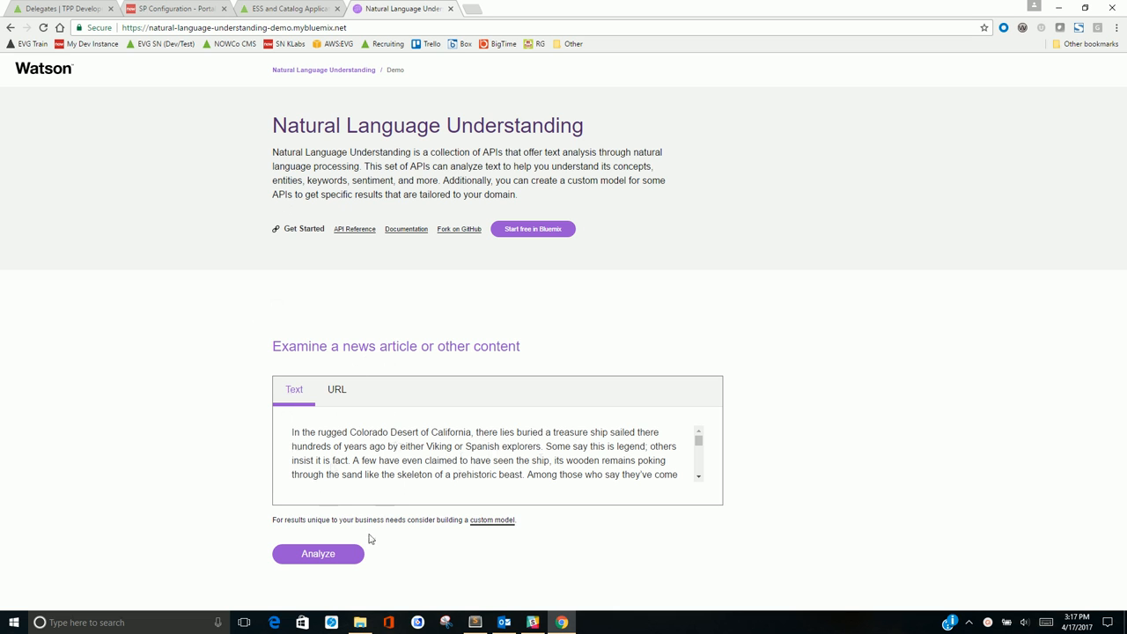
- Analyze the sample article and review its emotion and keyword results
click(317, 553)
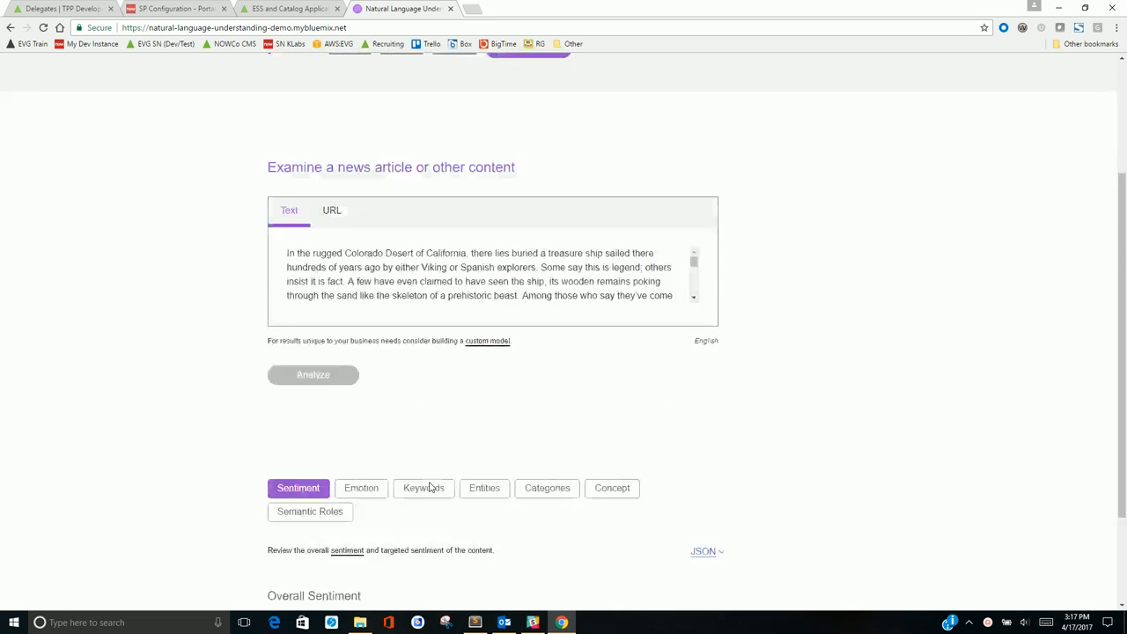
scroll(down, 3)
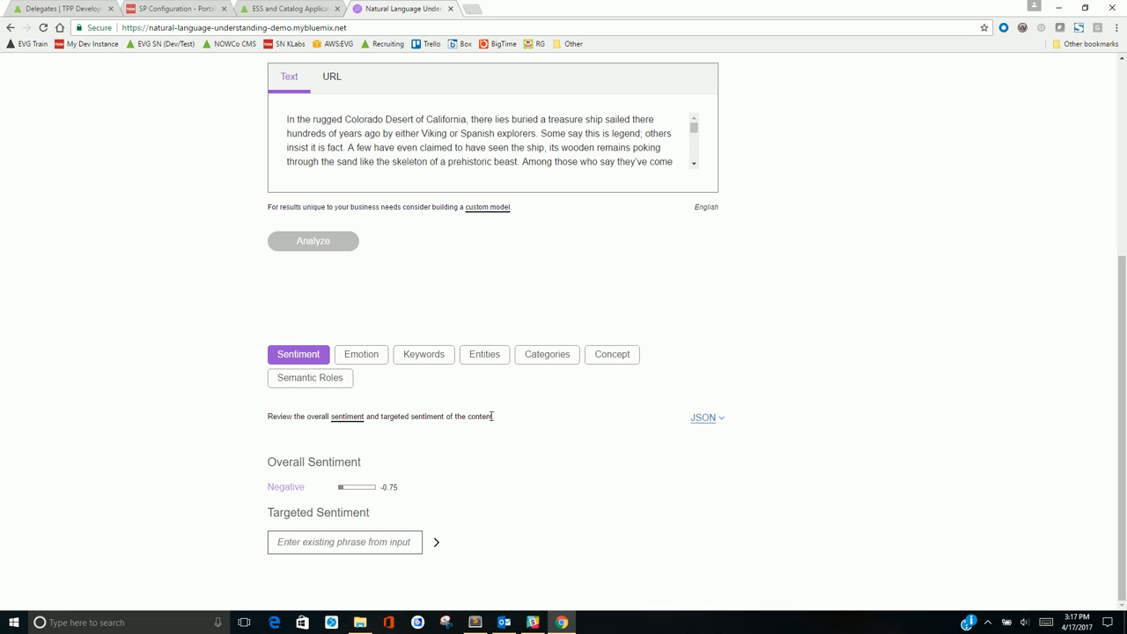
click(359, 354)
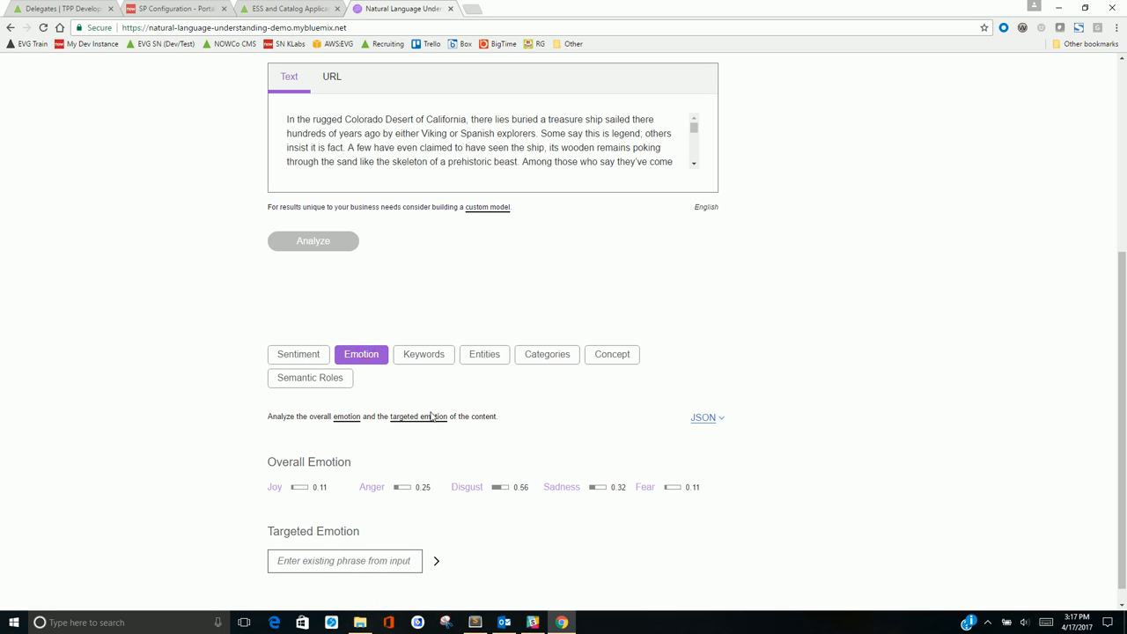
mouse_move(481, 501)
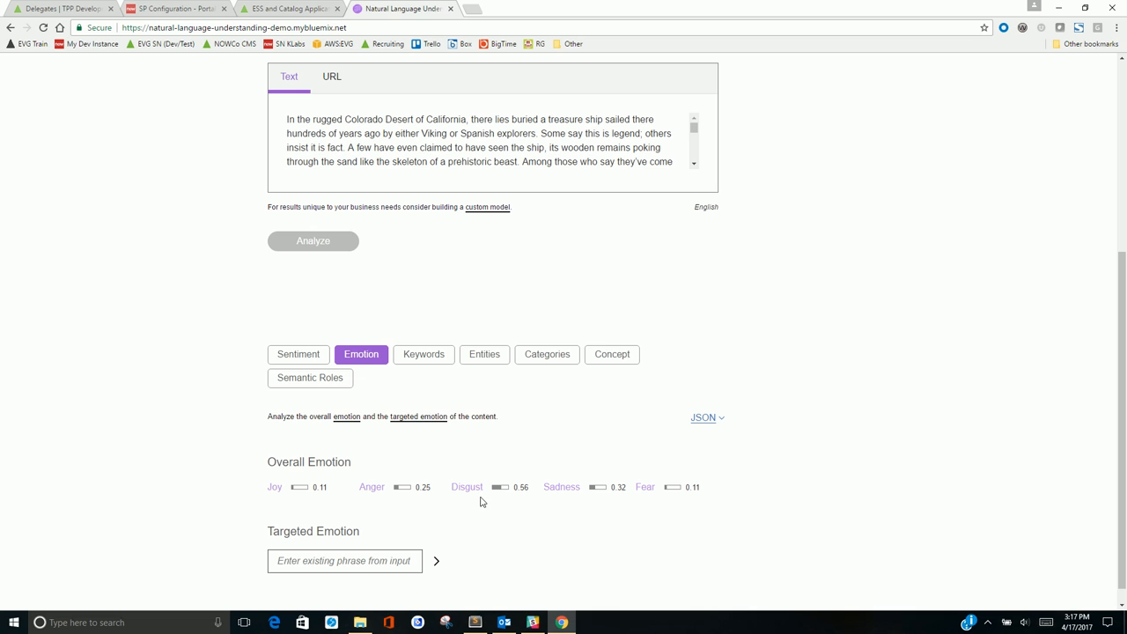
click(422, 353)
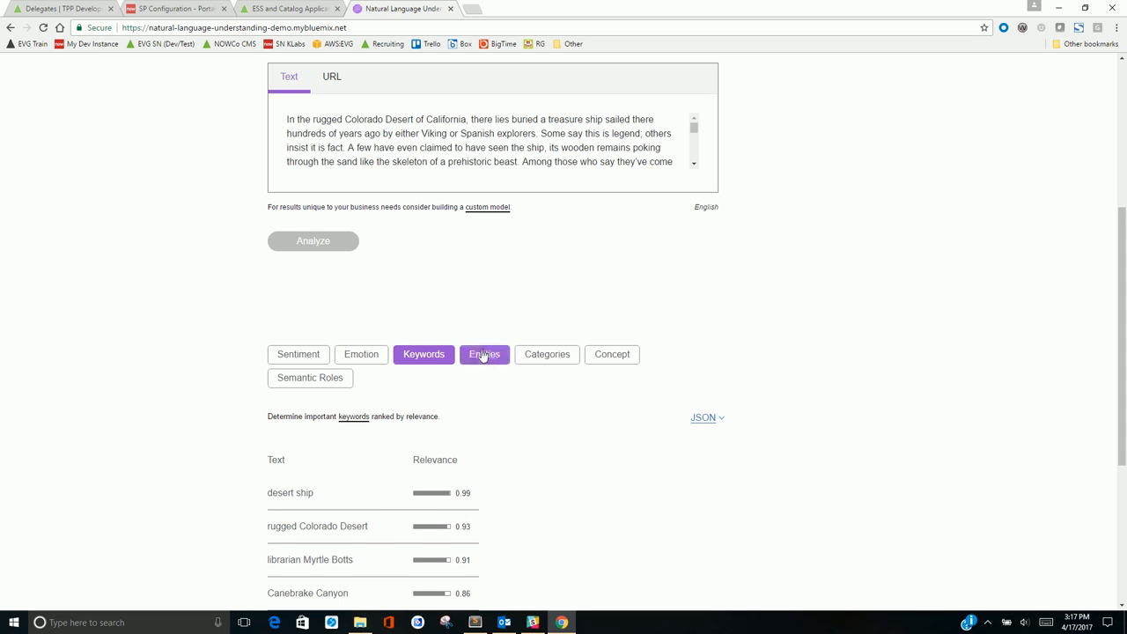
- Review the extracted entities and category hierarchy, then return to the keywords results
click(484, 354)
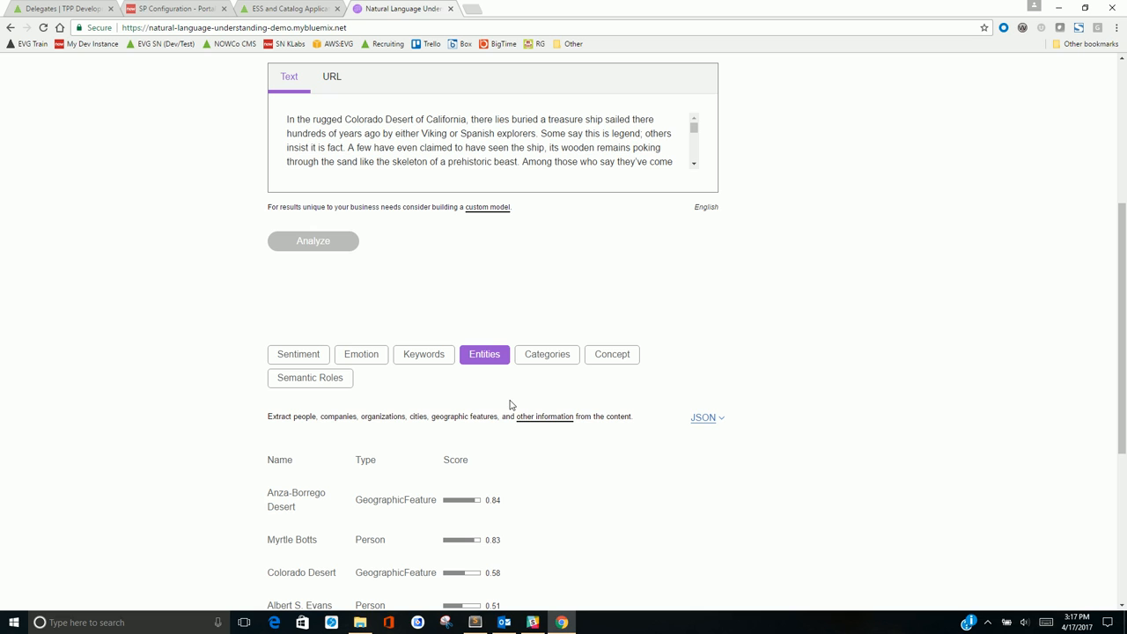
click(545, 354)
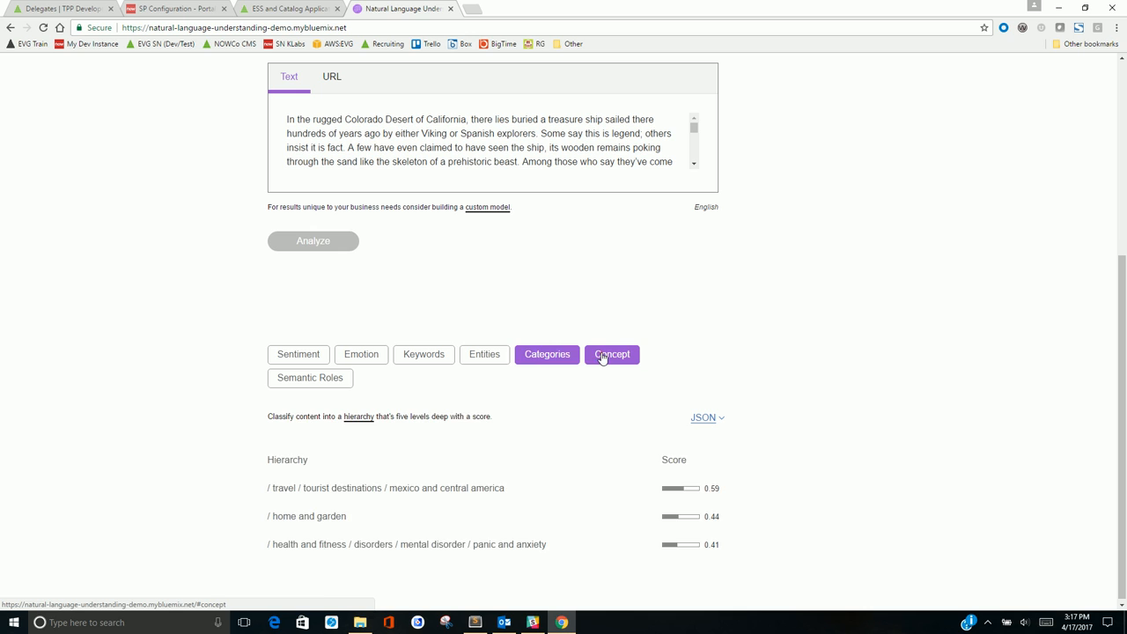
click(485, 354)
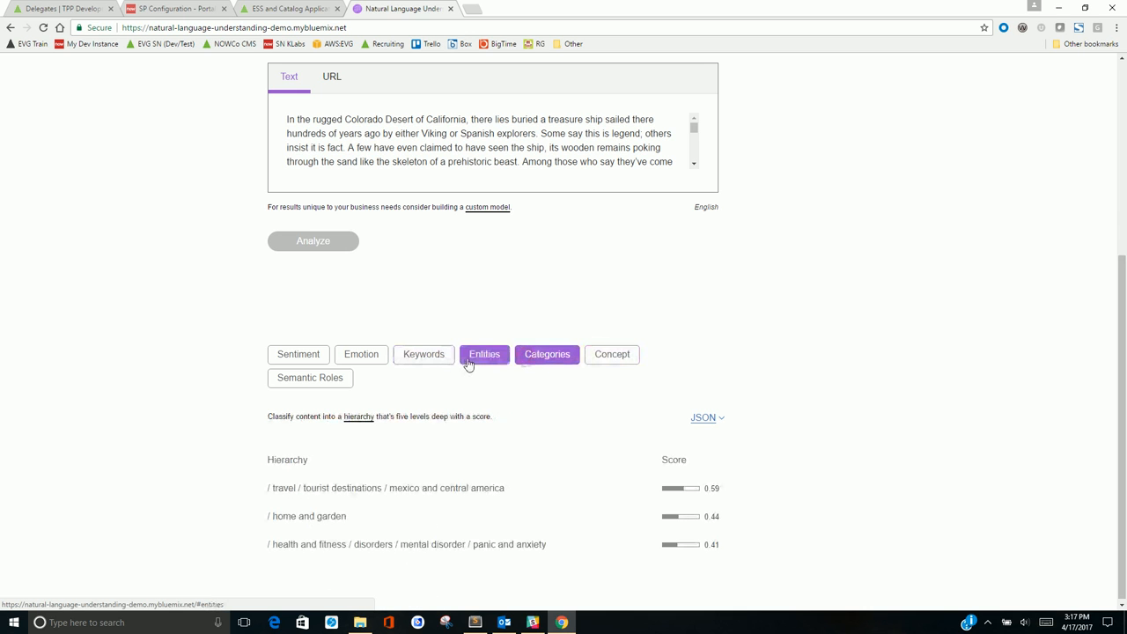
click(423, 354)
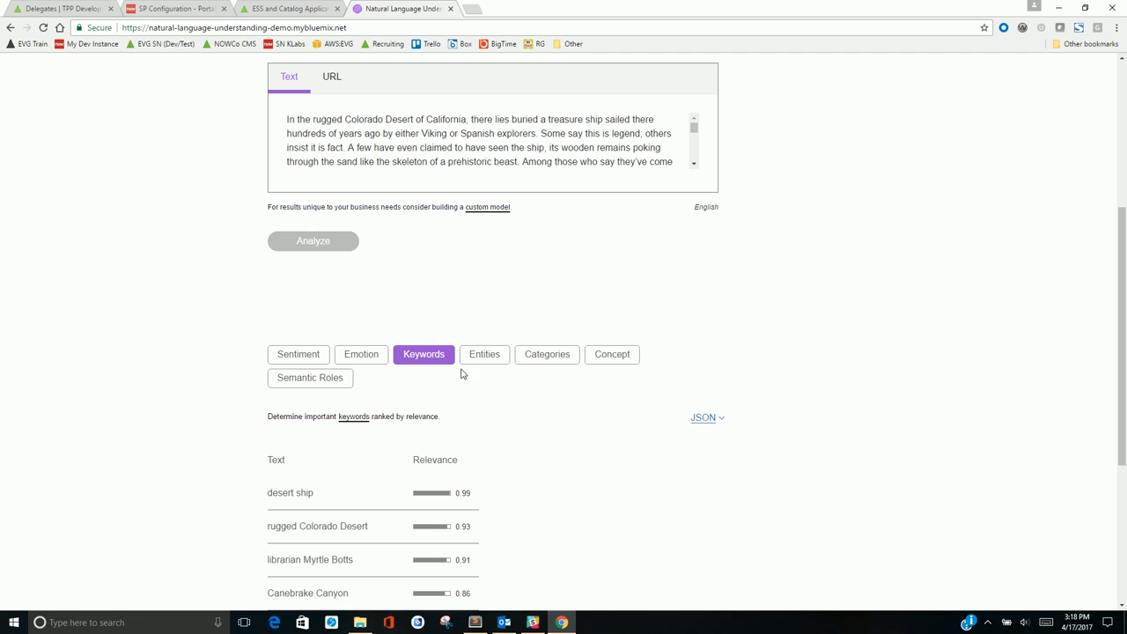
scroll(up, 3)
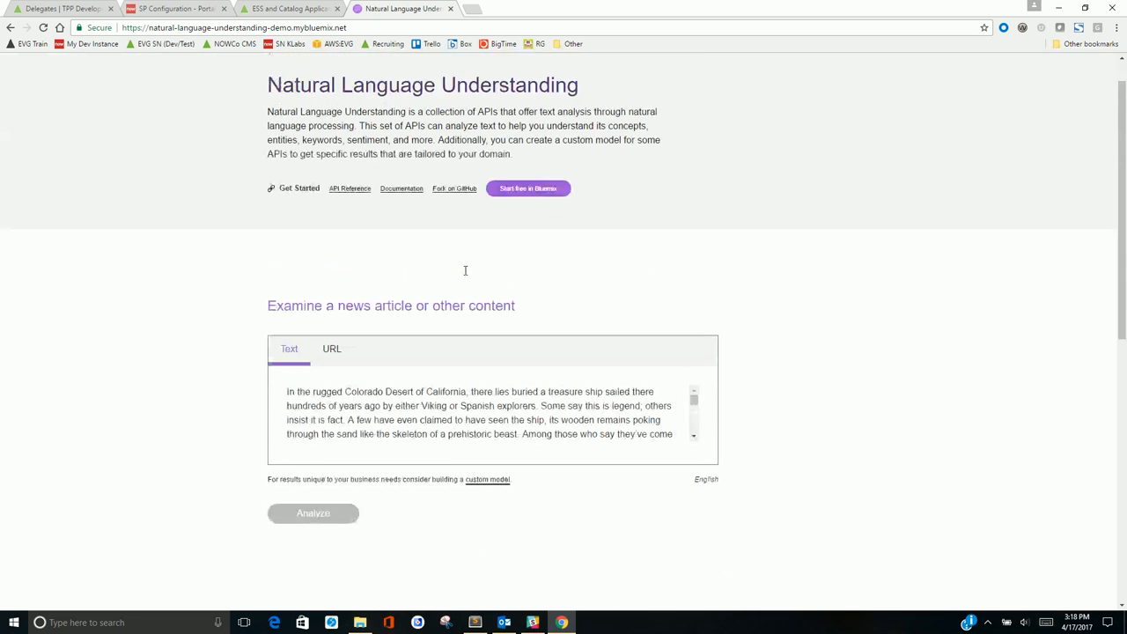
scroll(up, 3)
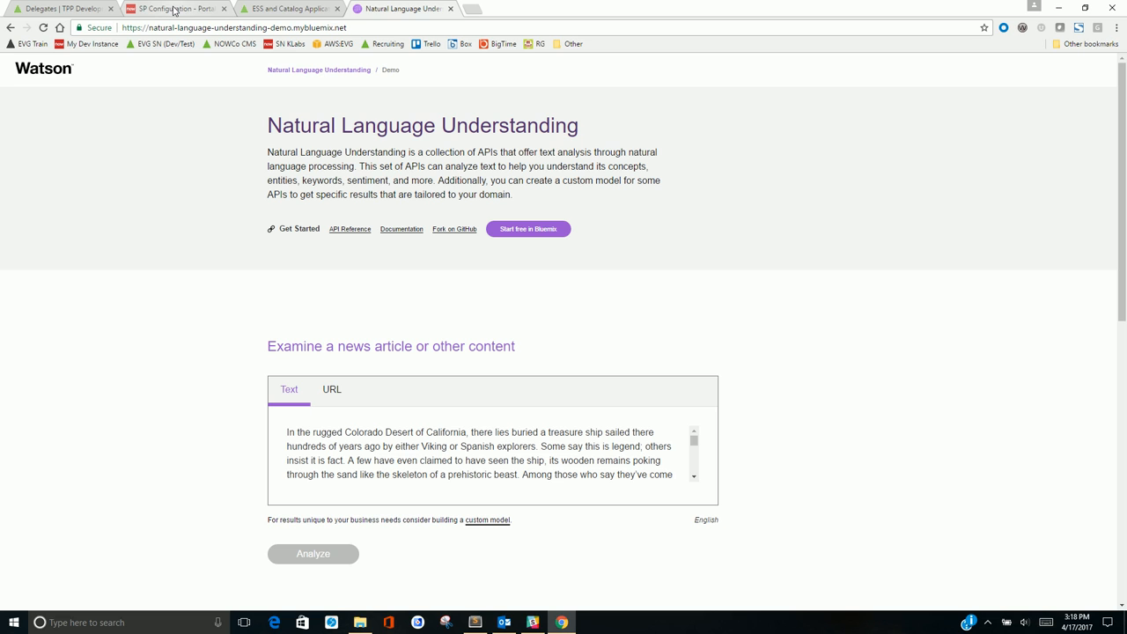
click(176, 9)
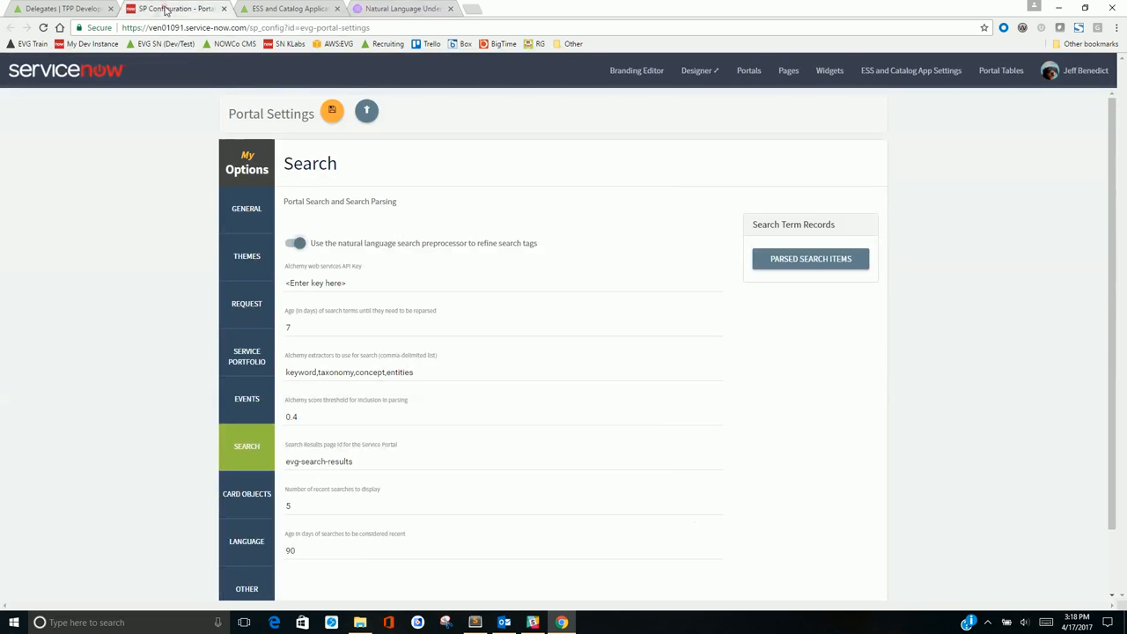
click(296, 243)
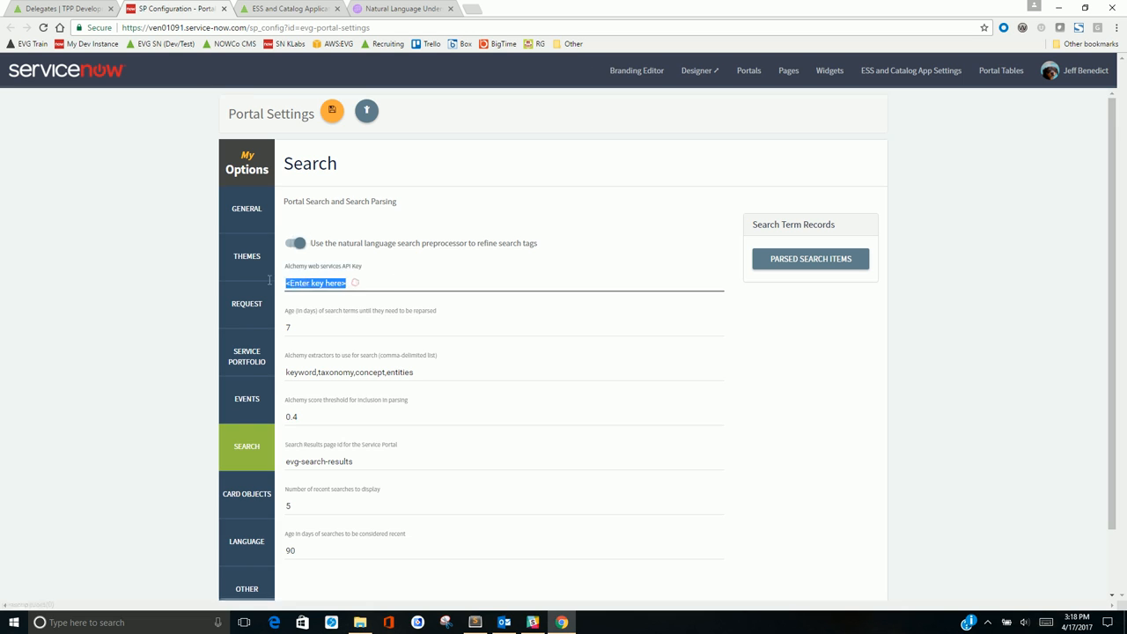
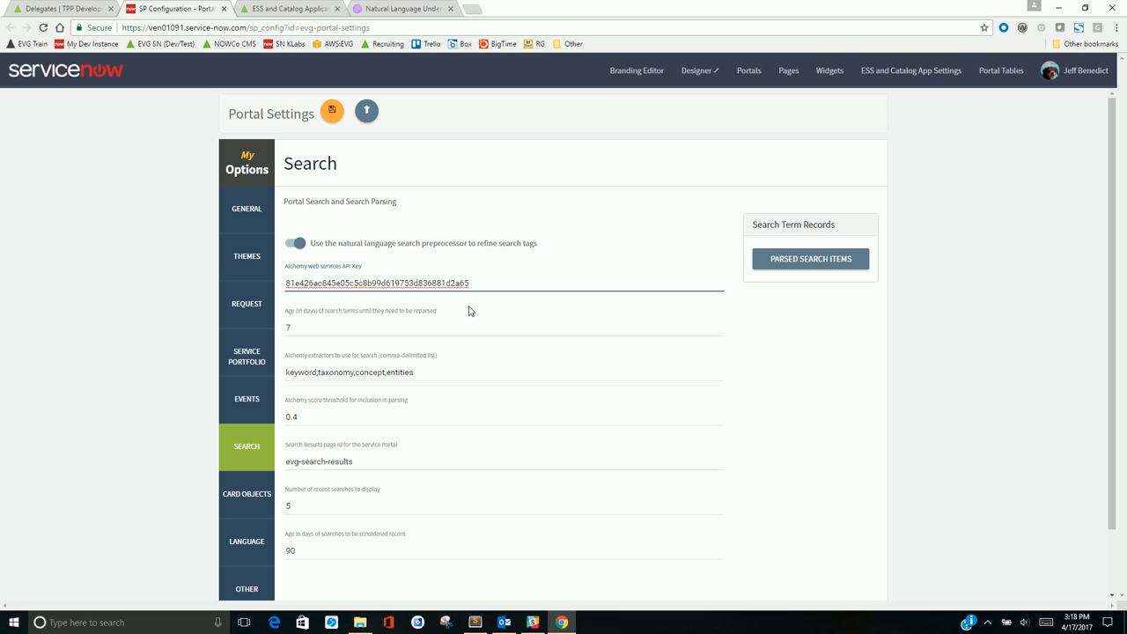
mouse_move(454, 266)
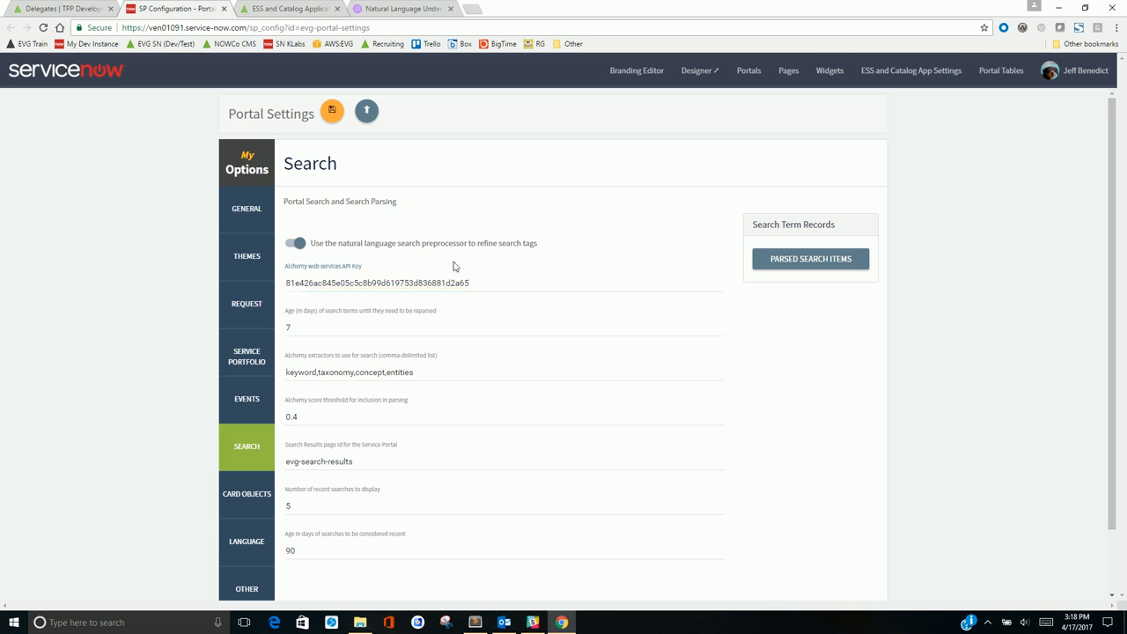
click(331, 109)
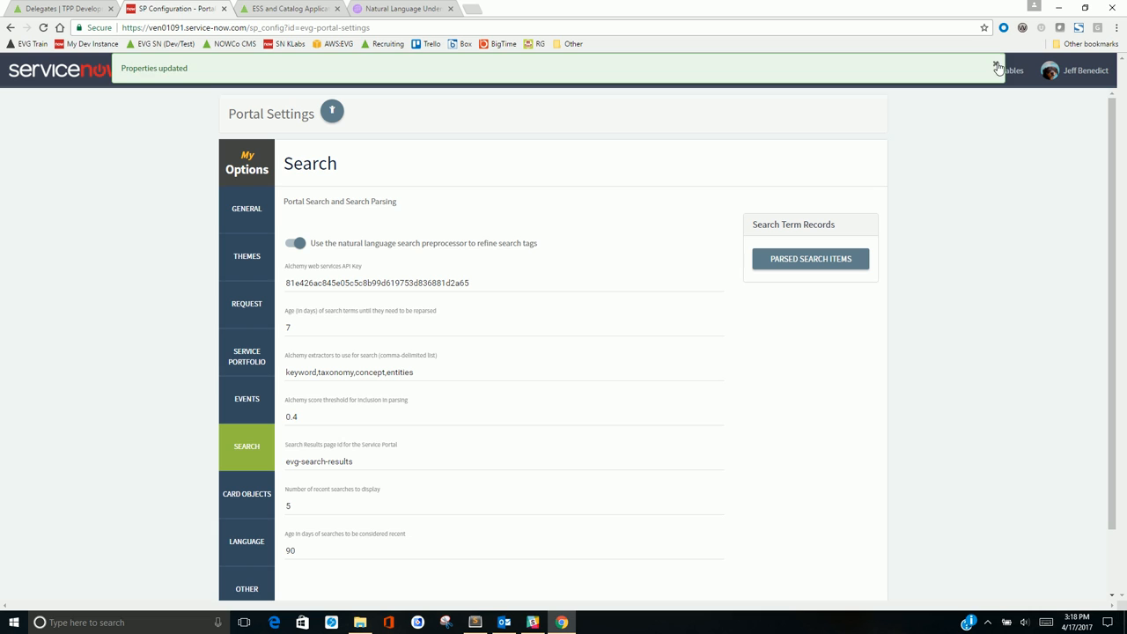
- Dismiss the 'Properties updated' notice and leave the extraction types list unchanged
click(997, 67)
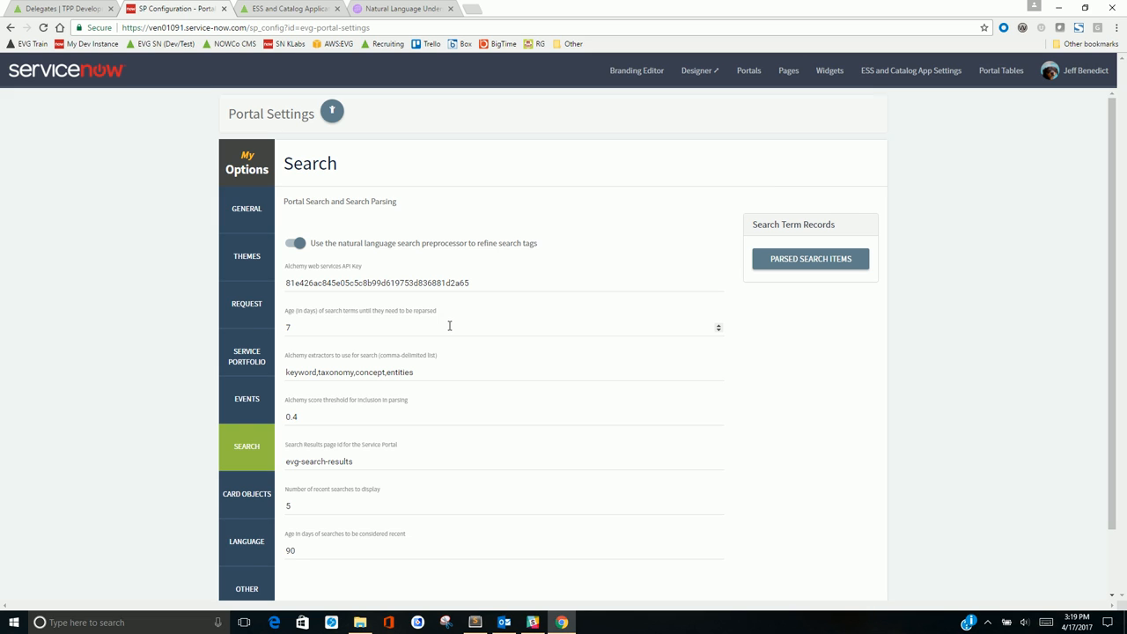
mouse_move(342, 322)
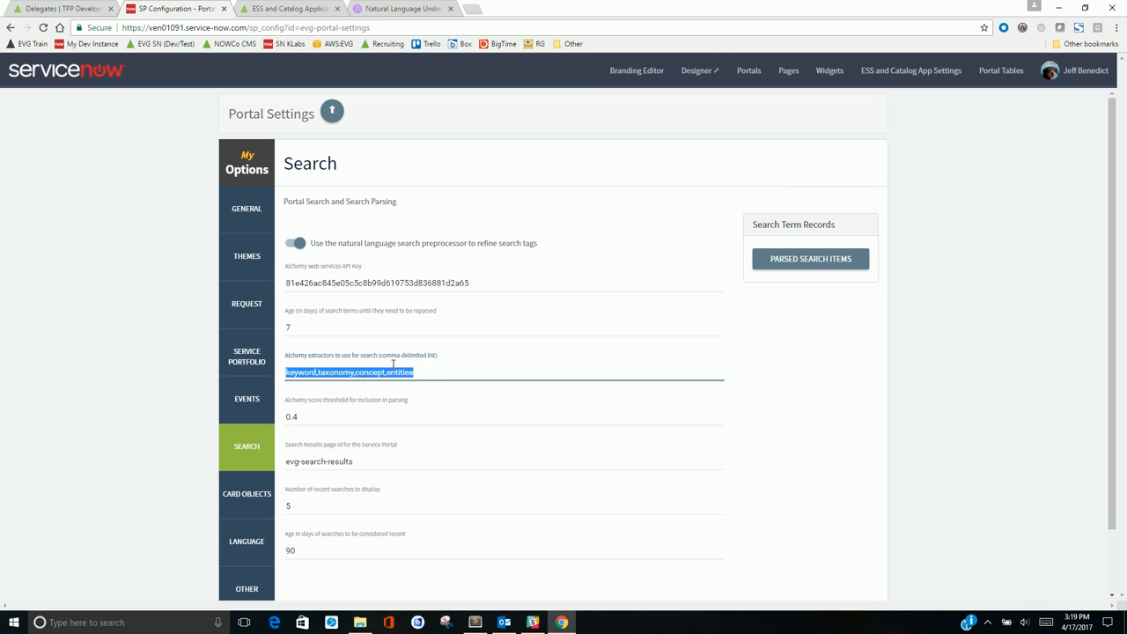
mouse_move(391, 364)
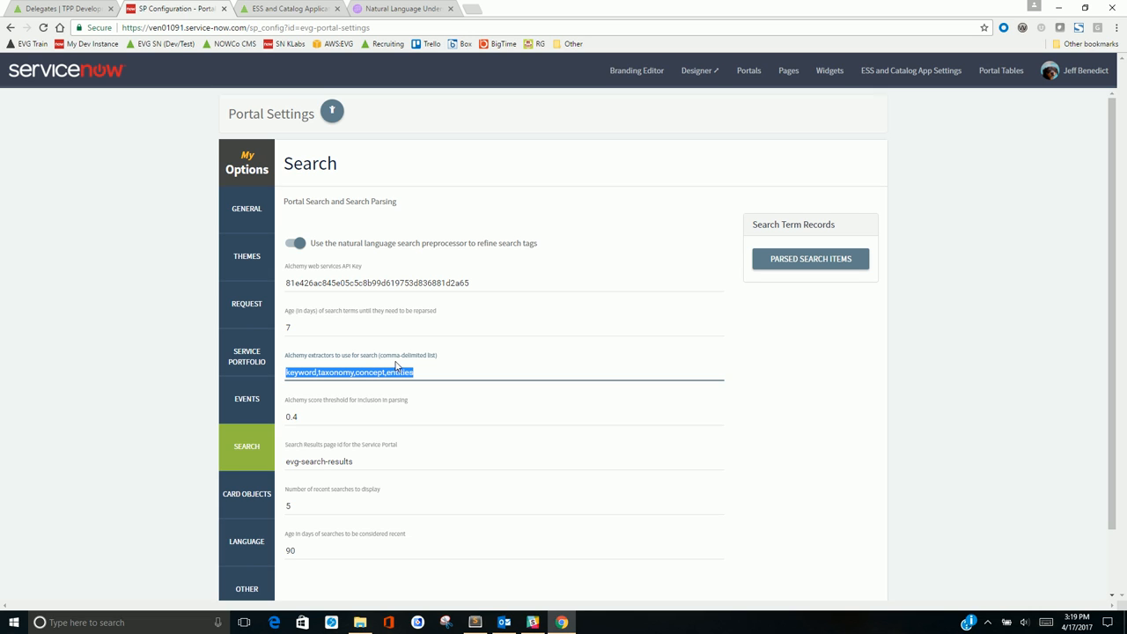
click(342, 372)
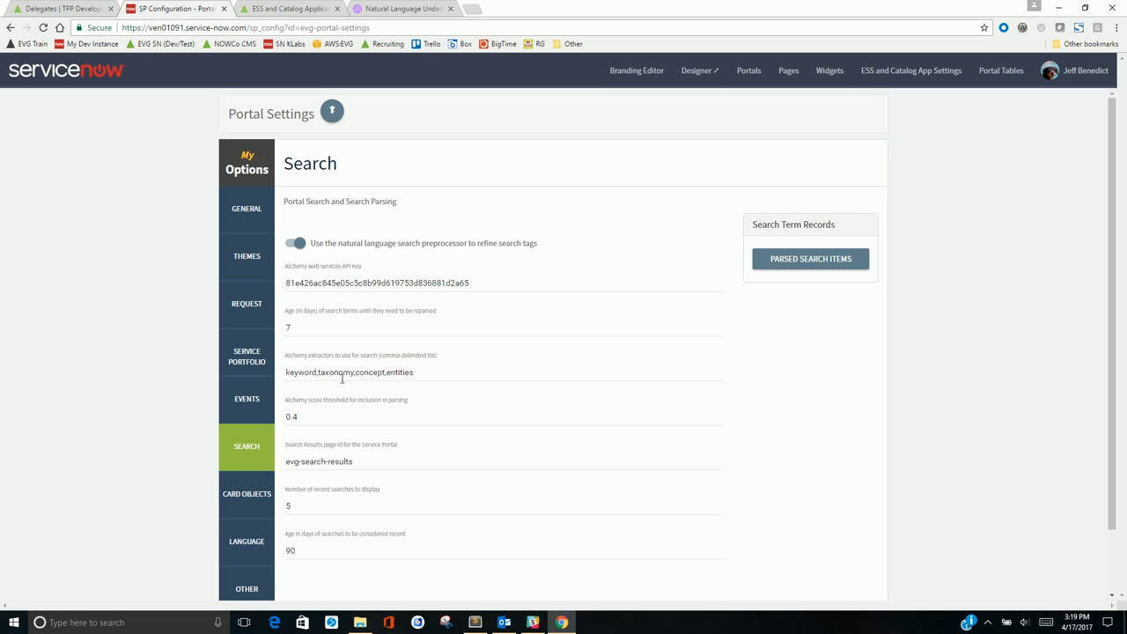
mouse_move(403, 449)
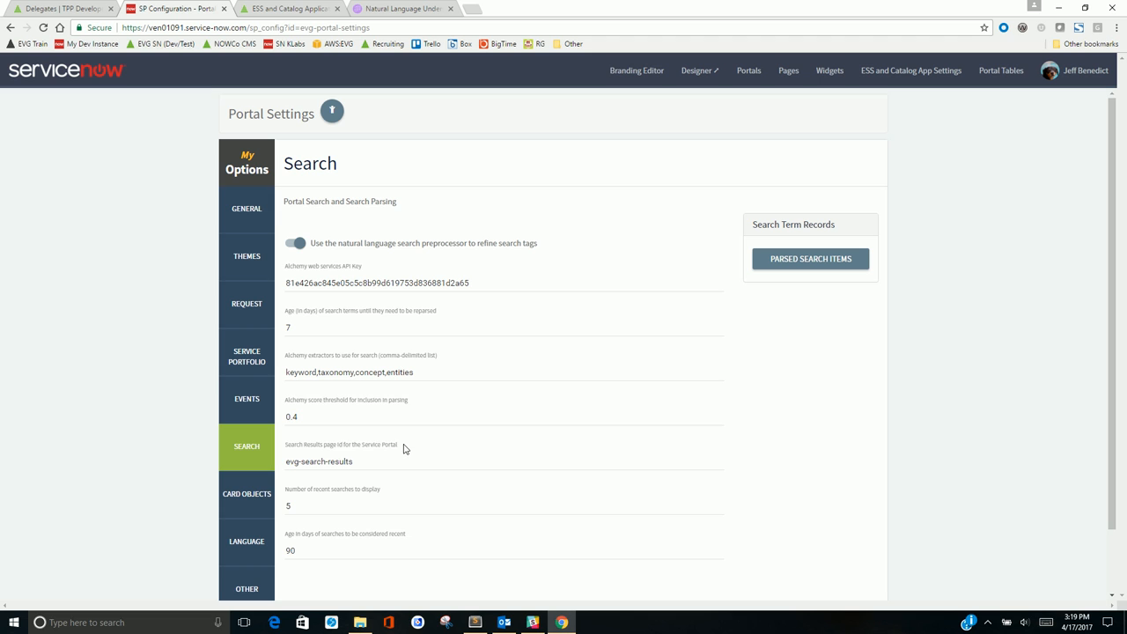
mouse_move(403, 436)
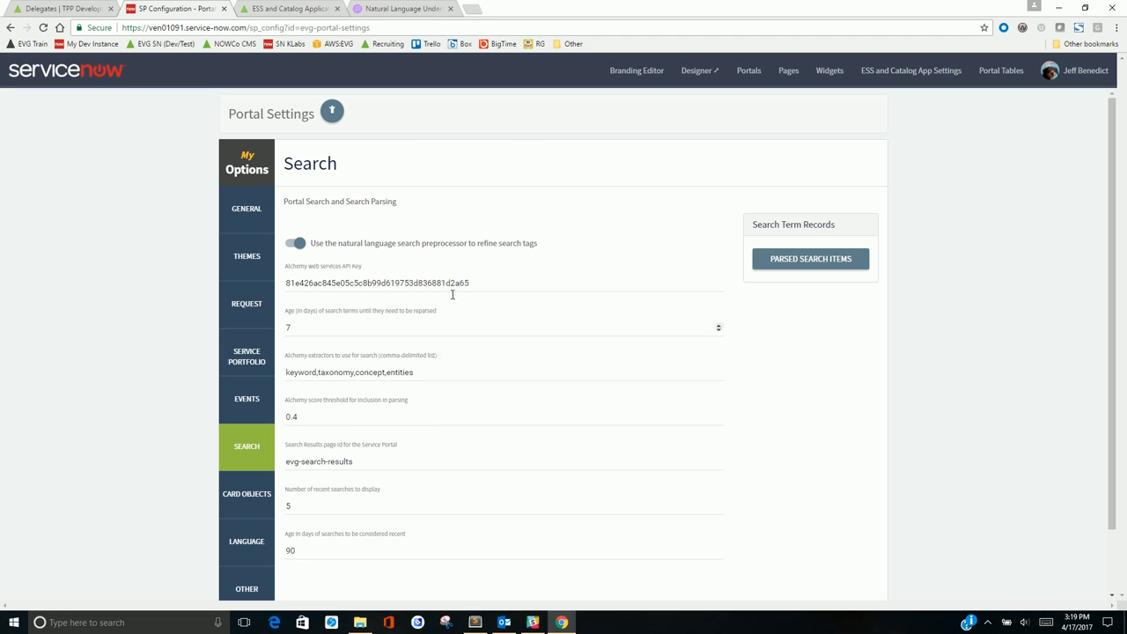
click(401, 9)
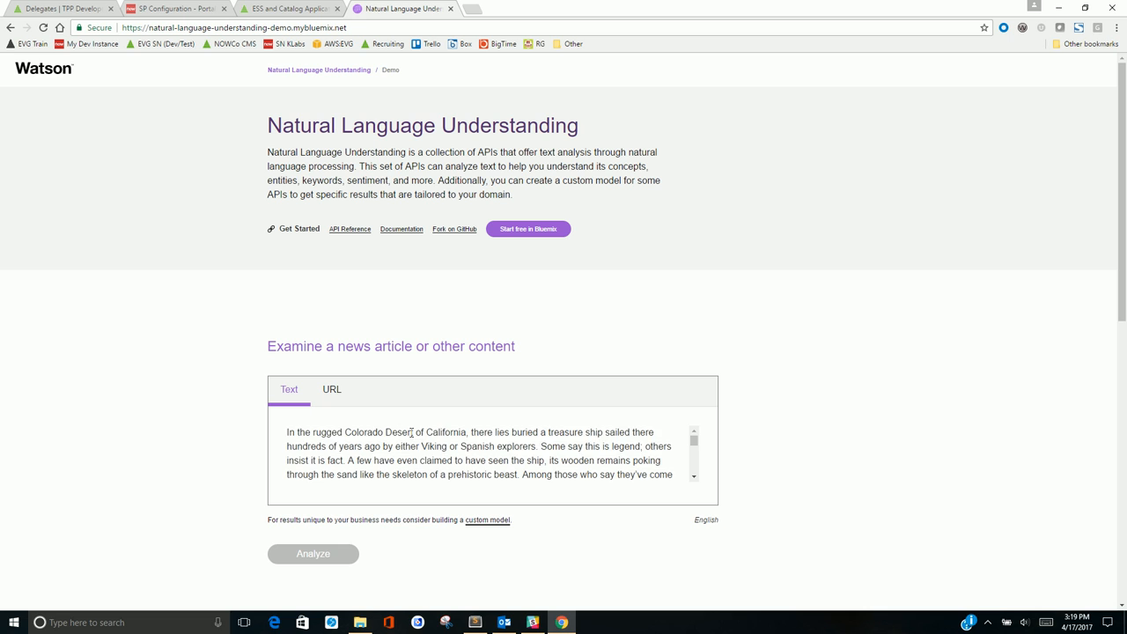
scroll(down, 3)
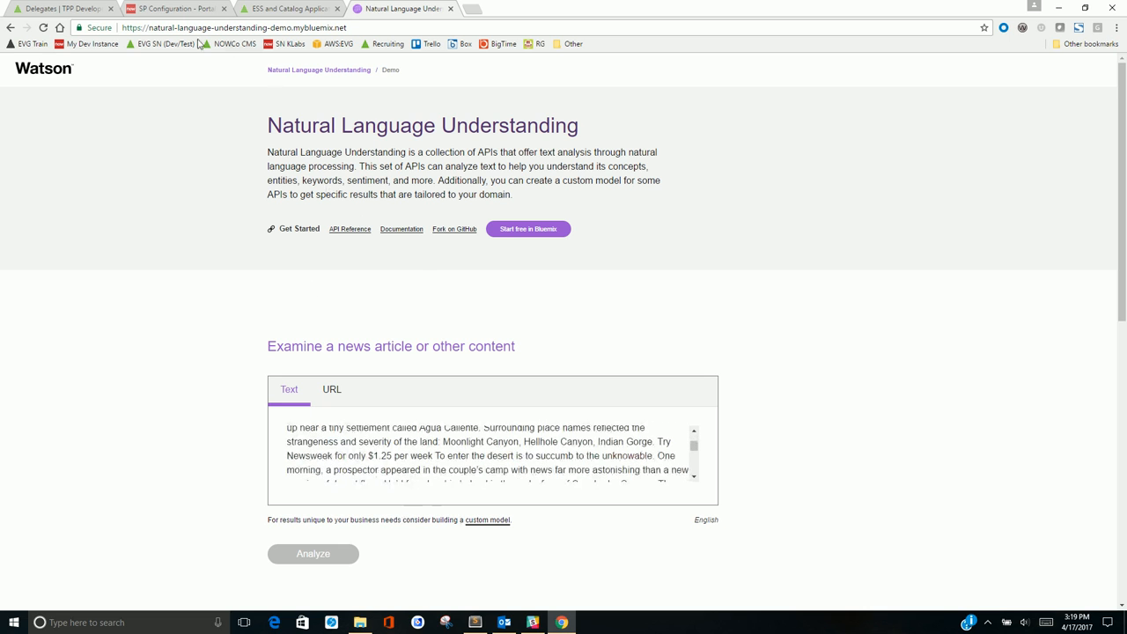
click(176, 9)
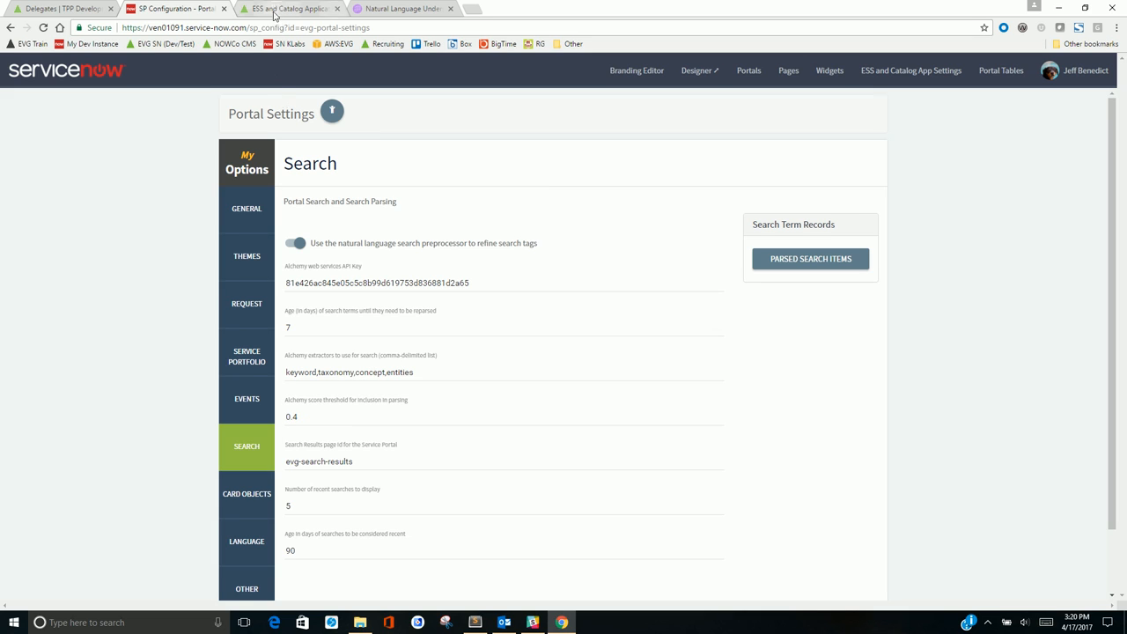
- Search the Evergreen service portal for 'I want an ipad'
click(286, 9)
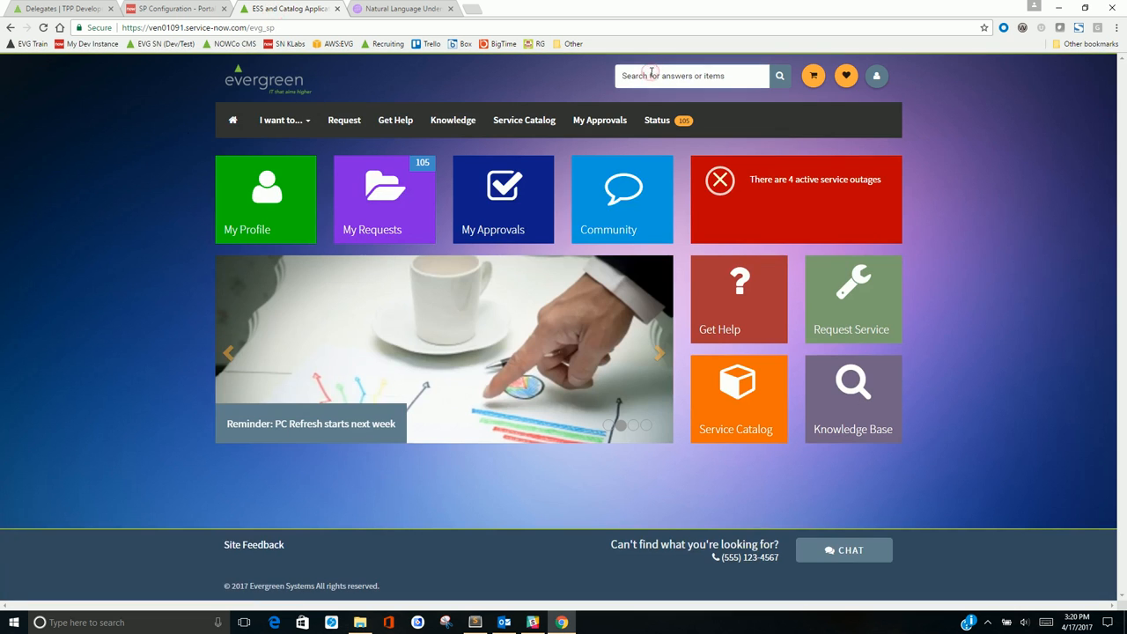
text(I want an ip)
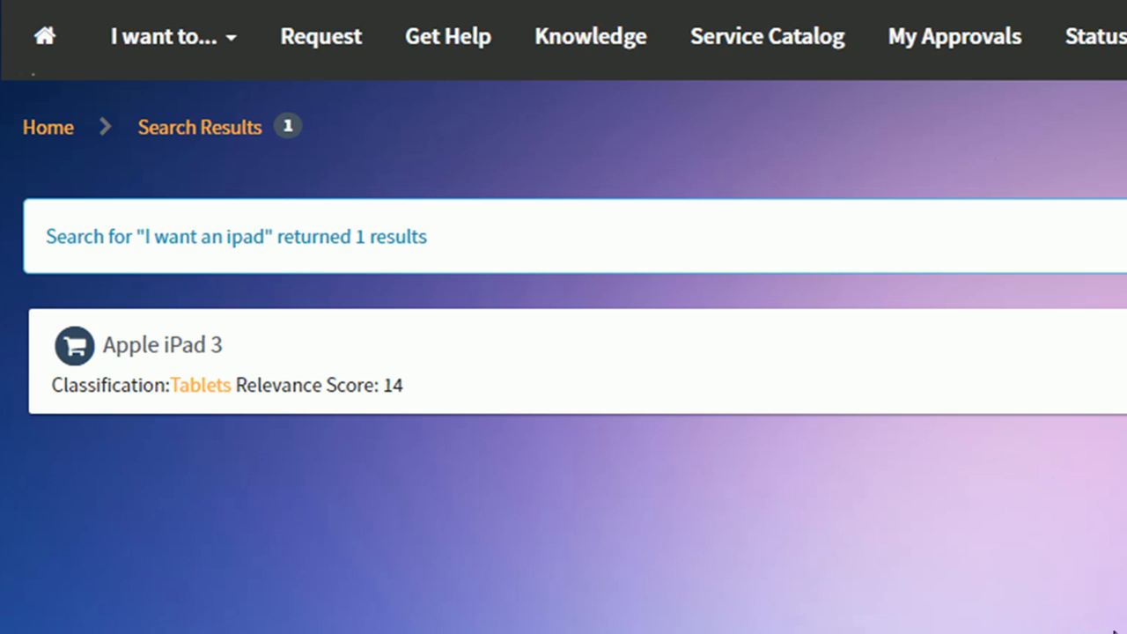
mouse_move(342, 271)
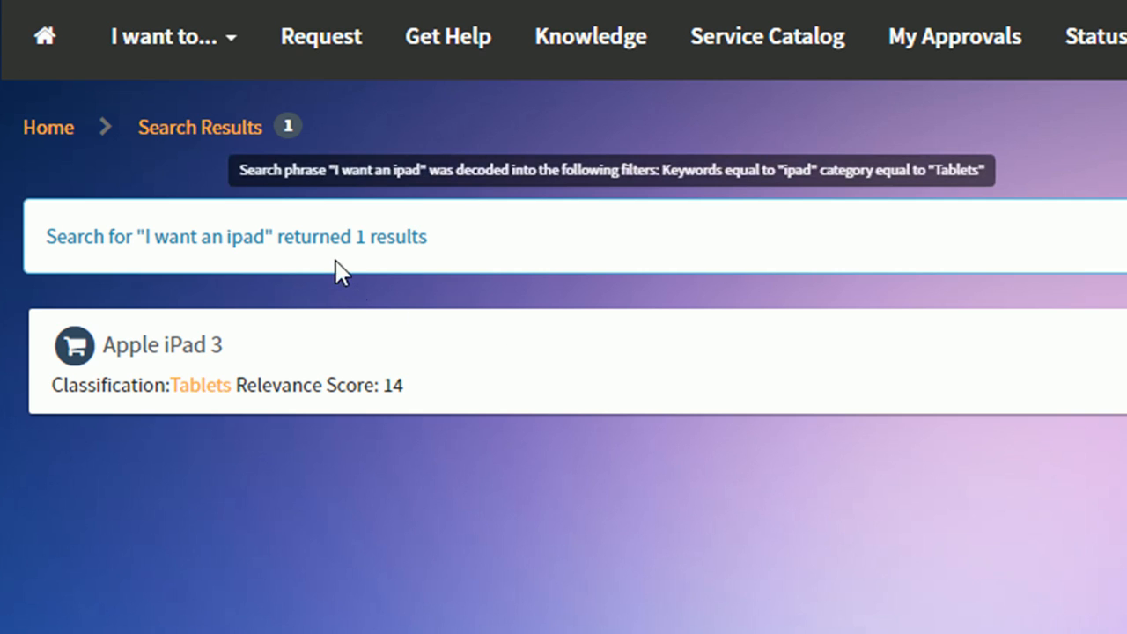
mouse_move(345, 266)
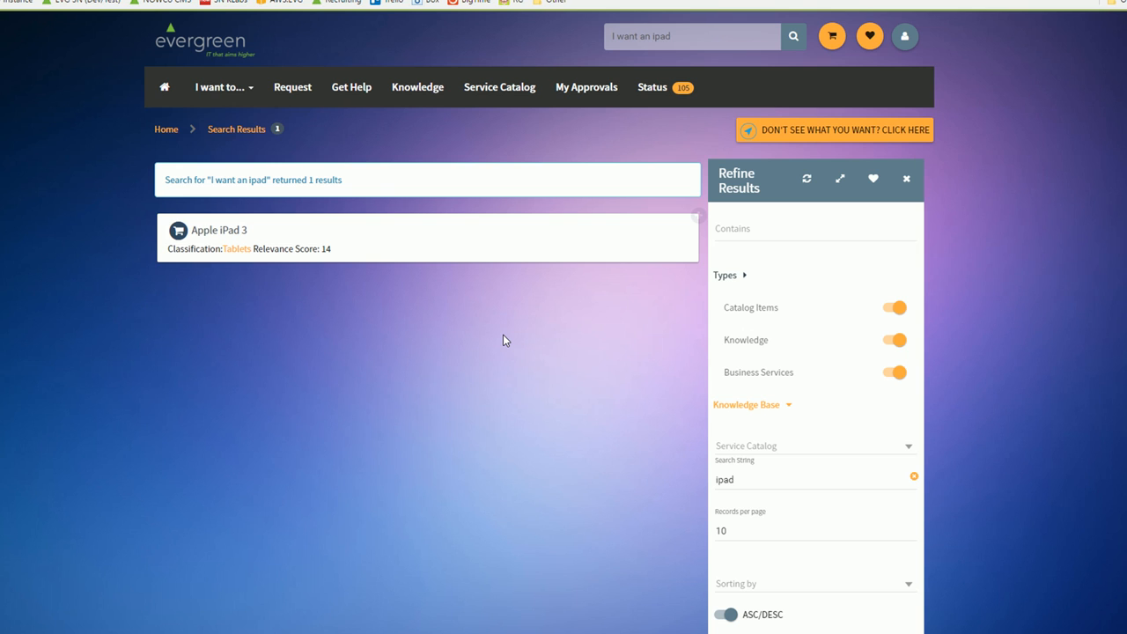
mouse_move(489, 338)
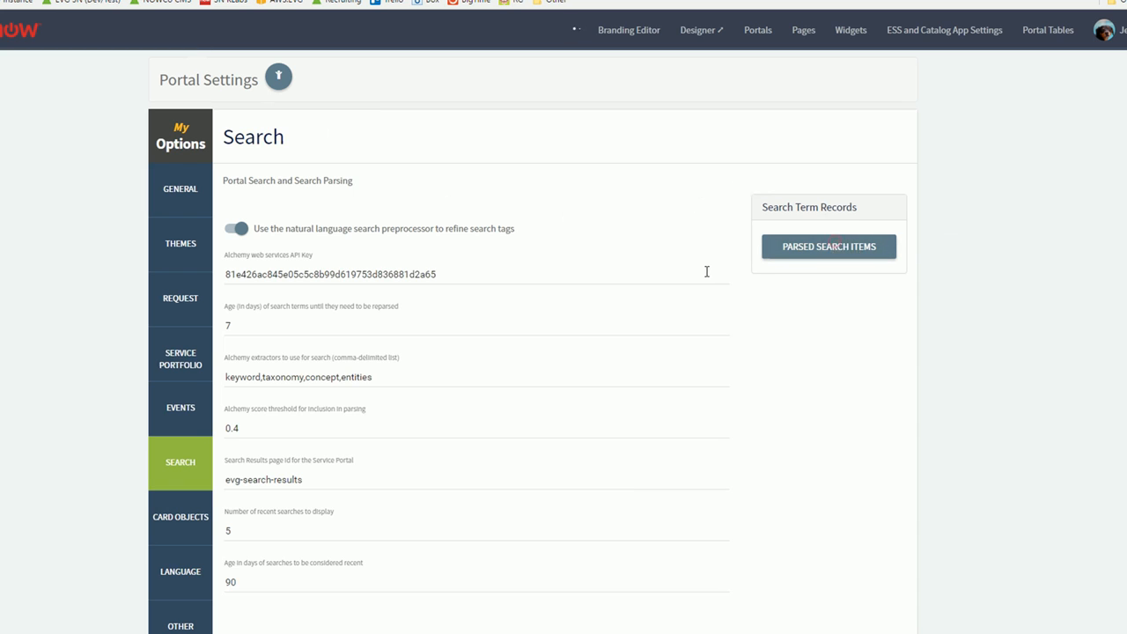
- Show the parsing details for the recent 'I want an ipad' search under Parsed Search Items
click(827, 246)
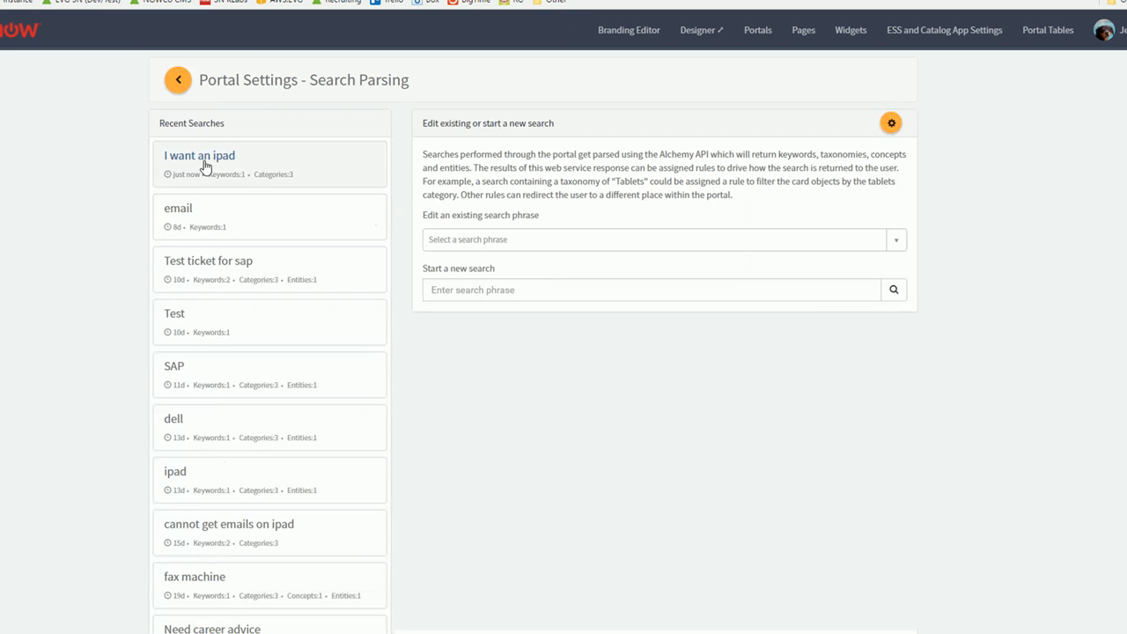
click(199, 155)
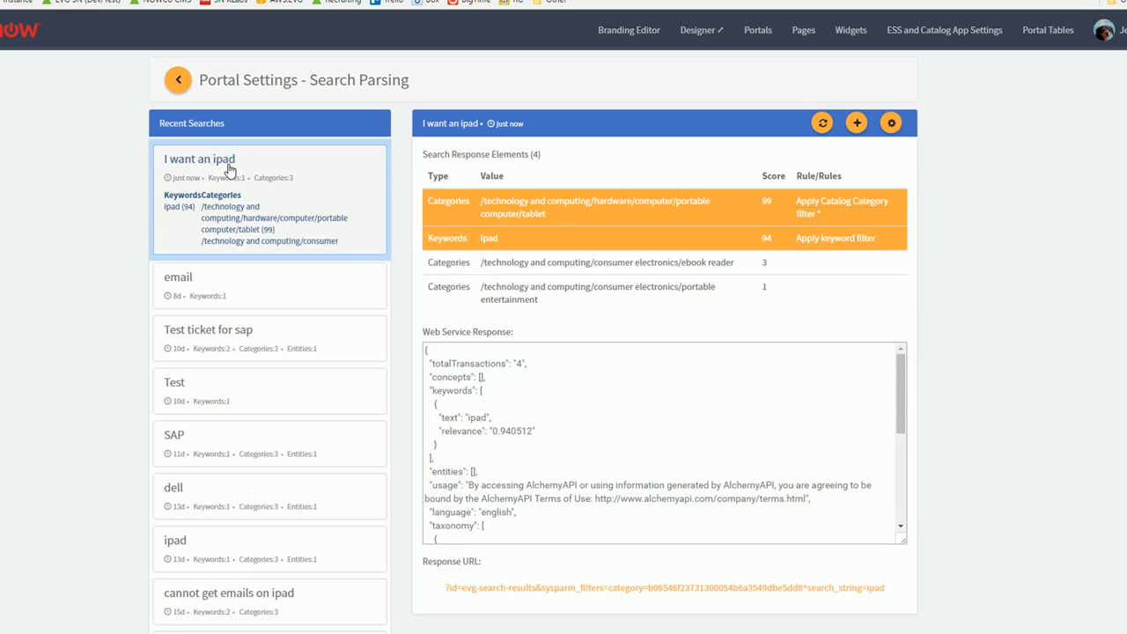
mouse_move(761, 246)
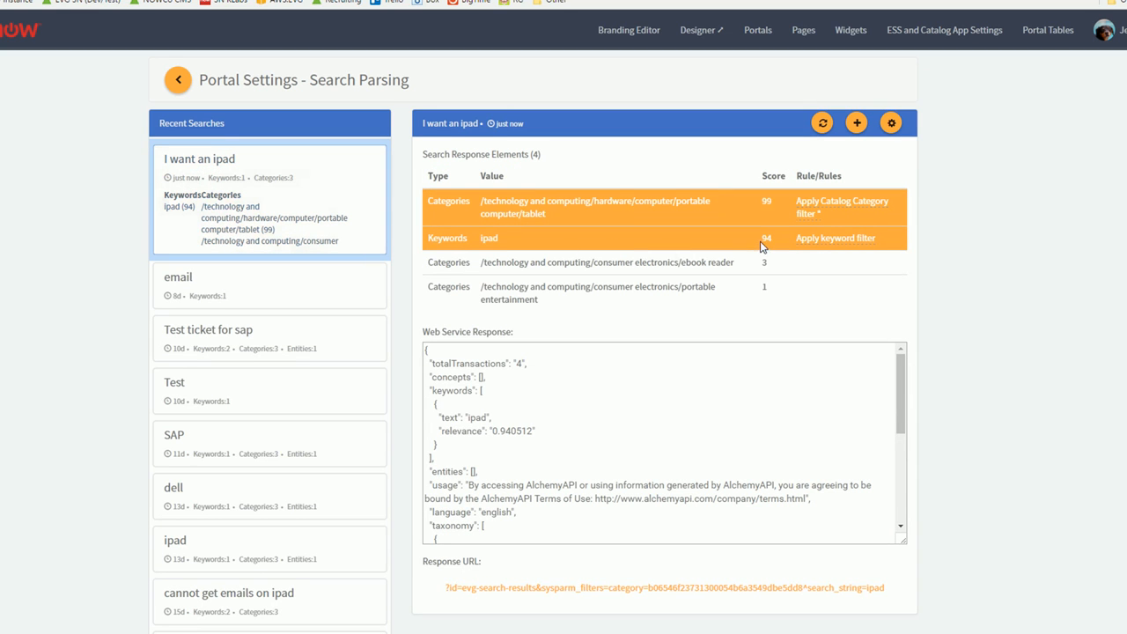
mouse_move(789, 261)
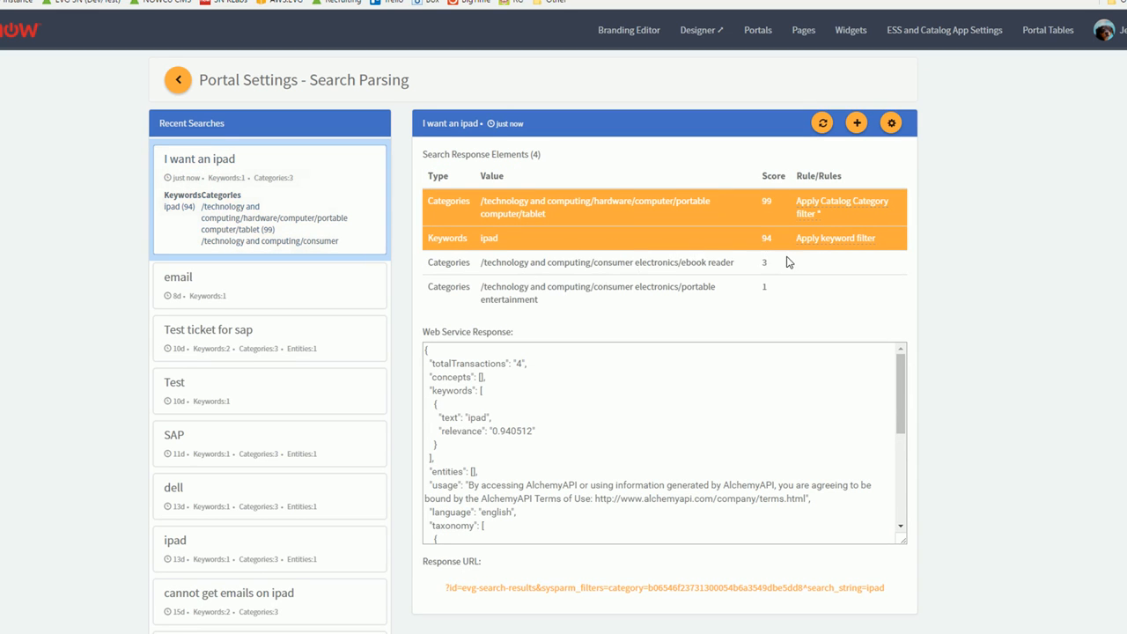
mouse_move(819, 233)
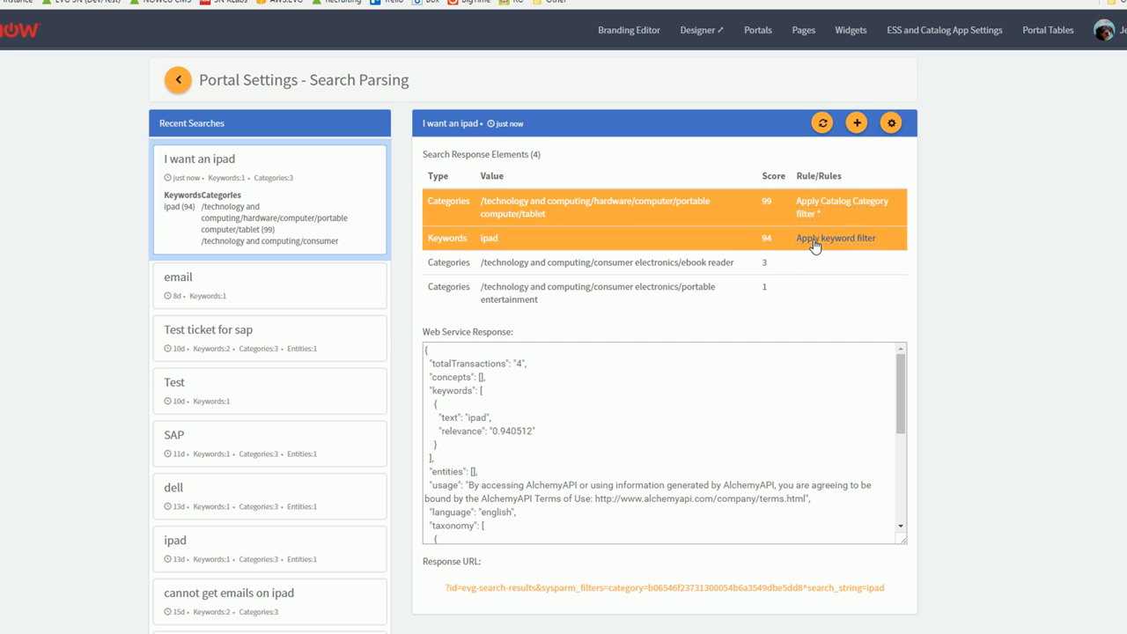
mouse_move(486, 277)
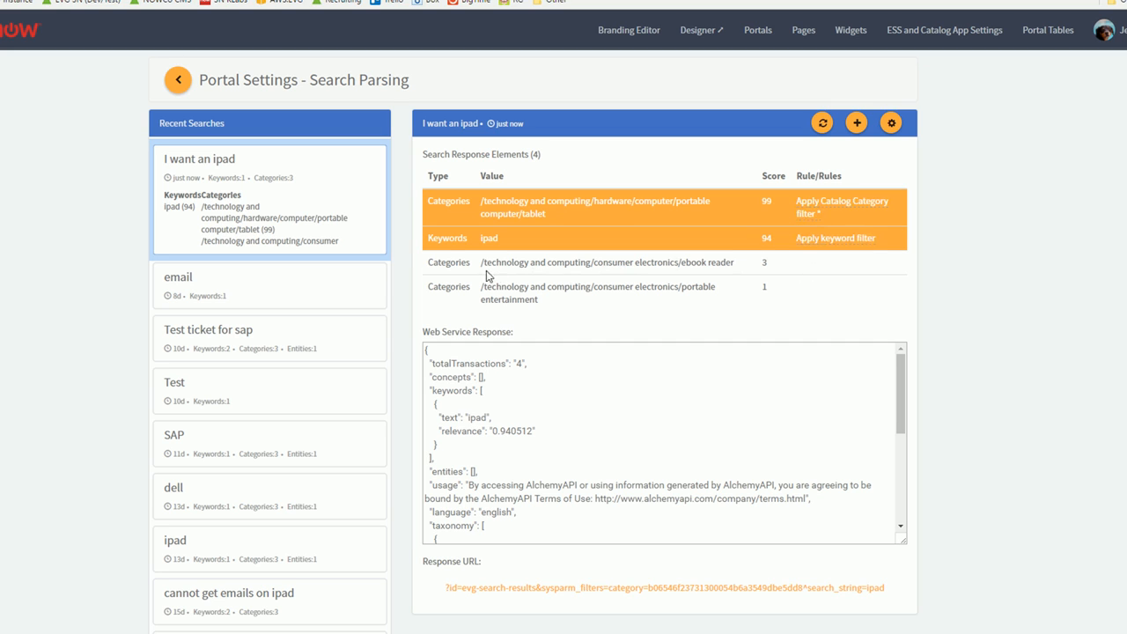
mouse_move(809, 271)
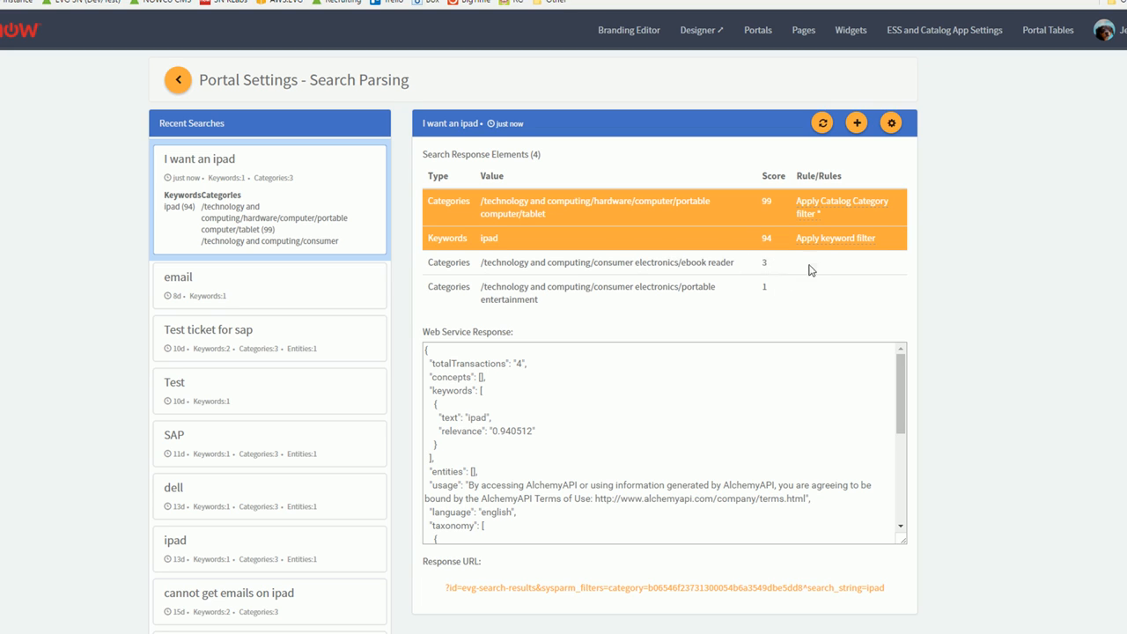
mouse_move(622, 320)
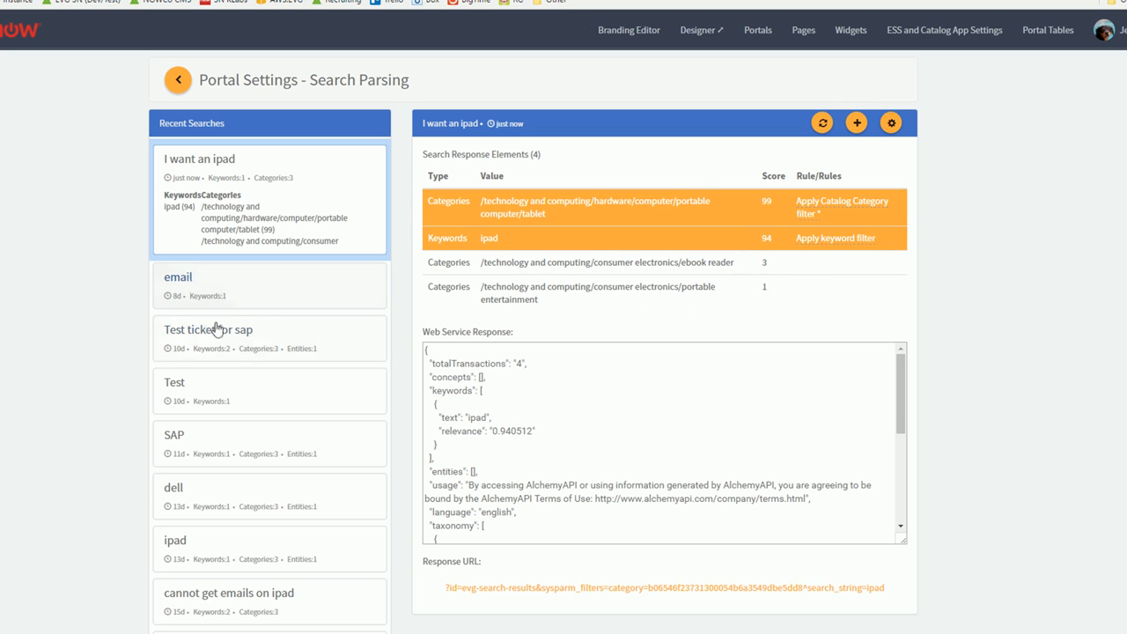
- Review the 'Test ticket for sap' response elements and its raw web service response
click(208, 329)
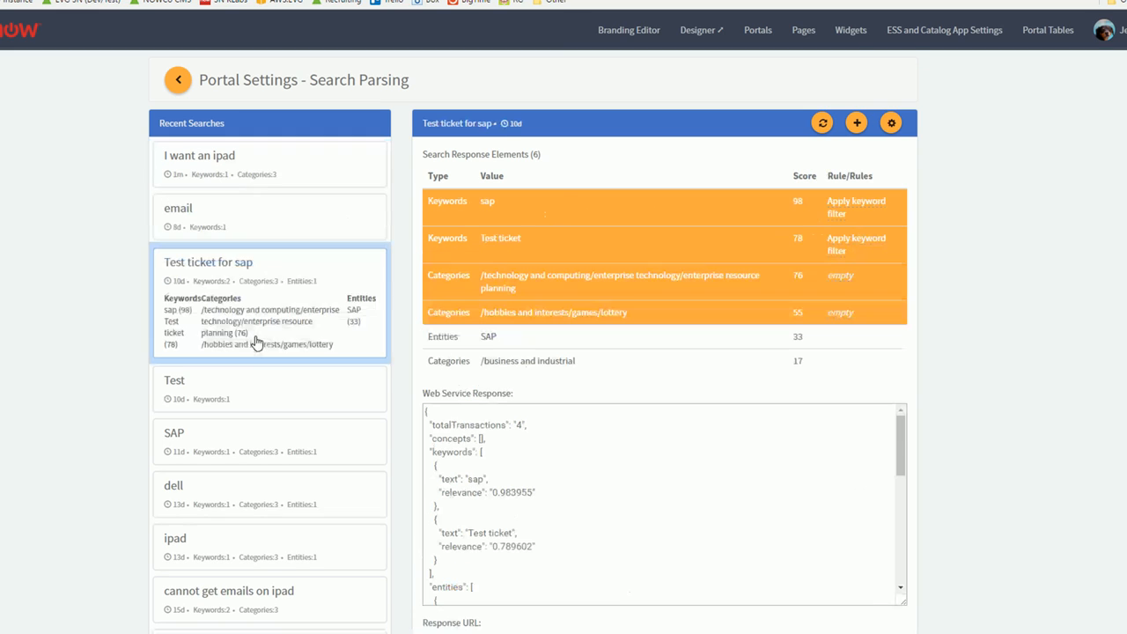
mouse_move(227, 271)
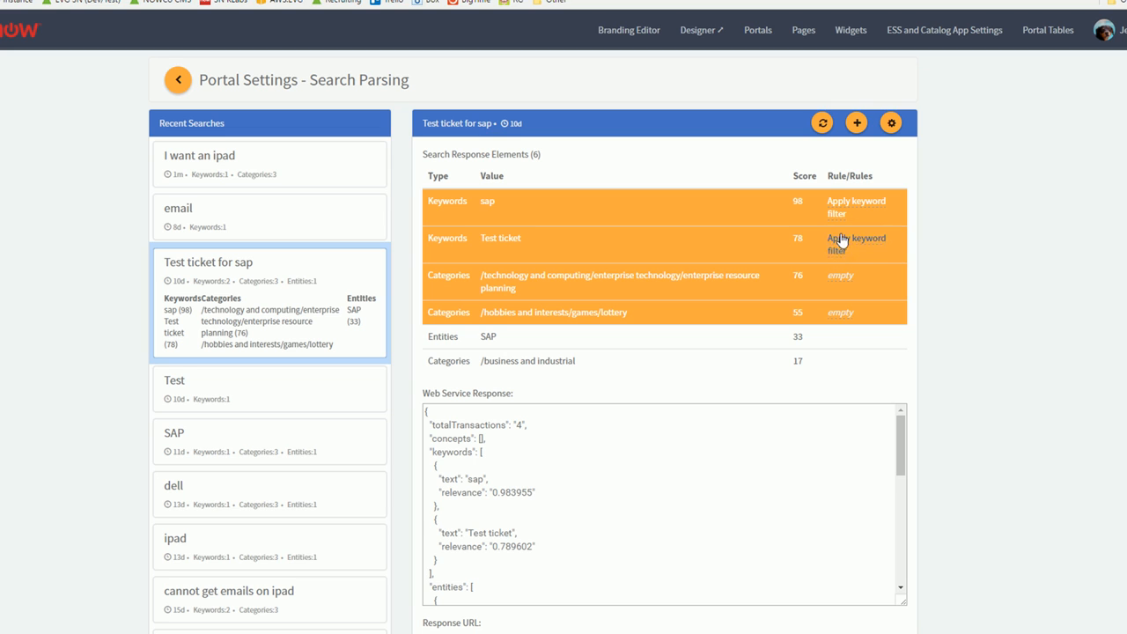
mouse_move(590, 243)
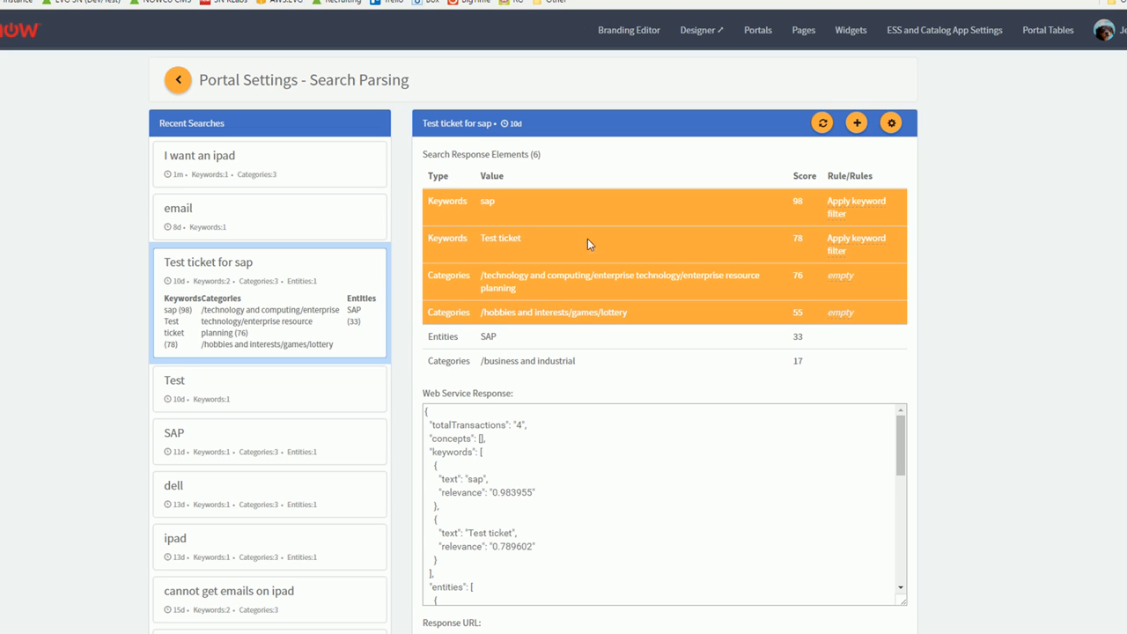
mouse_move(798, 227)
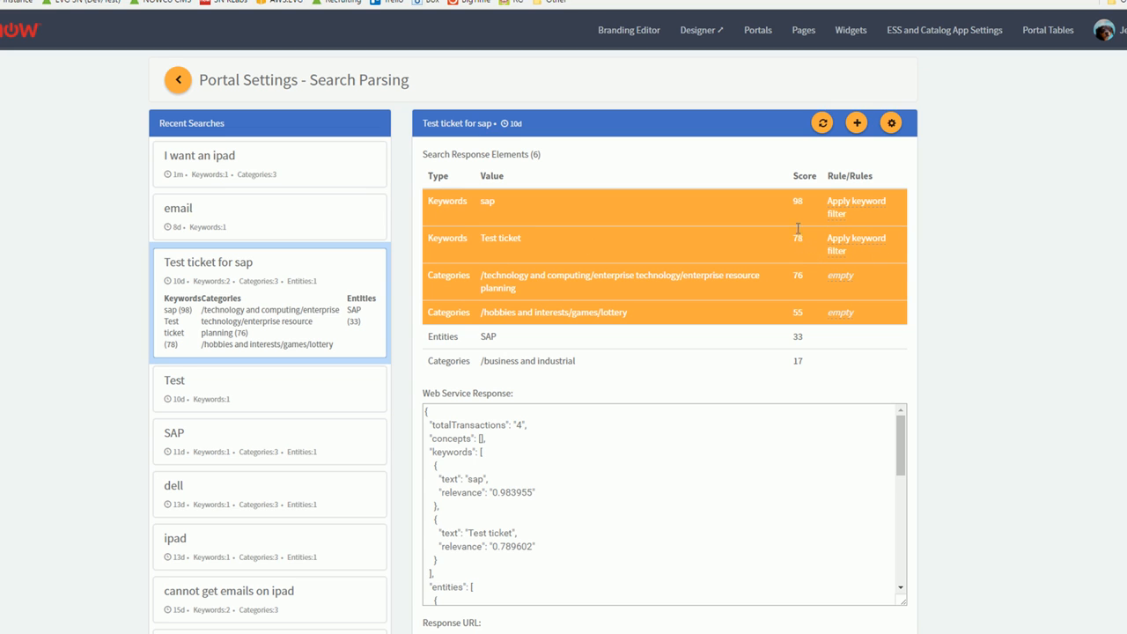
mouse_move(802, 229)
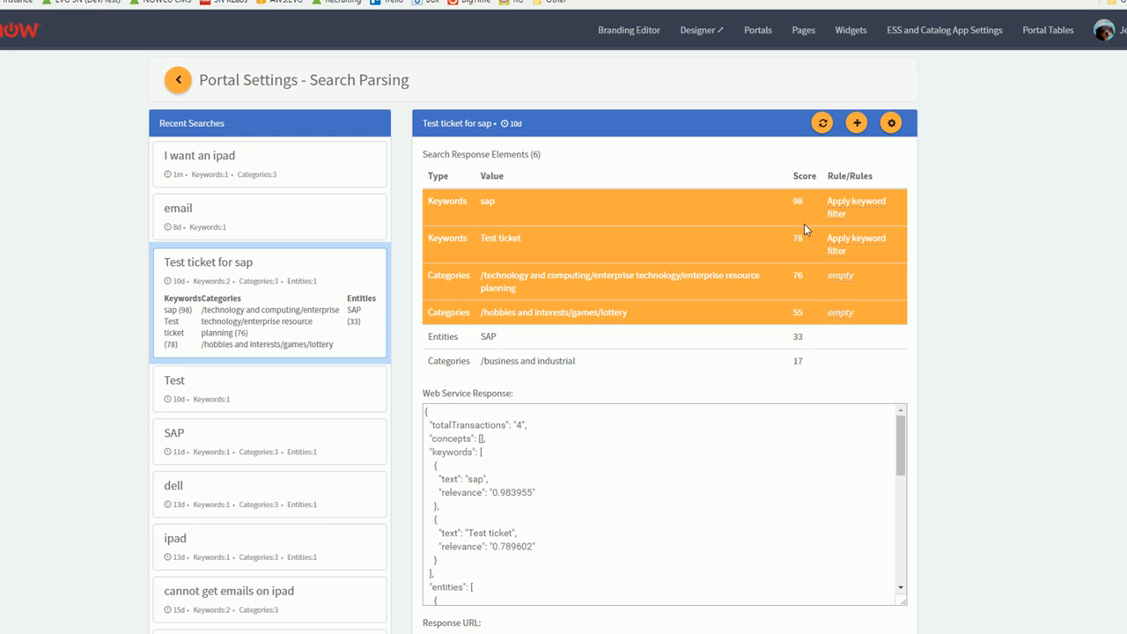
mouse_move(851, 234)
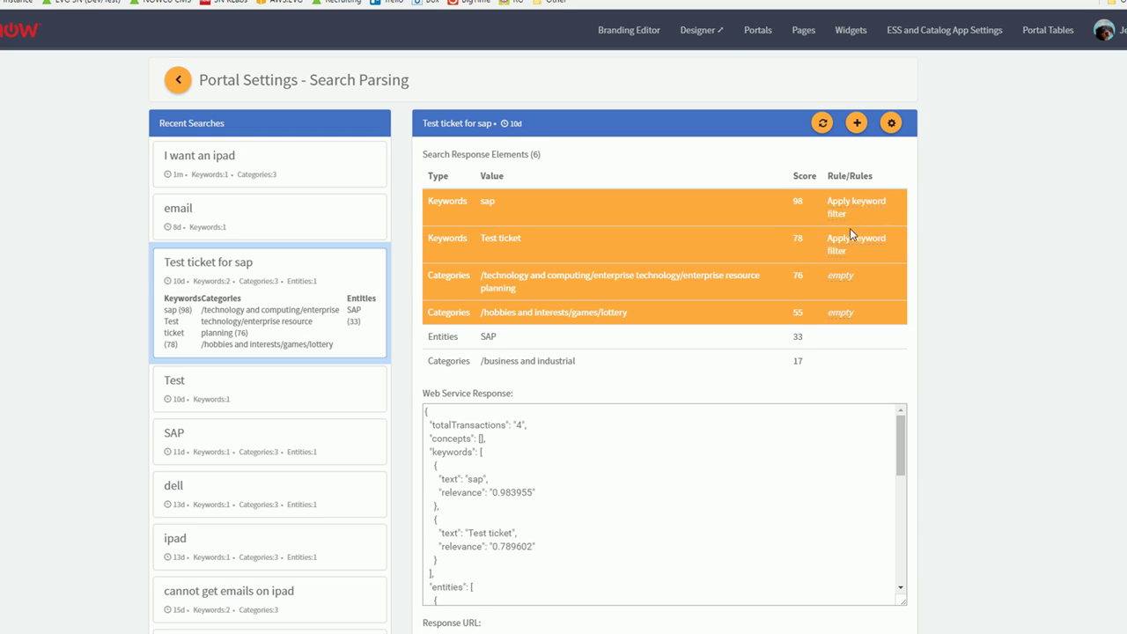
scroll(down, 3)
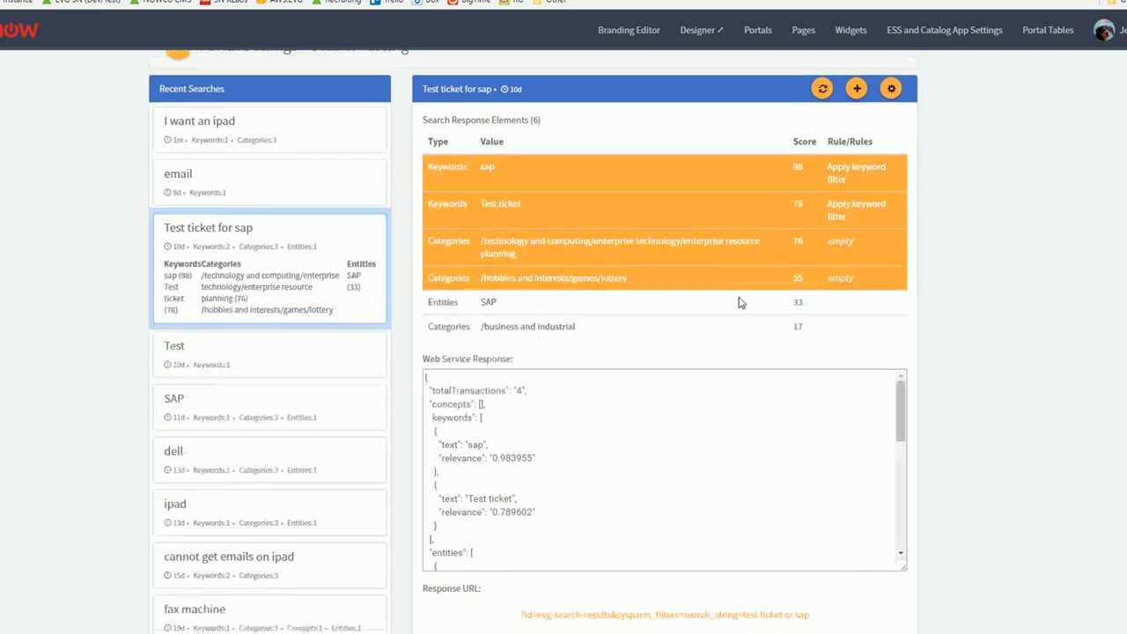
scroll(down, 3)
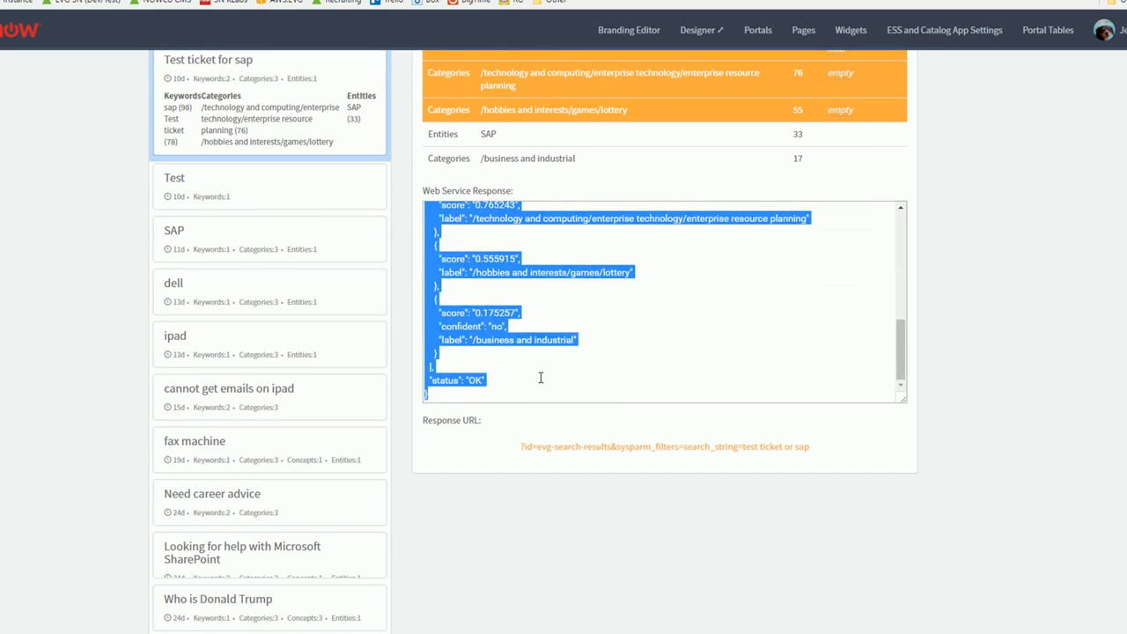
scroll(up, 3)
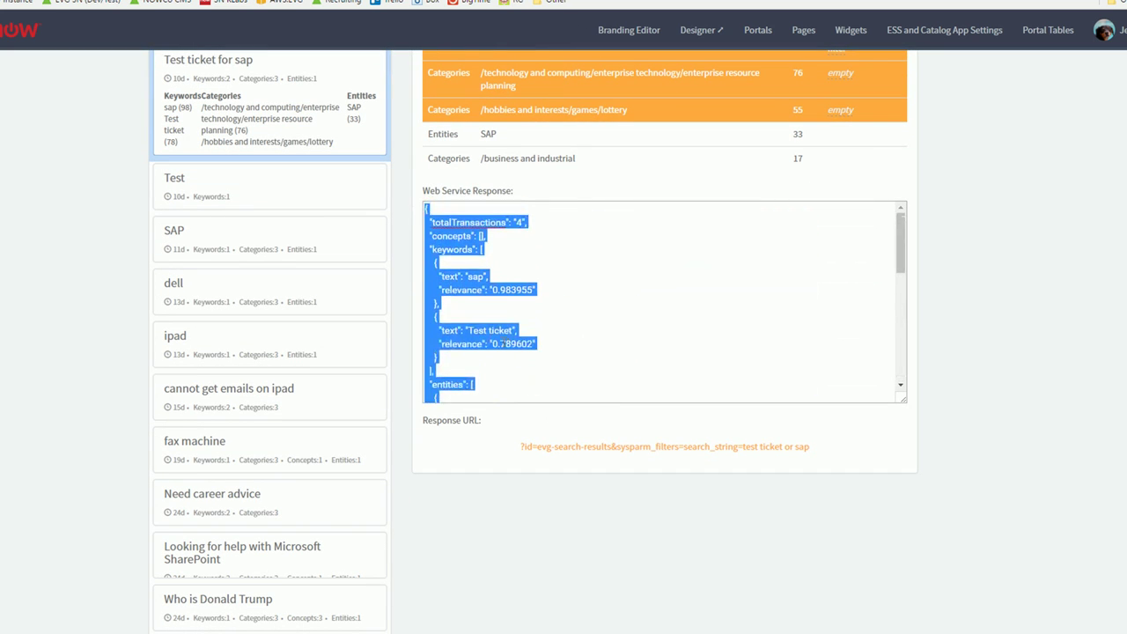
click(560, 354)
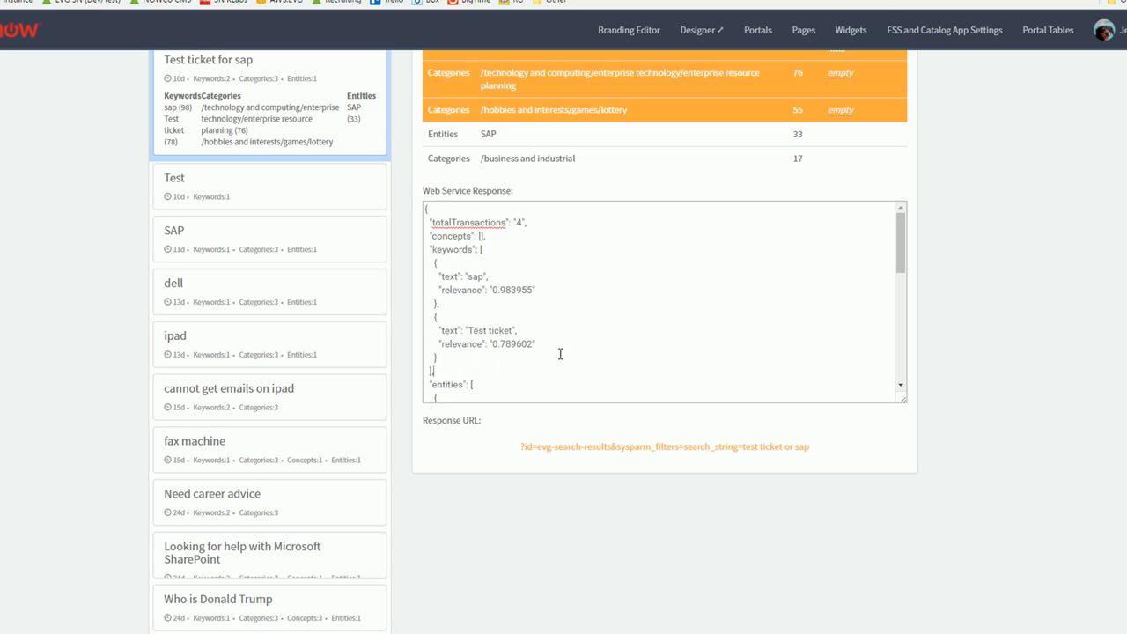
mouse_move(634, 468)
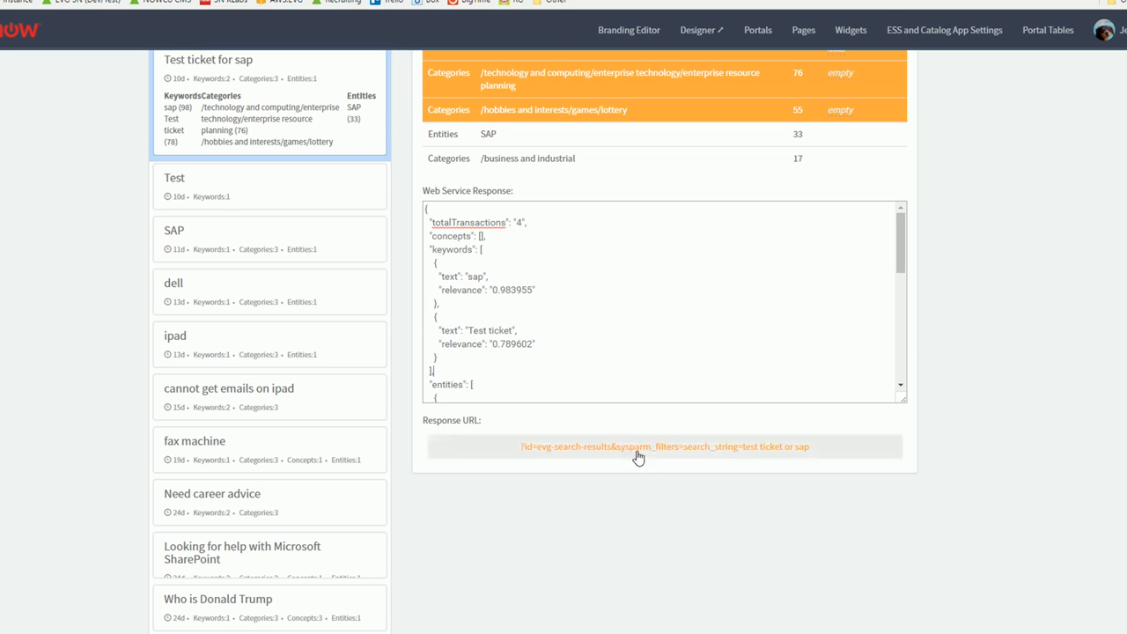
mouse_move(721, 451)
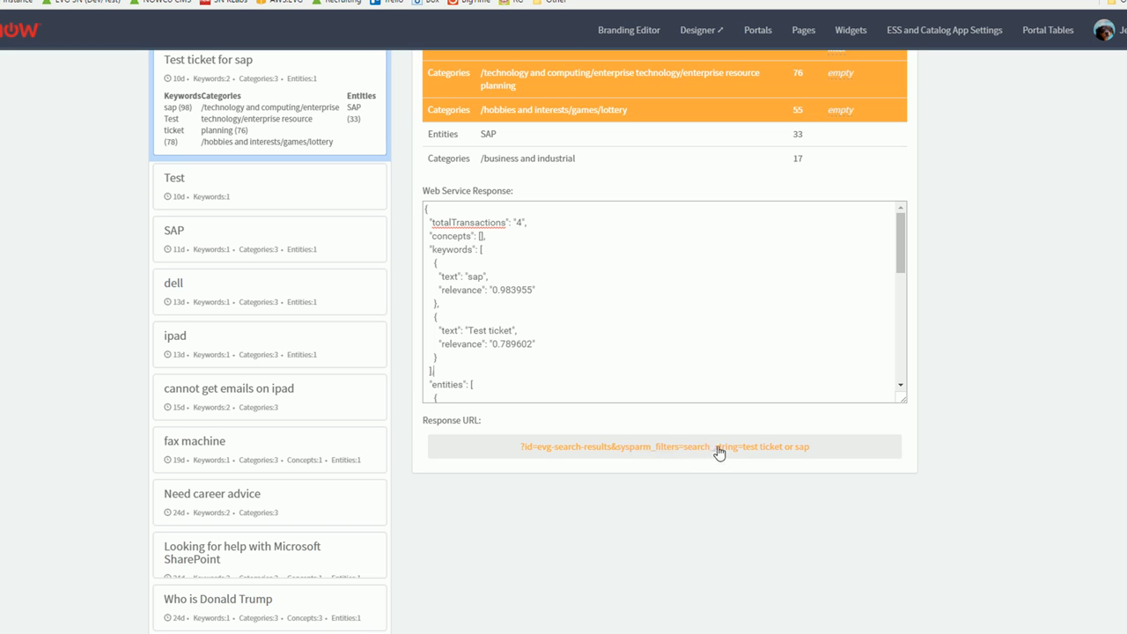
mouse_move(902, 428)
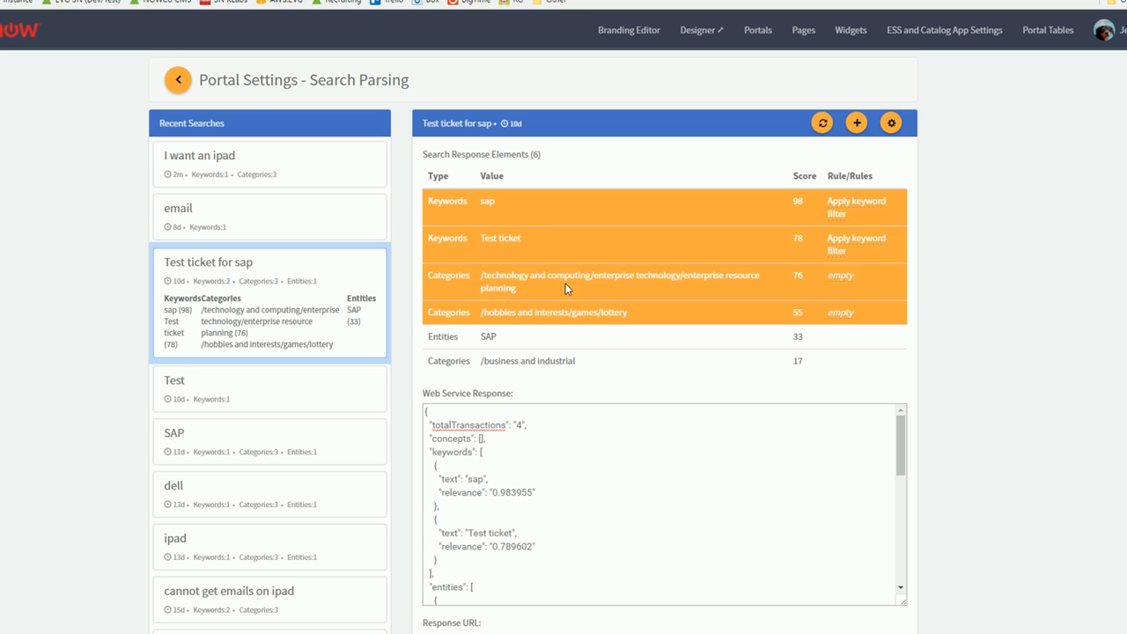
mouse_move(580, 311)
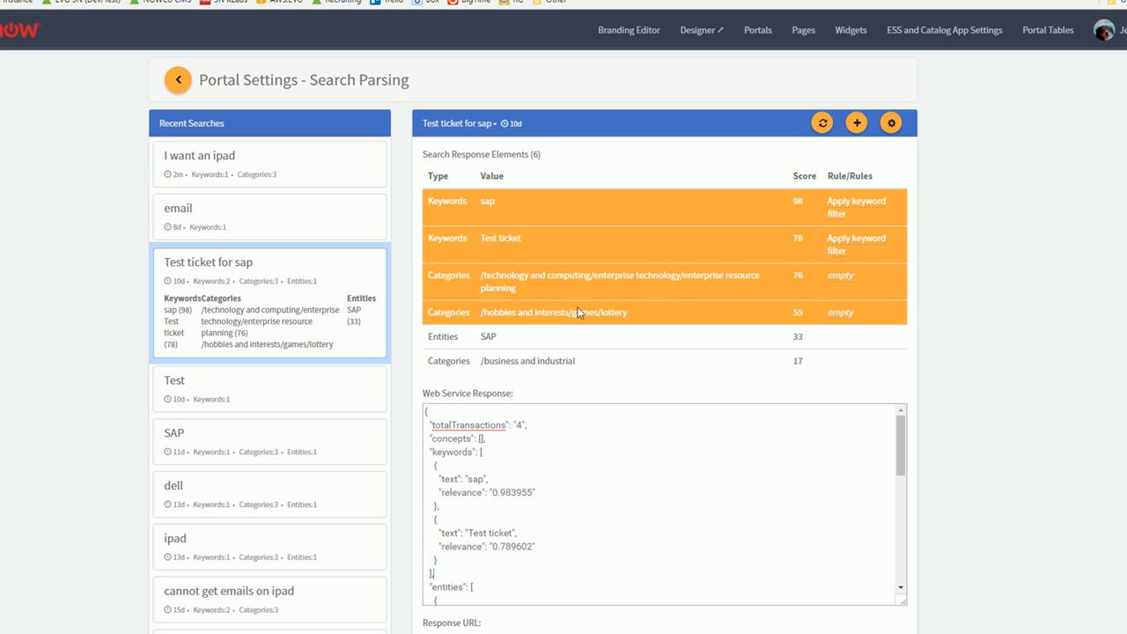
mouse_move(839, 280)
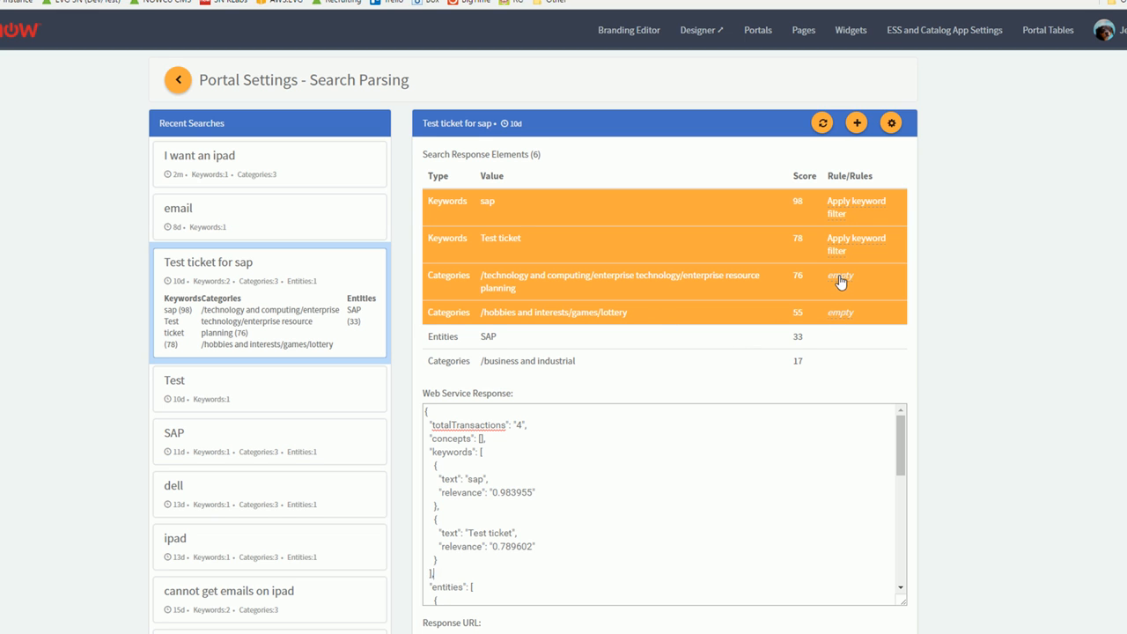
- Assign an Apply Catalog Category filter rule to the enterprise resource planning category
click(840, 275)
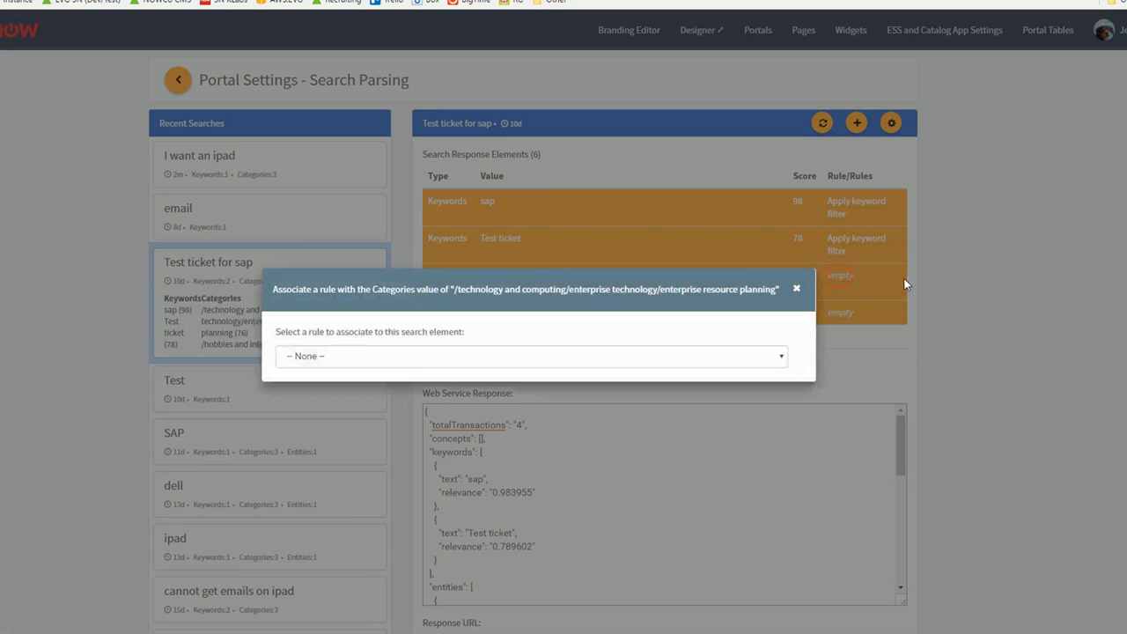
click(528, 355)
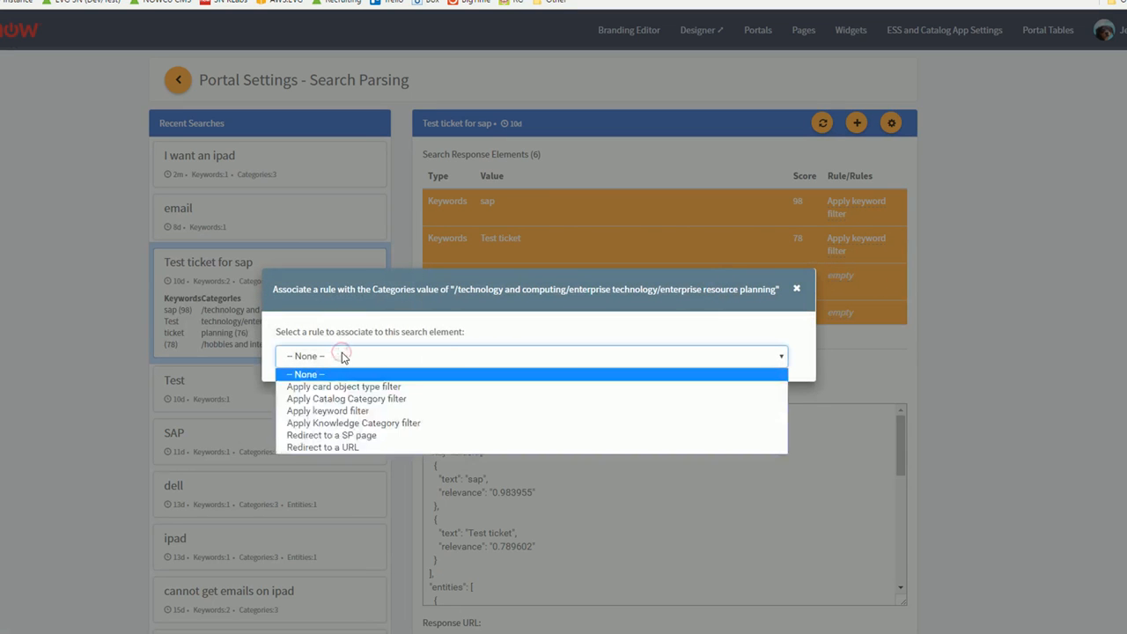
mouse_move(345, 398)
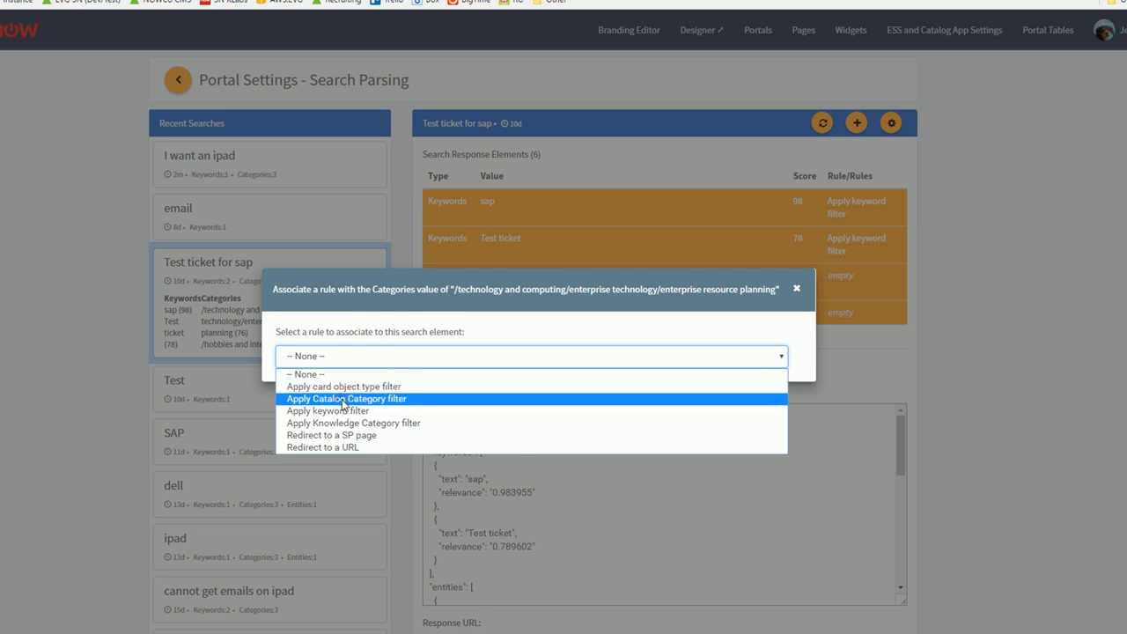
click(345, 398)
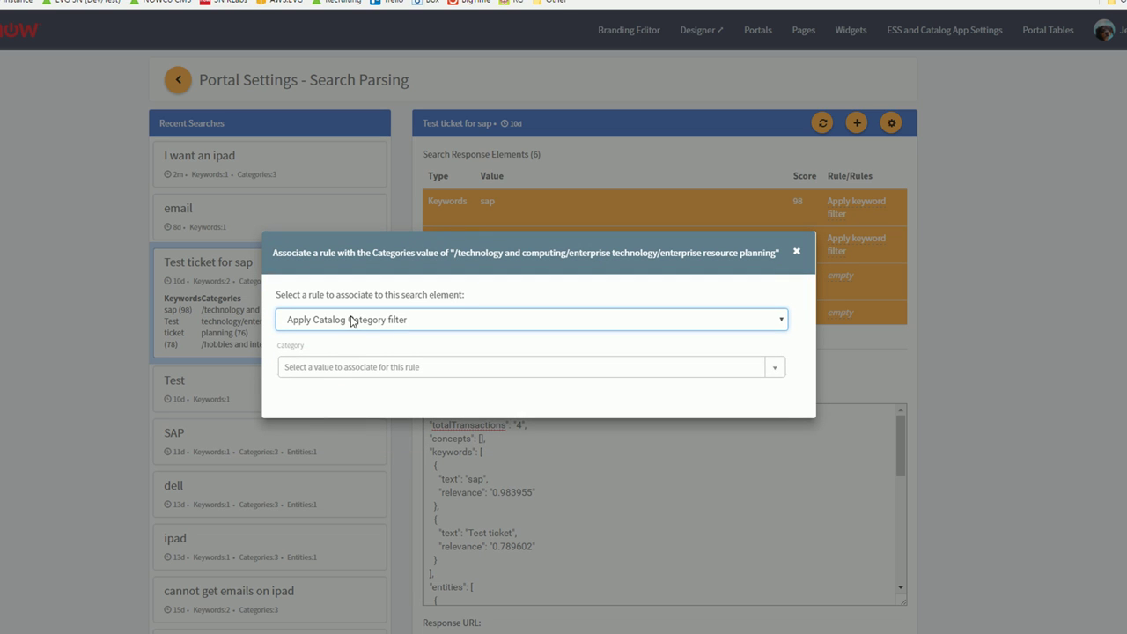
- Choose Benefits as the rule's catalog category
click(528, 366)
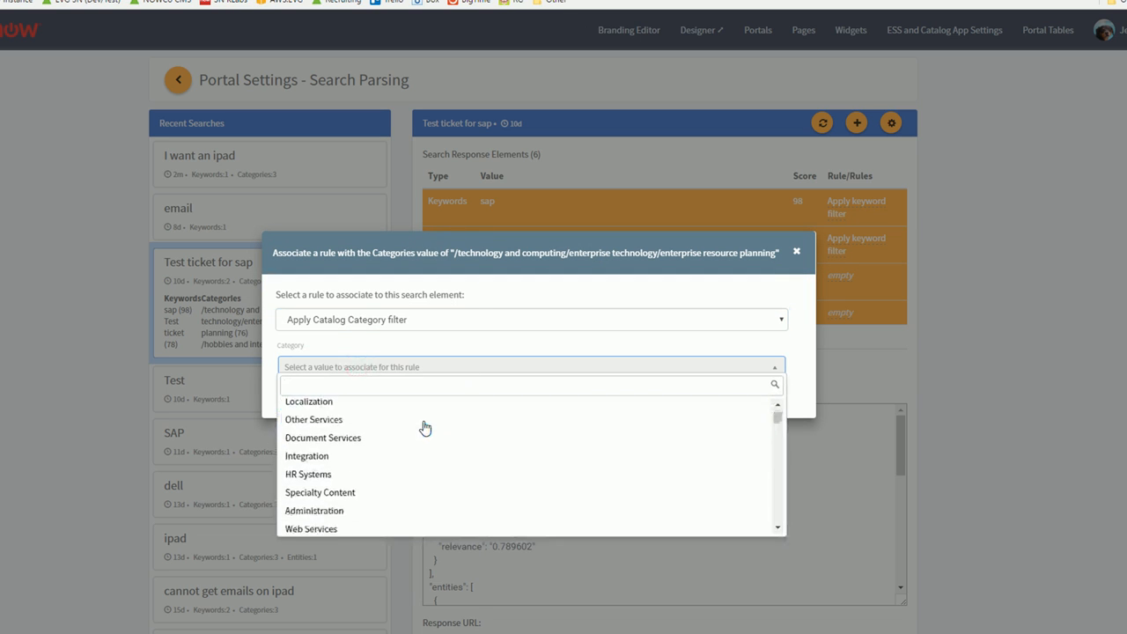
scroll(down, 3)
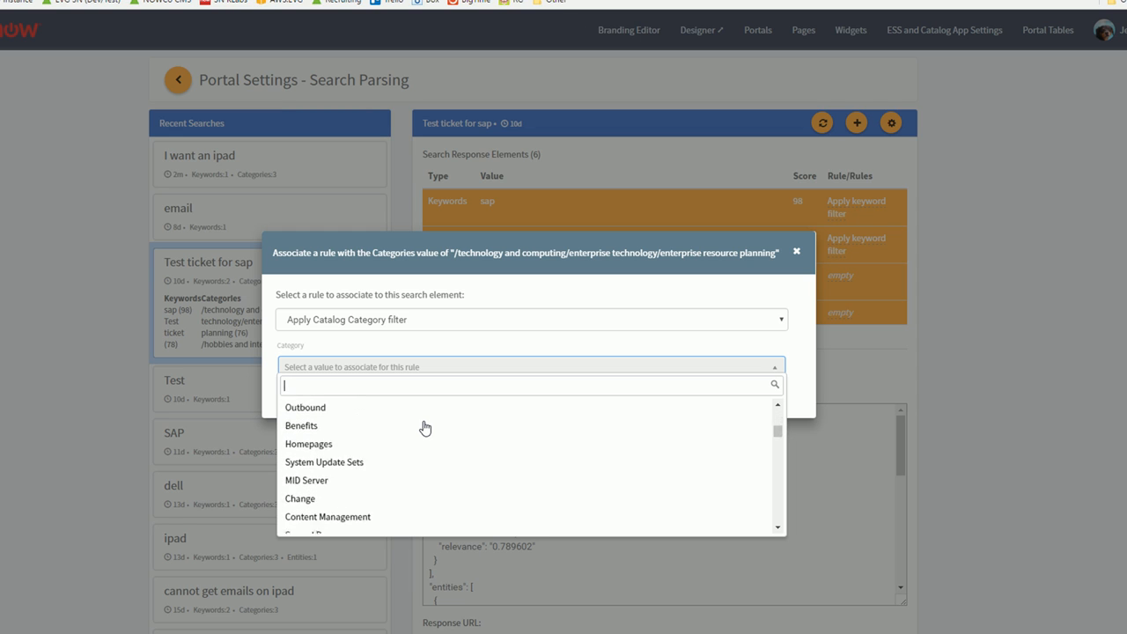
mouse_move(301, 429)
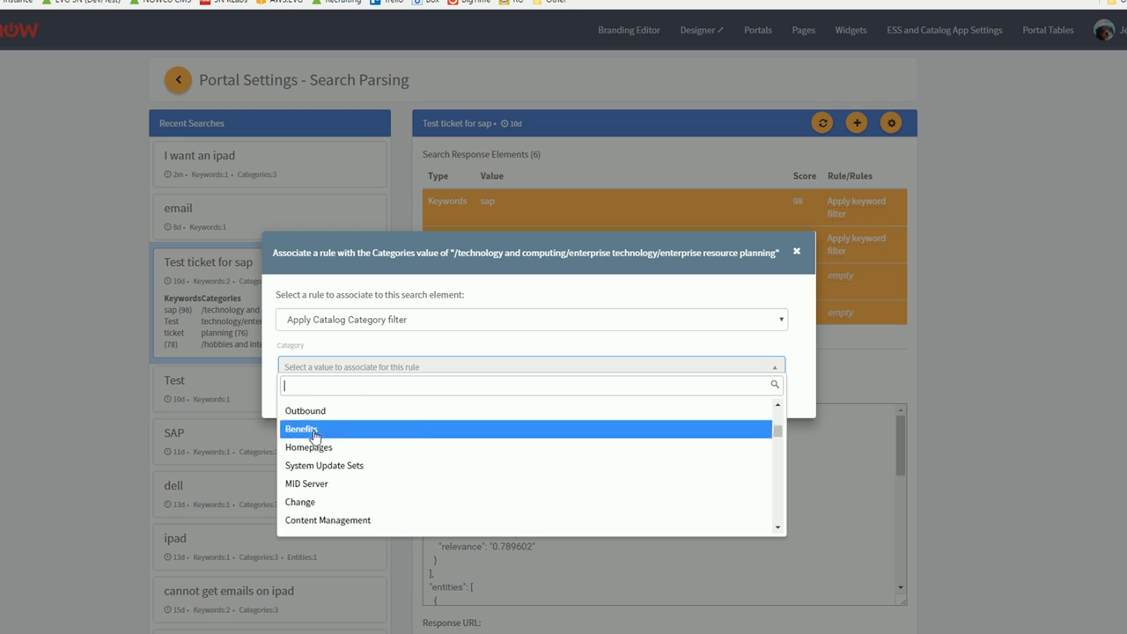
click(301, 429)
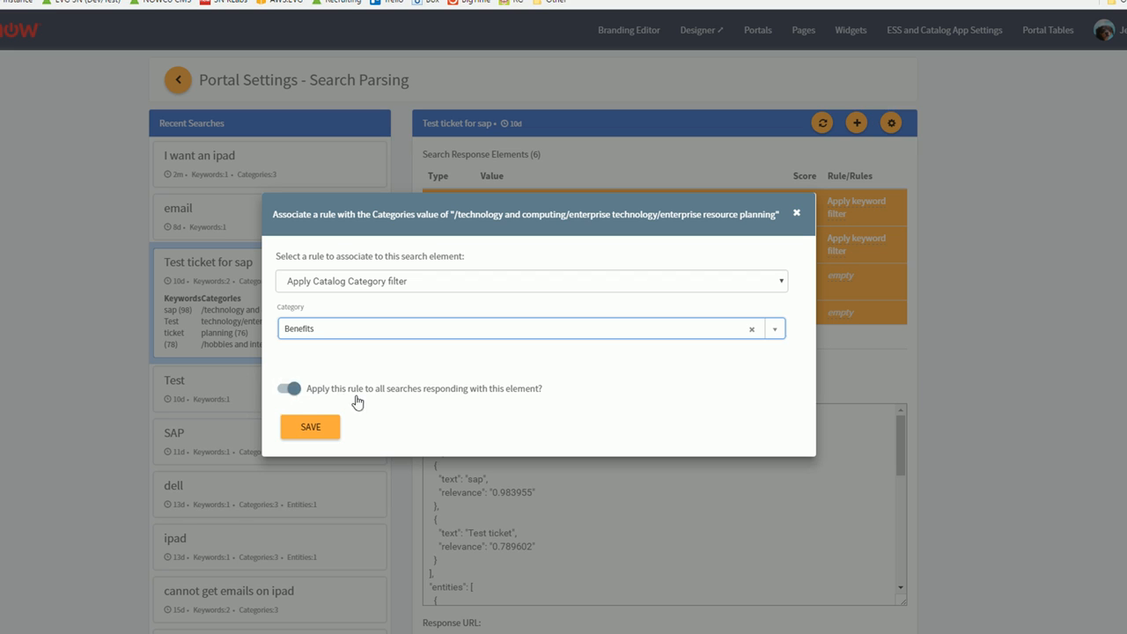
mouse_move(469, 408)
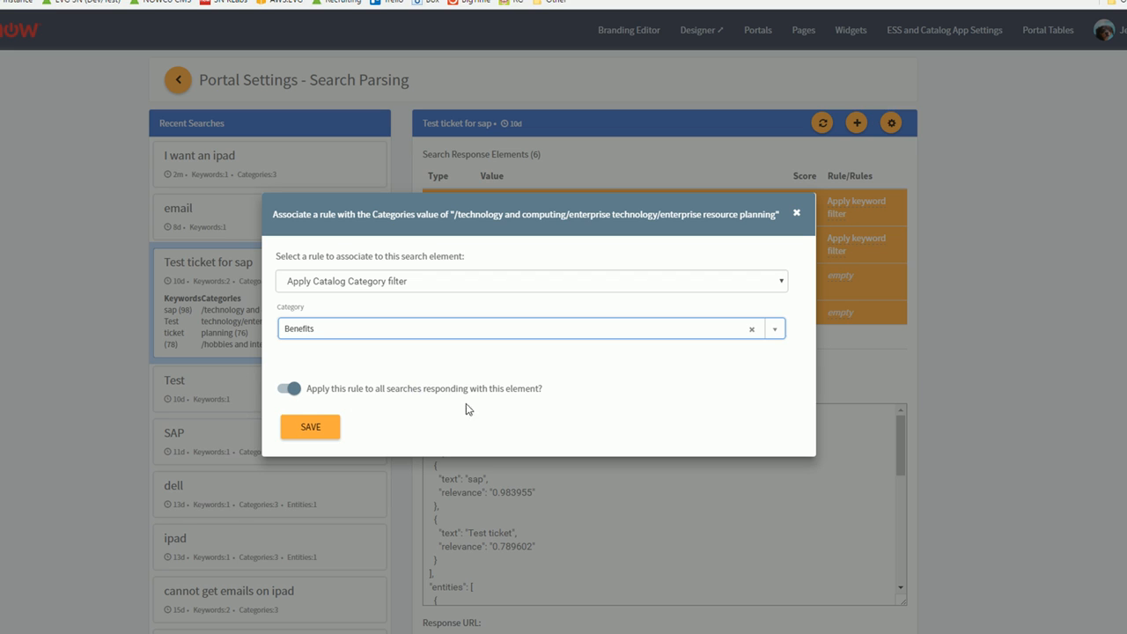
mouse_move(483, 405)
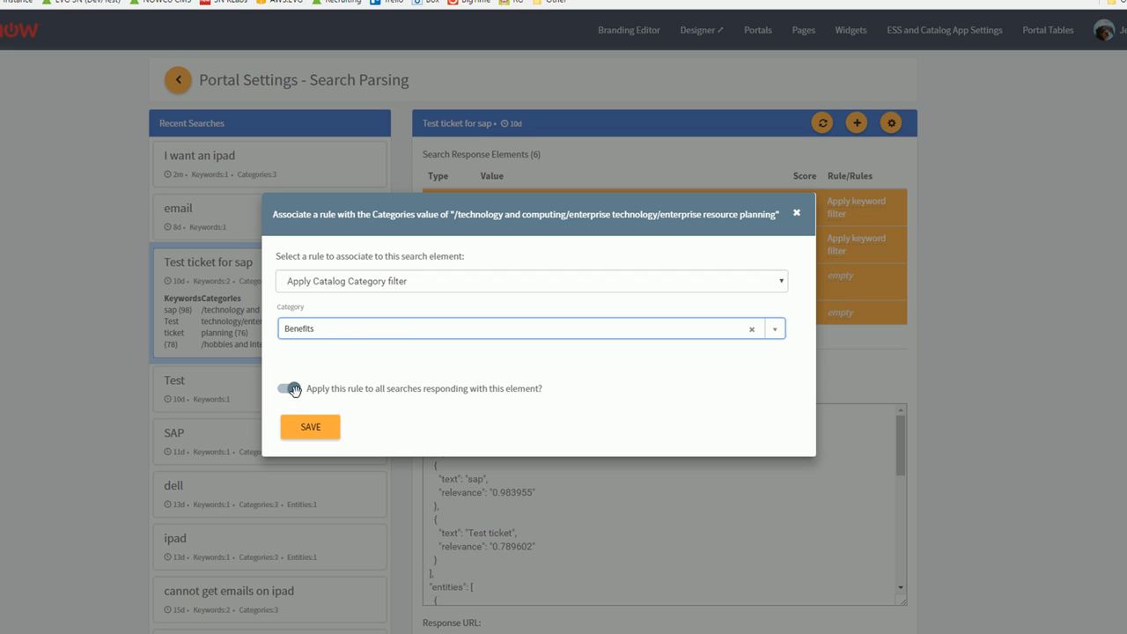
- Keep 'Apply this rule to all searches' on and save the Benefits catalog category rule
click(289, 389)
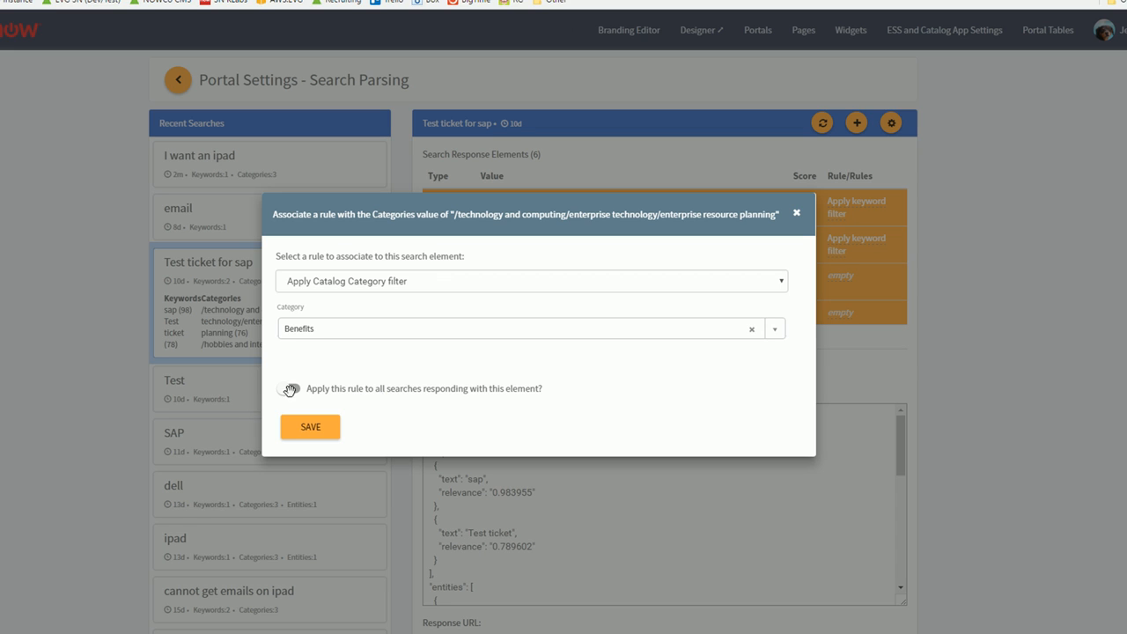
click(288, 389)
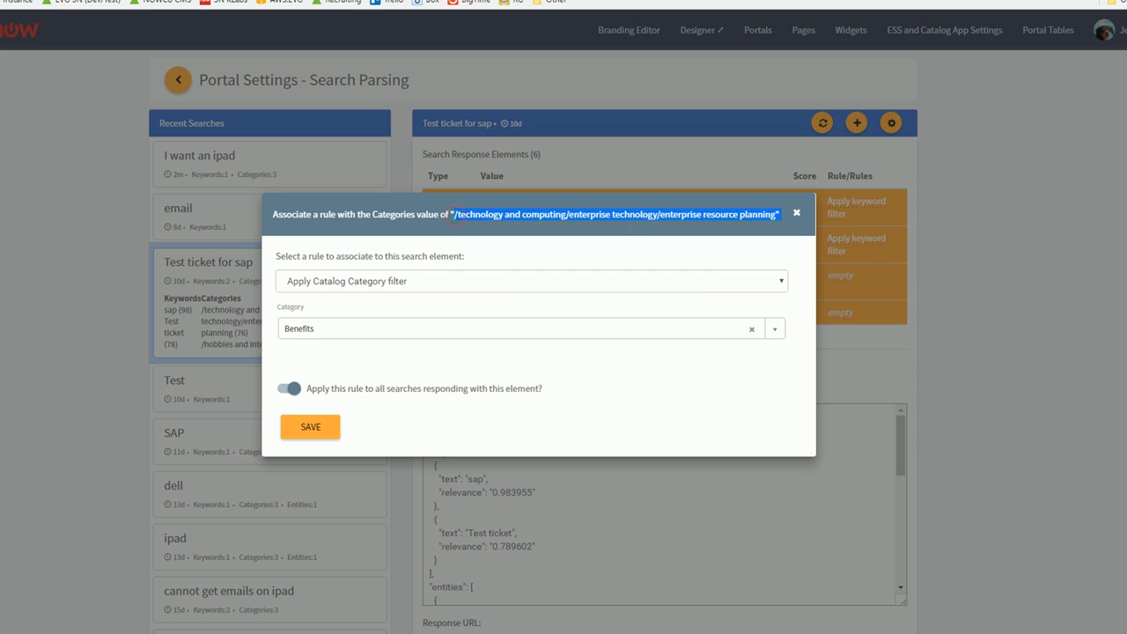
mouse_move(493, 419)
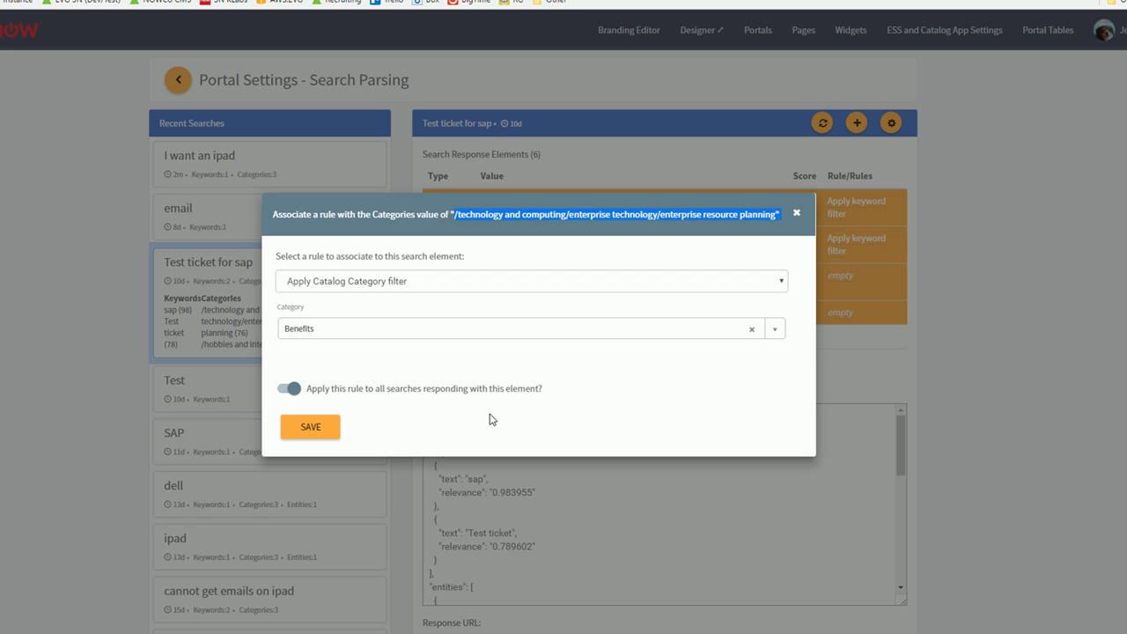
mouse_move(359, 395)
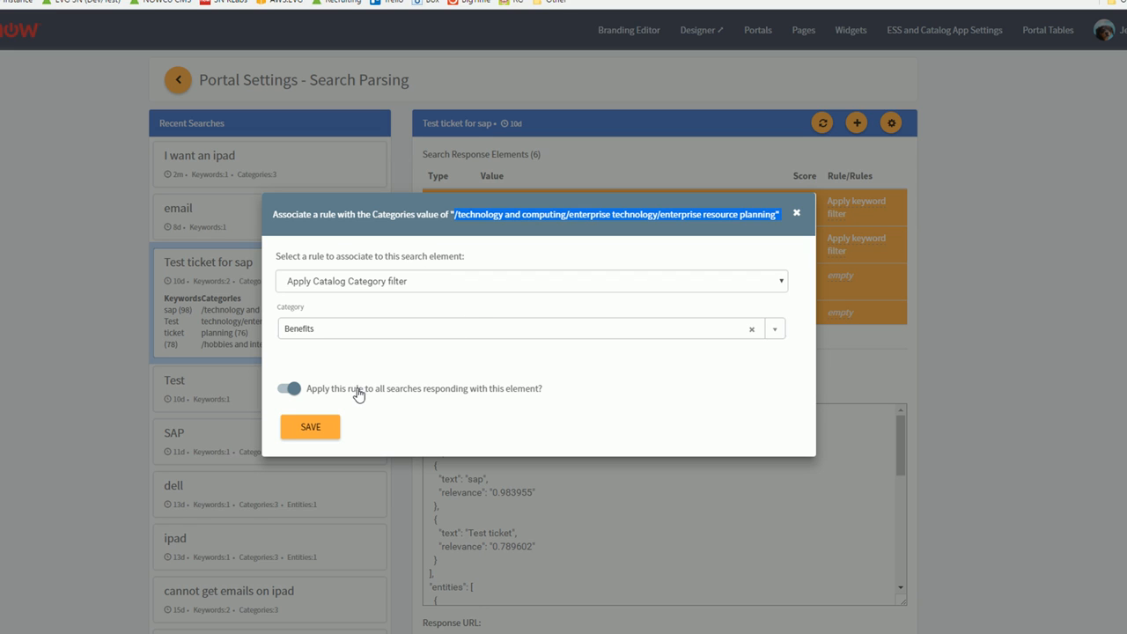
click(310, 426)
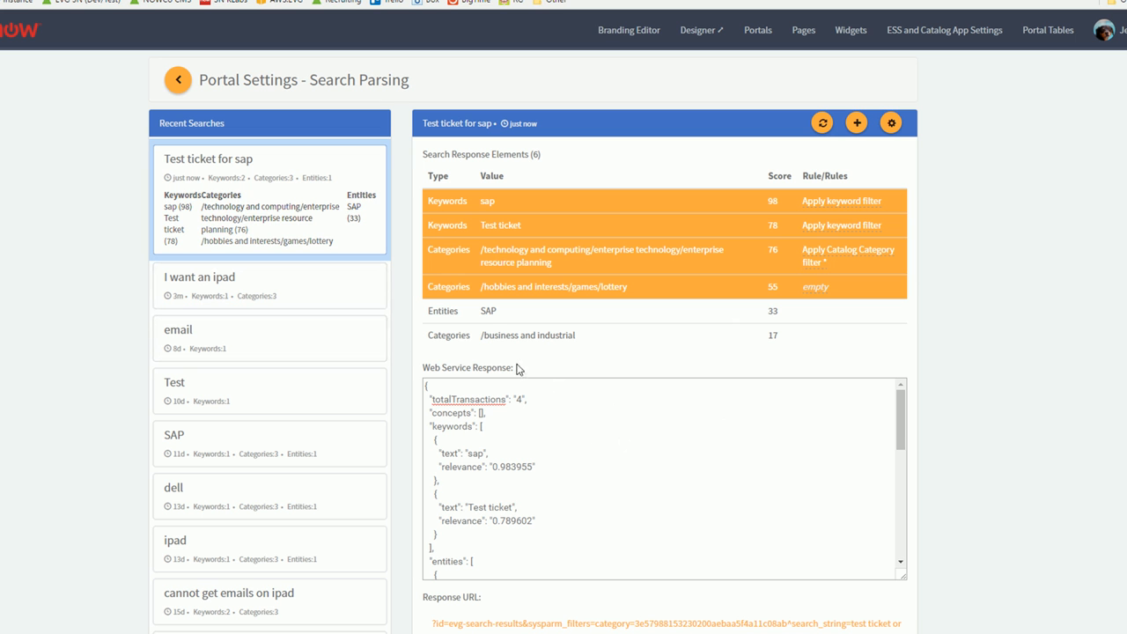
mouse_move(648, 630)
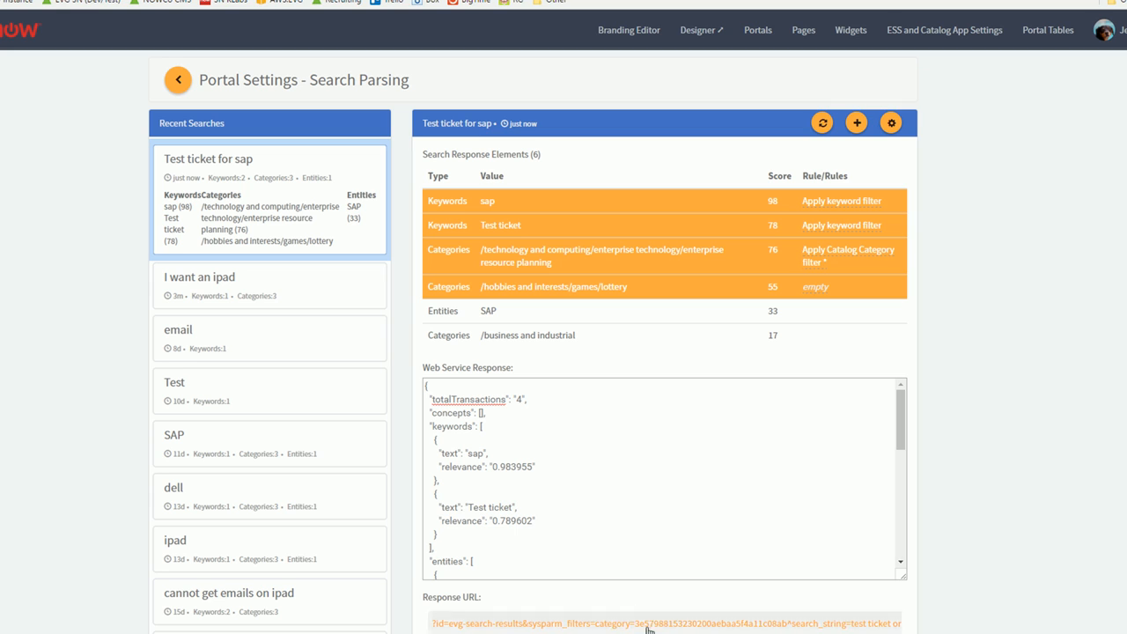
mouse_move(636, 628)
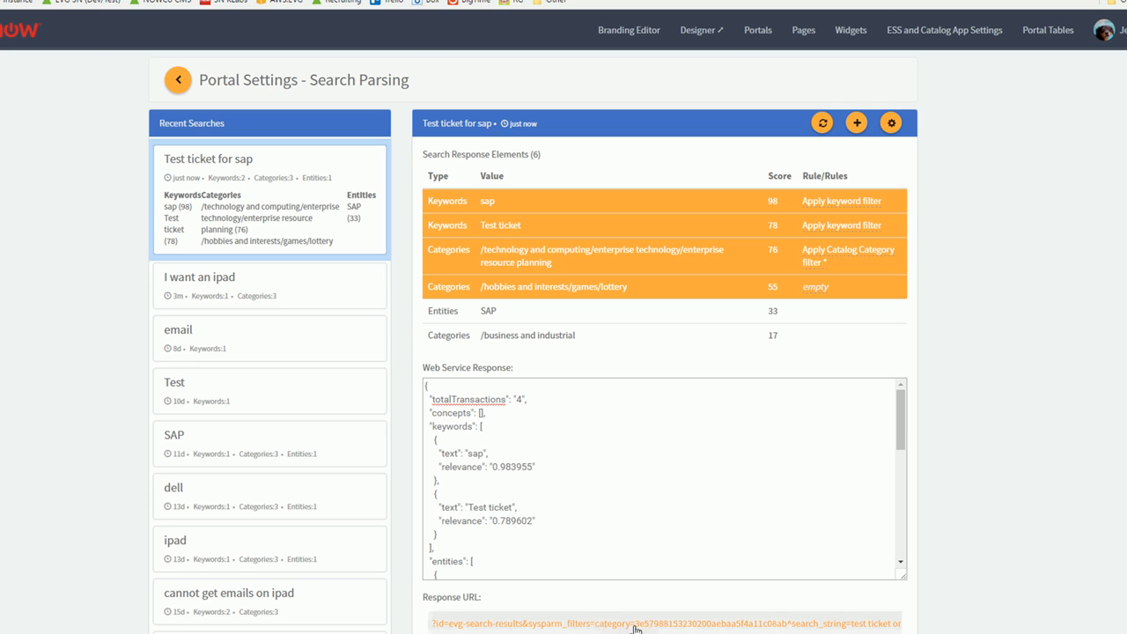
mouse_move(827, 630)
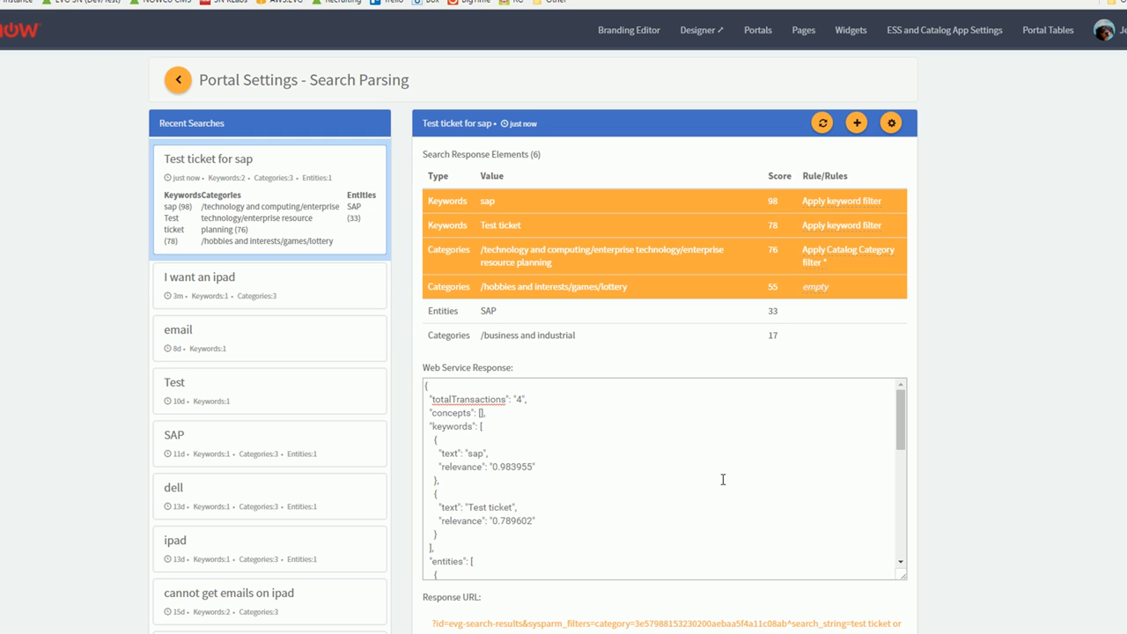
mouse_move(722, 428)
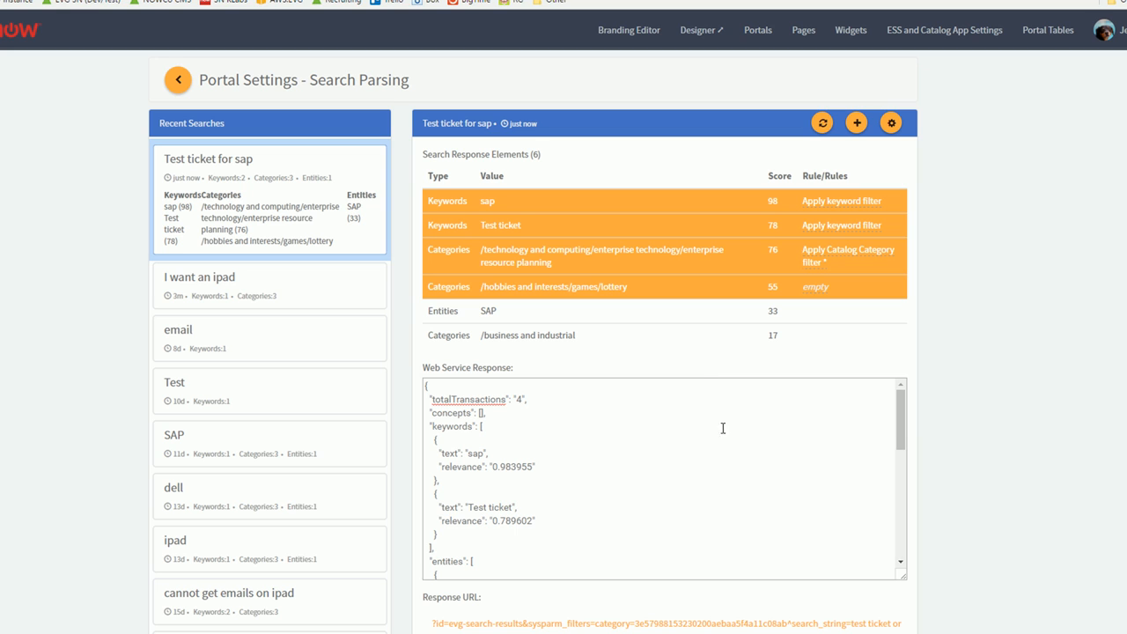
mouse_move(856, 124)
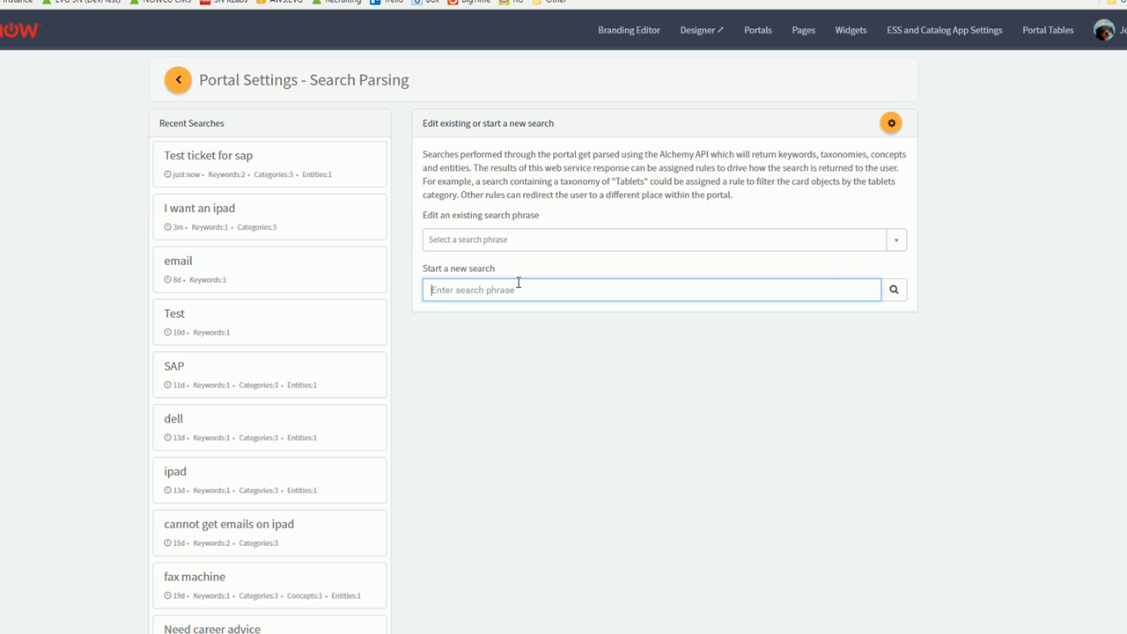
- Run a parsed search for 'Who is Donald Trump' and scroll through its web service response
text(Who is Donal)
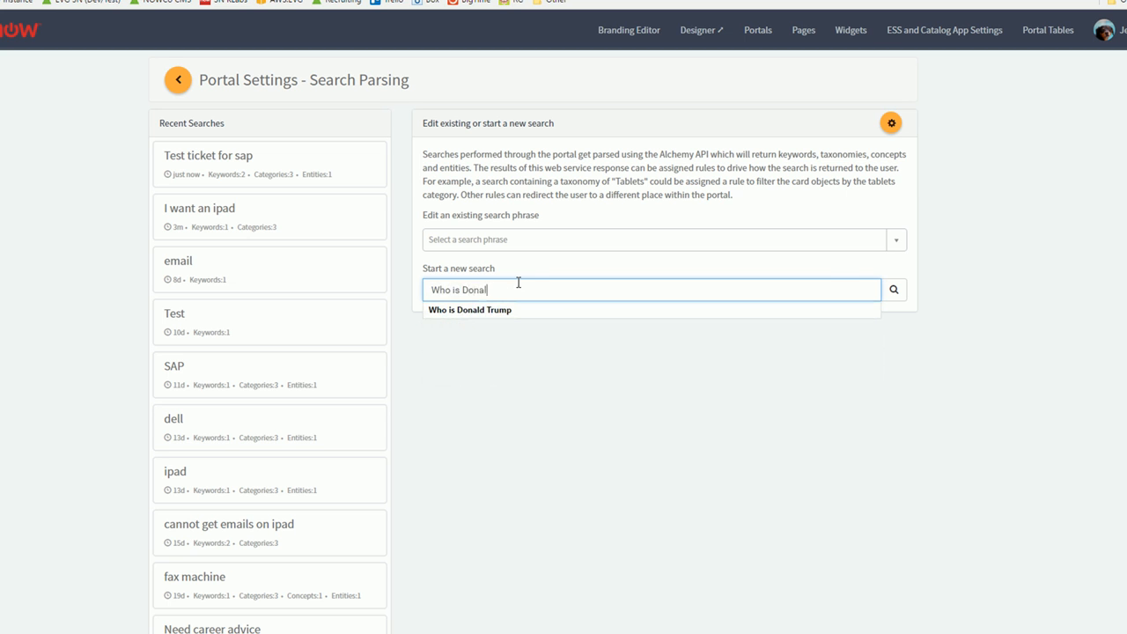
click(469, 310)
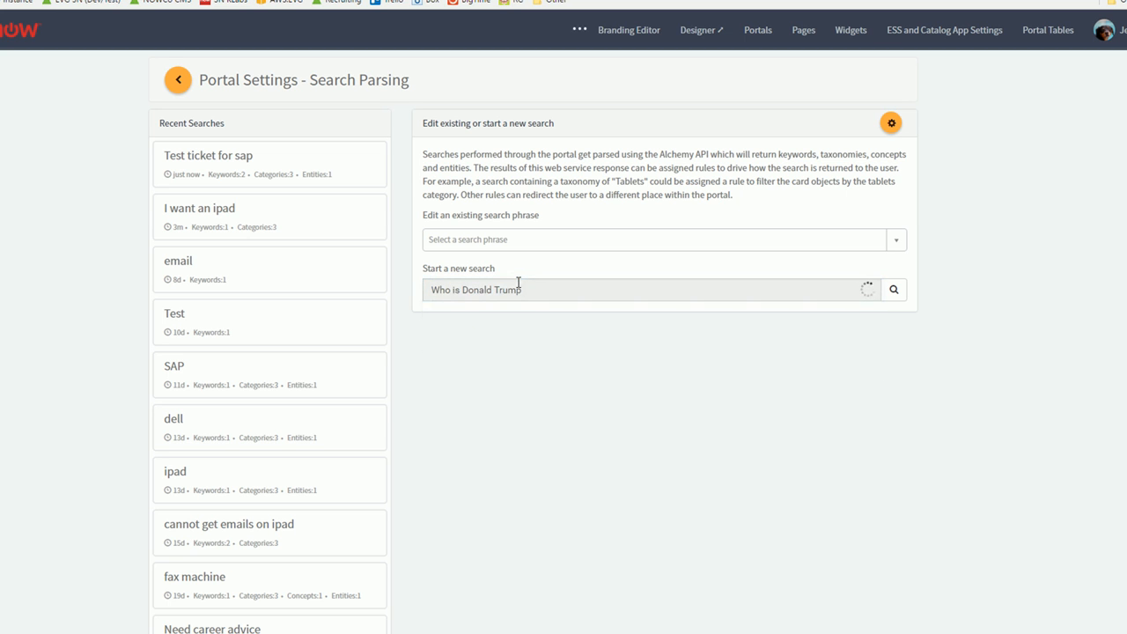
click(893, 289)
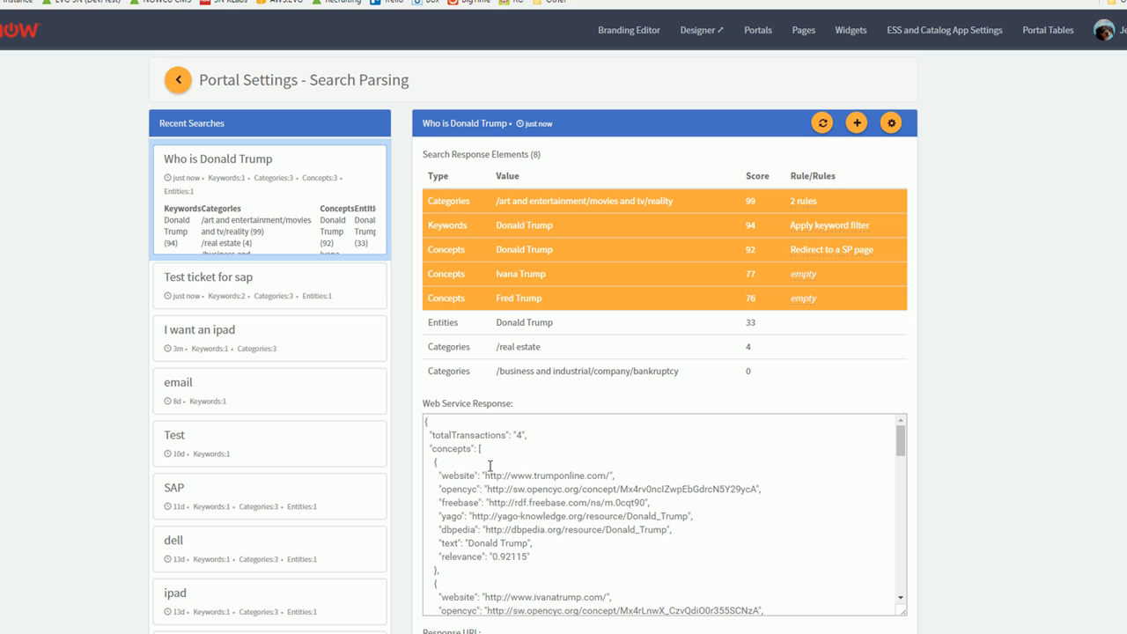
scroll(down, 3)
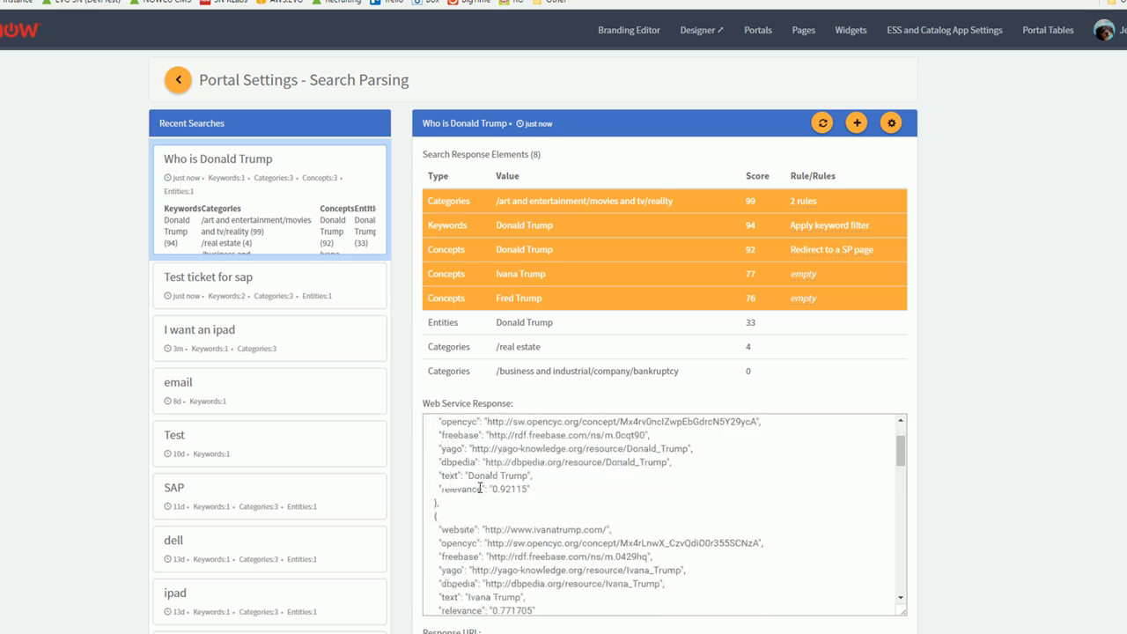
scroll(down, 3)
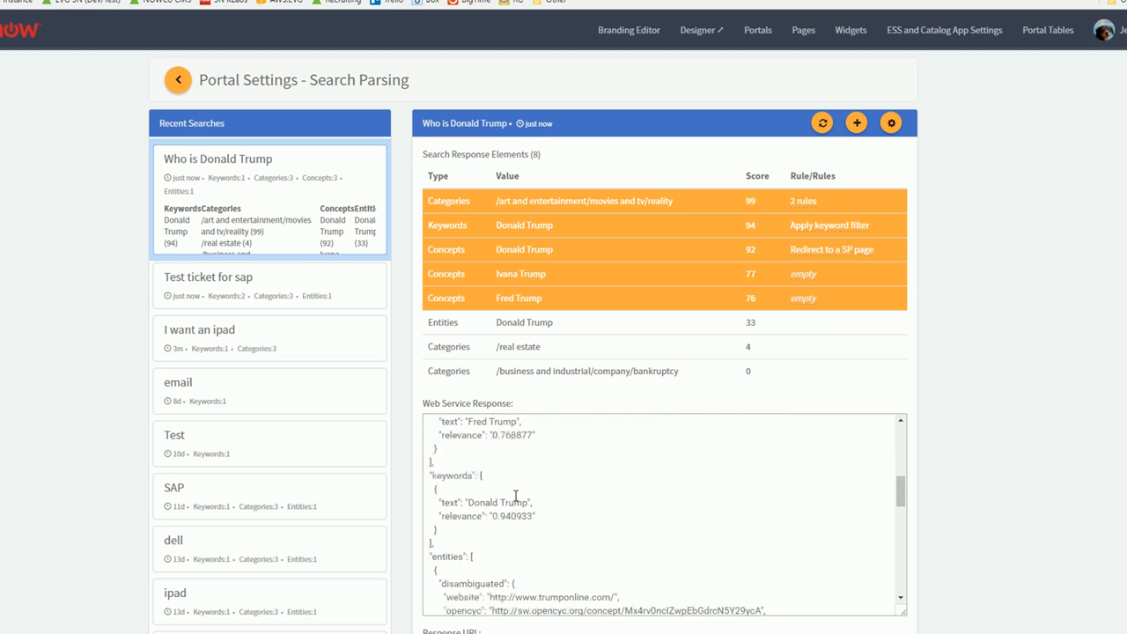
mouse_move(609, 345)
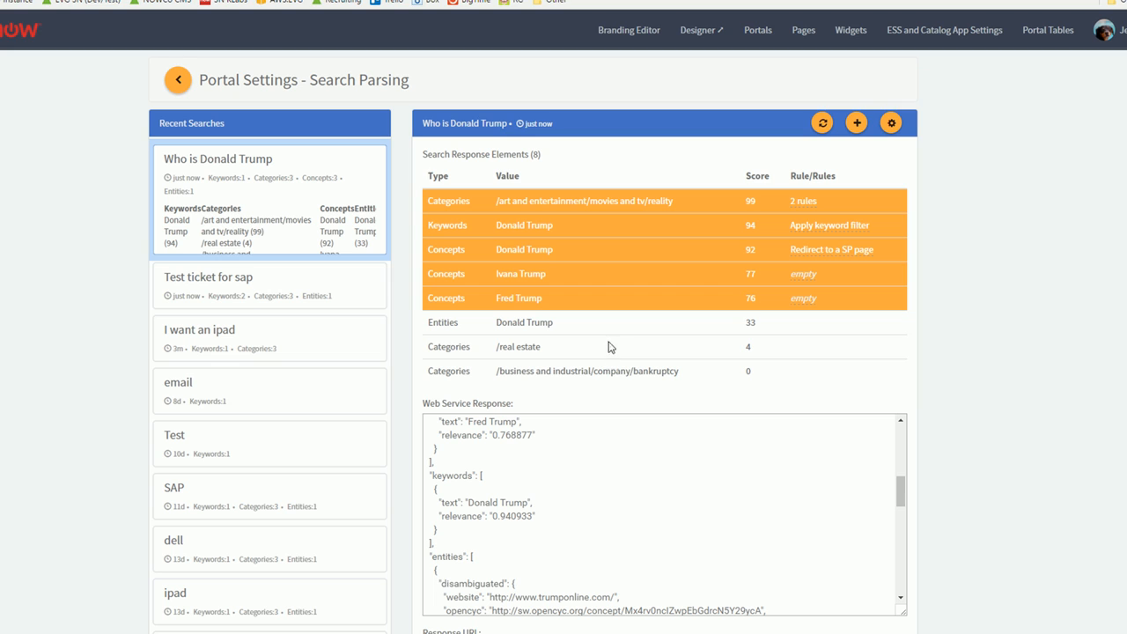
mouse_move(469, 239)
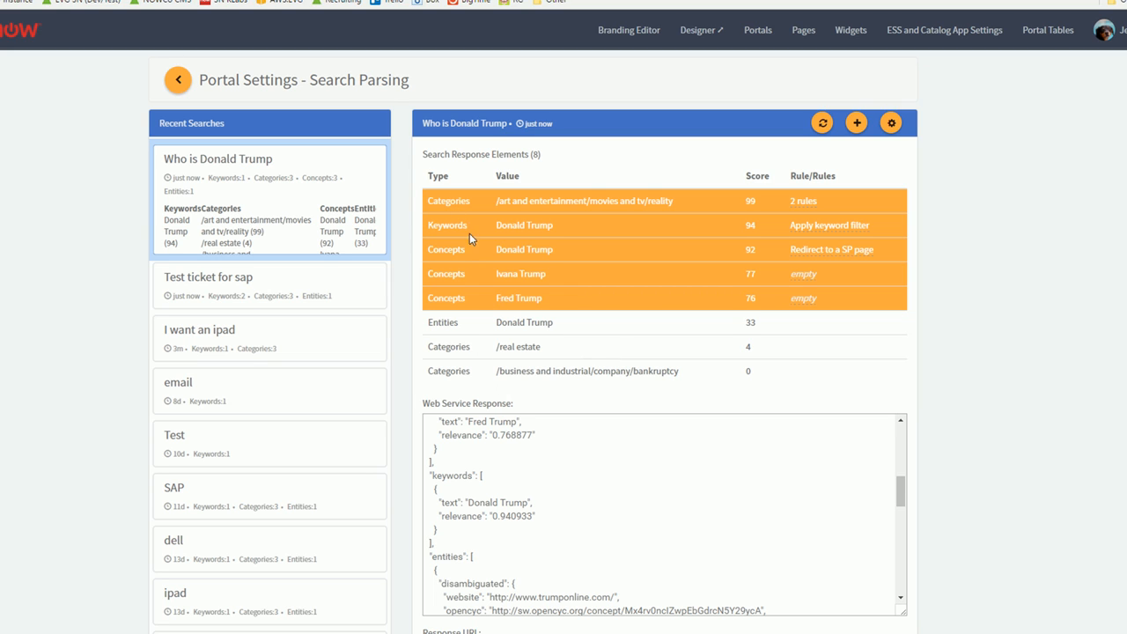
mouse_move(448, 246)
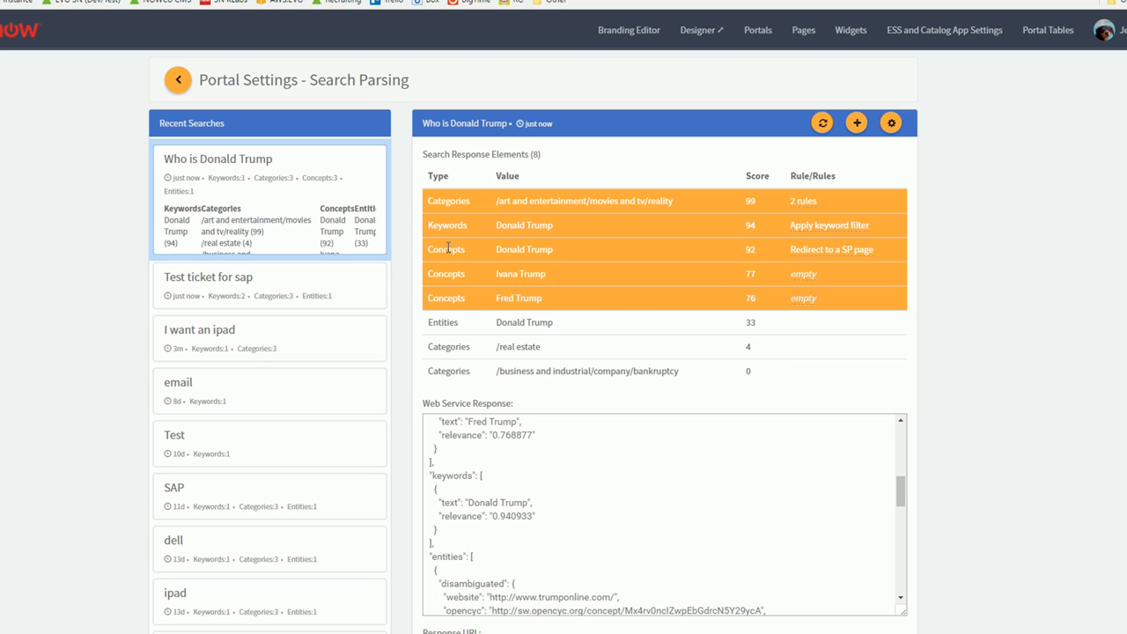
mouse_move(437, 320)
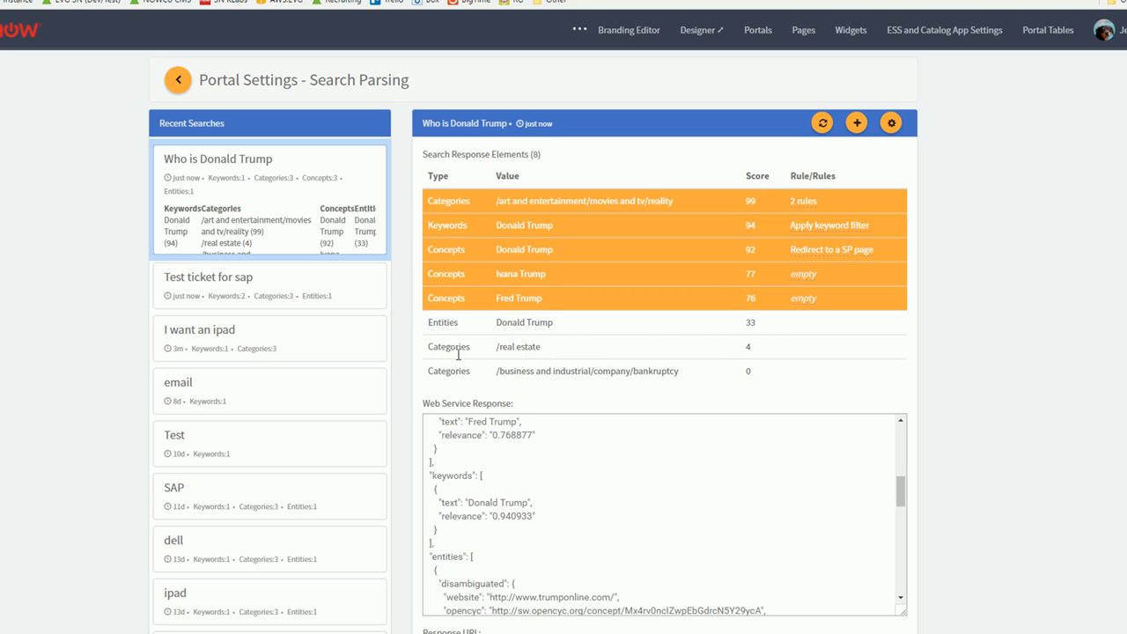
mouse_move(785, 363)
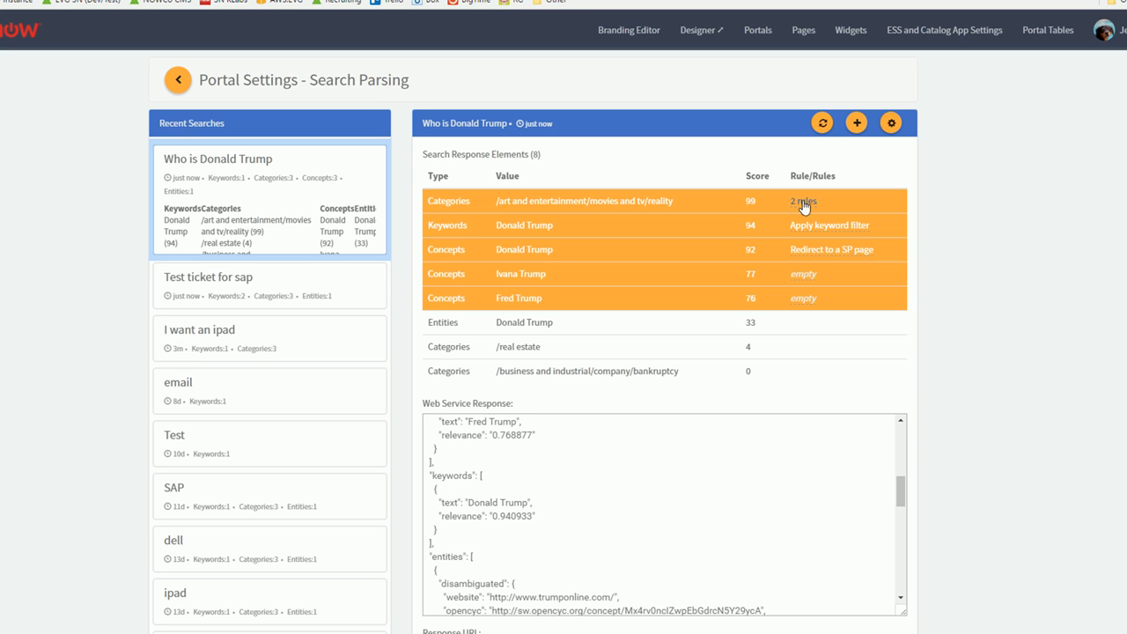
- Add a card object type filter rule with card type Catalog Items to the category element, then close its rules
click(802, 201)
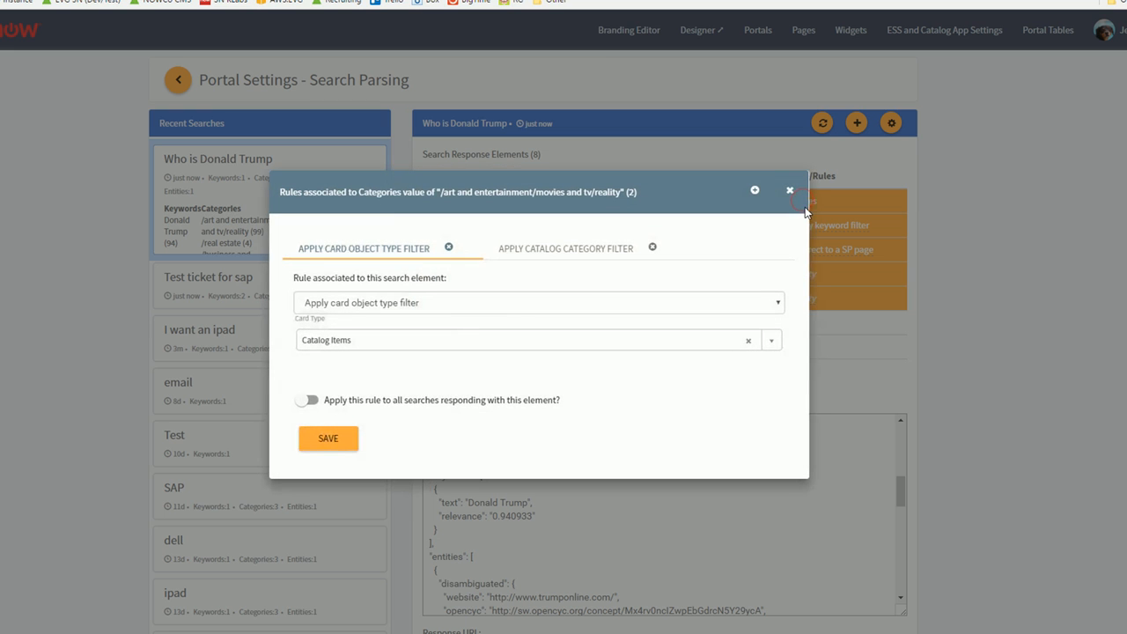
mouse_move(448, 247)
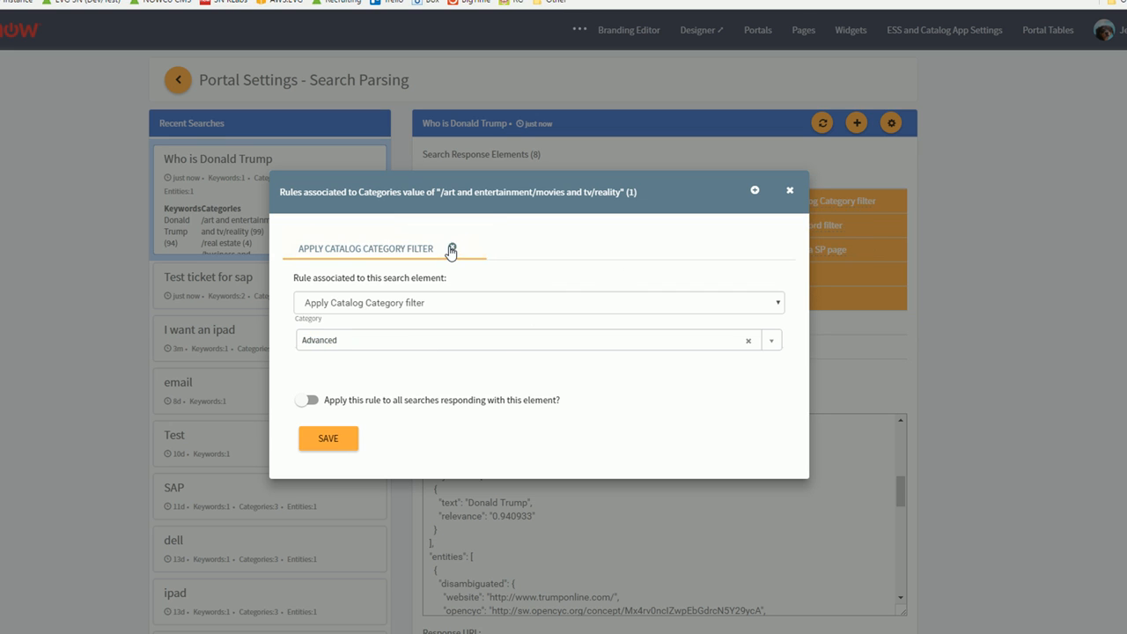
mouse_move(355, 240)
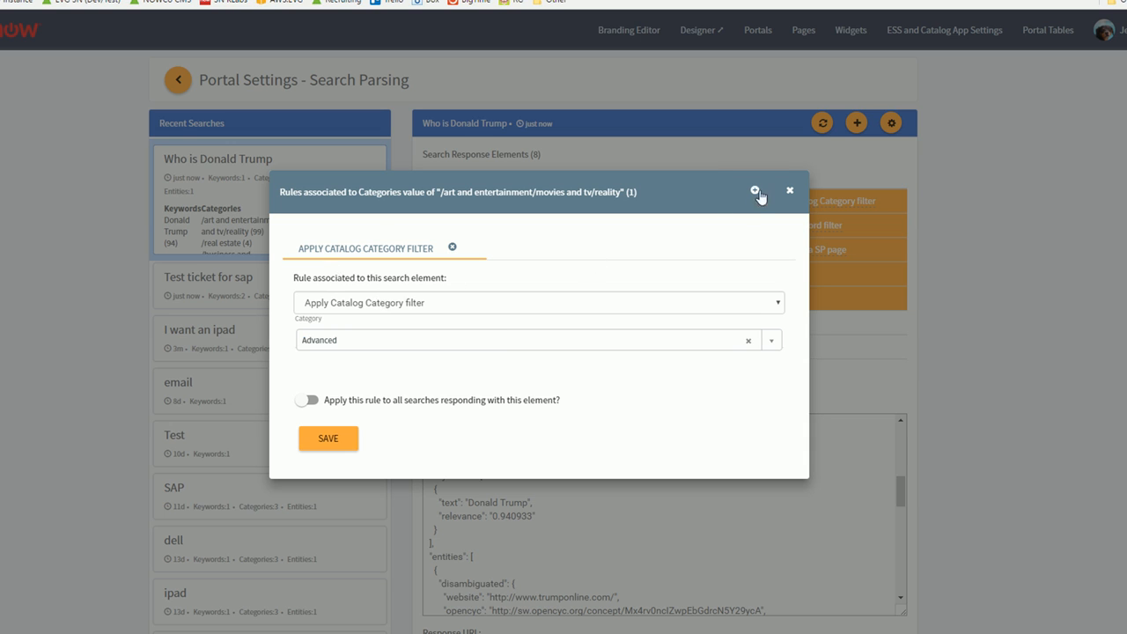
click(753, 190)
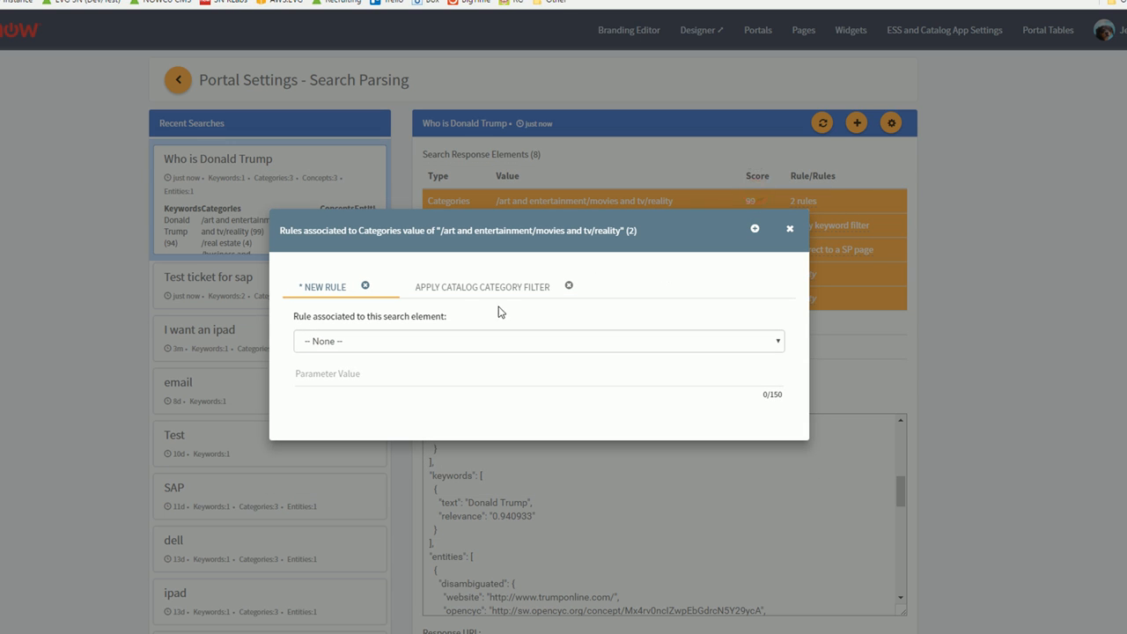
click(539, 341)
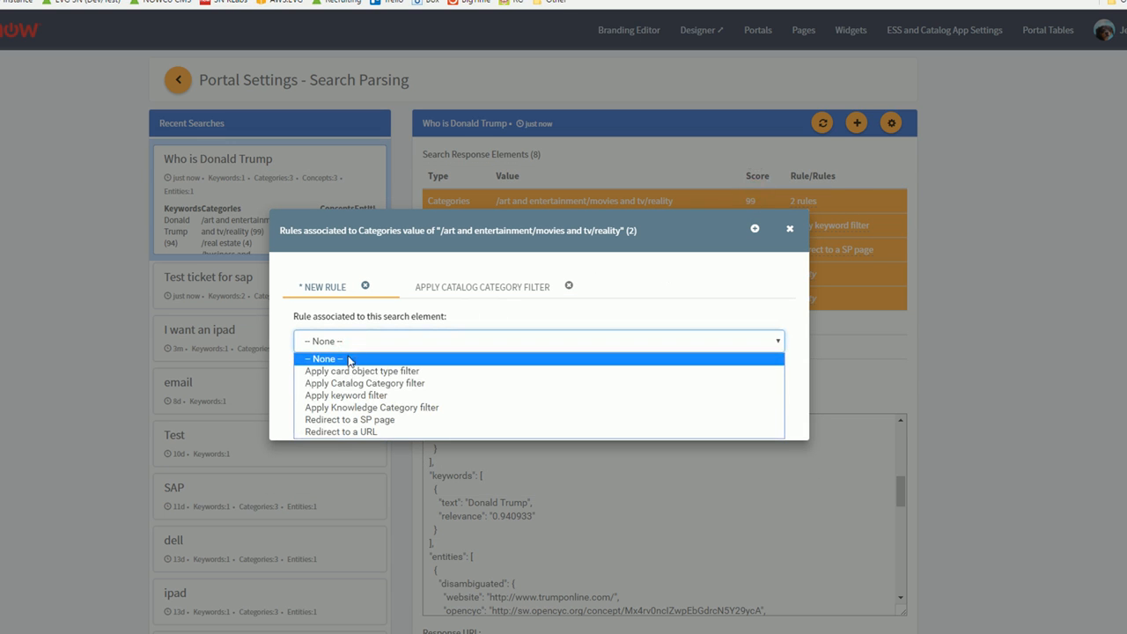
click(361, 370)
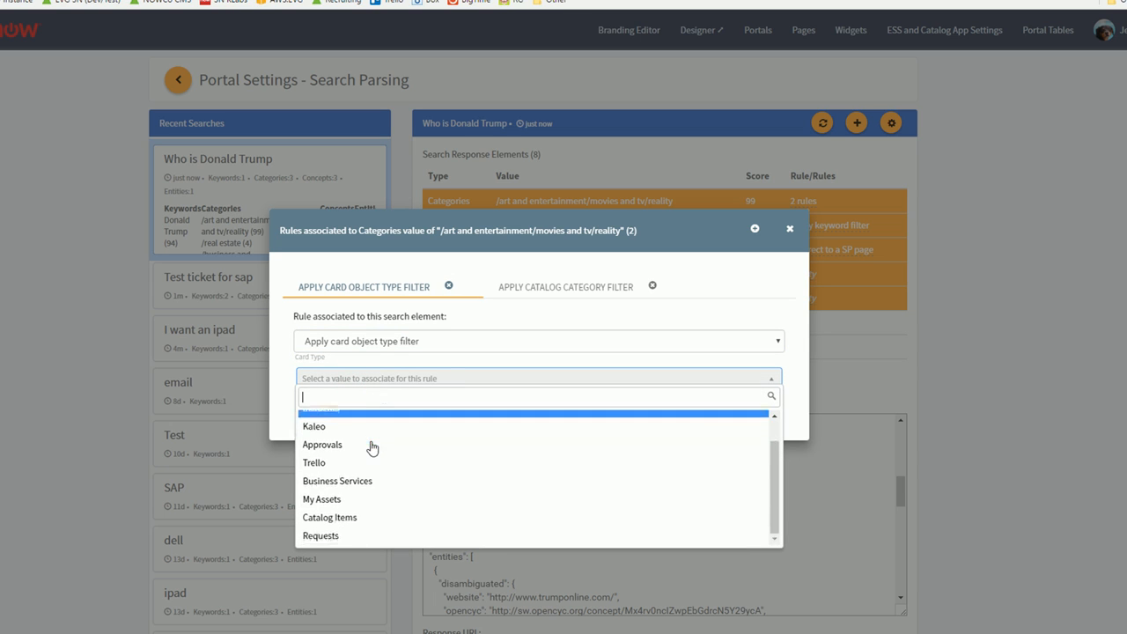
click(330, 518)
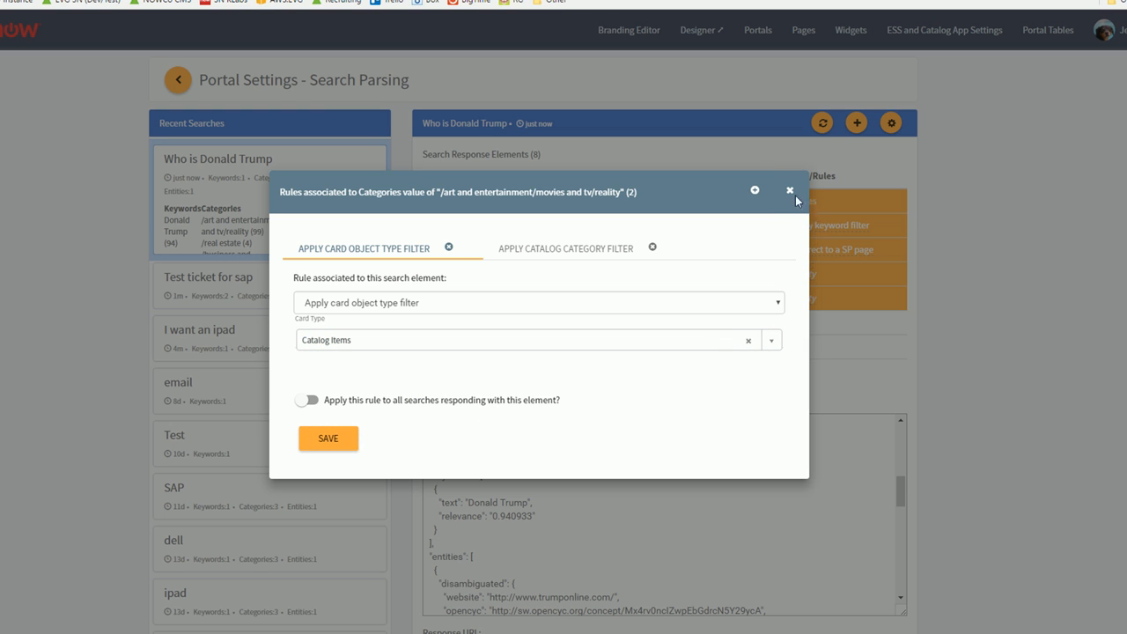
click(788, 190)
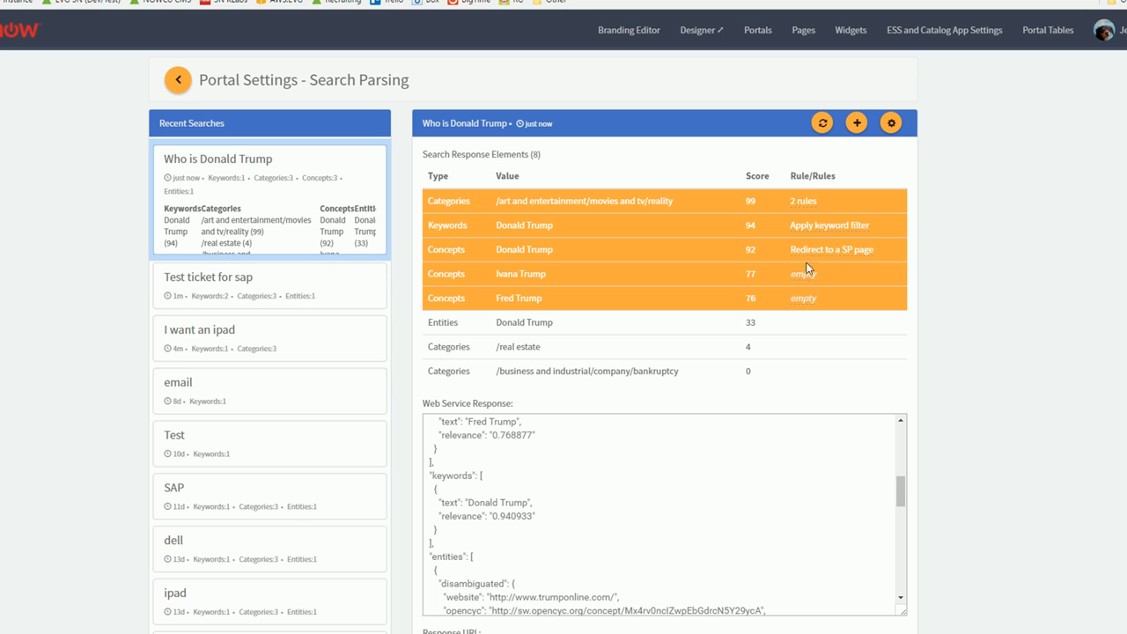
mouse_move(789, 345)
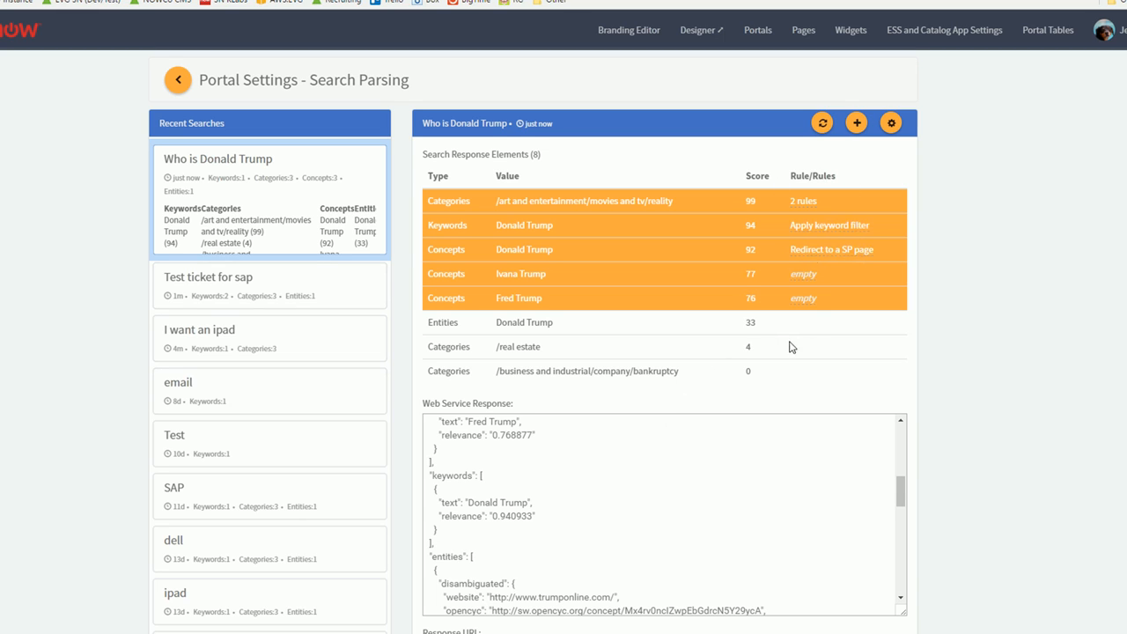
mouse_move(843, 271)
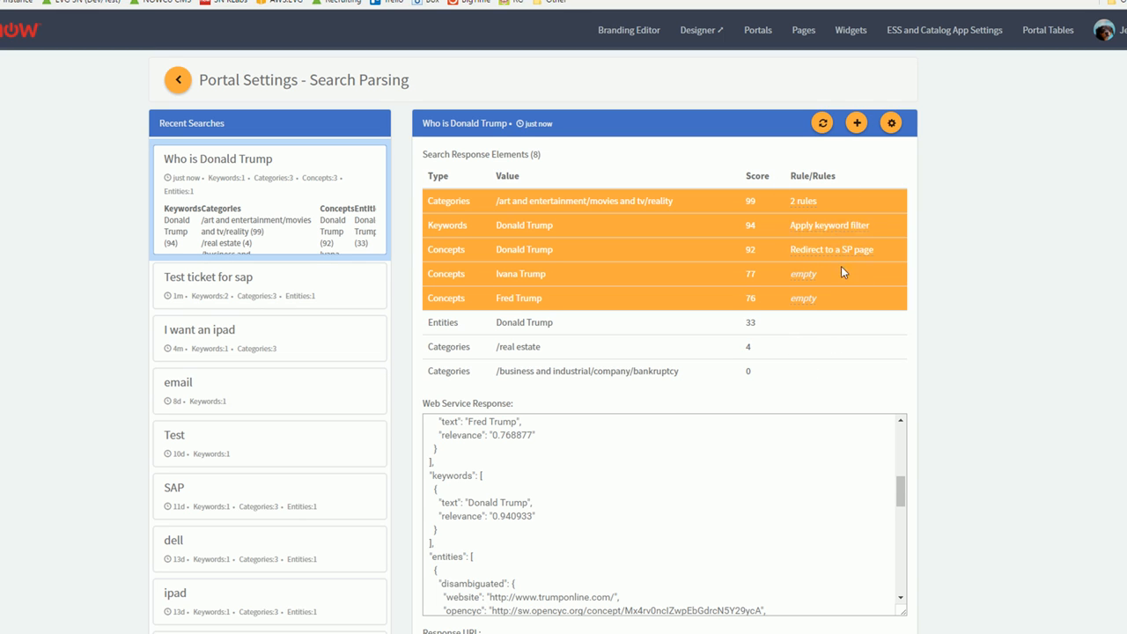
scroll(down, 3)
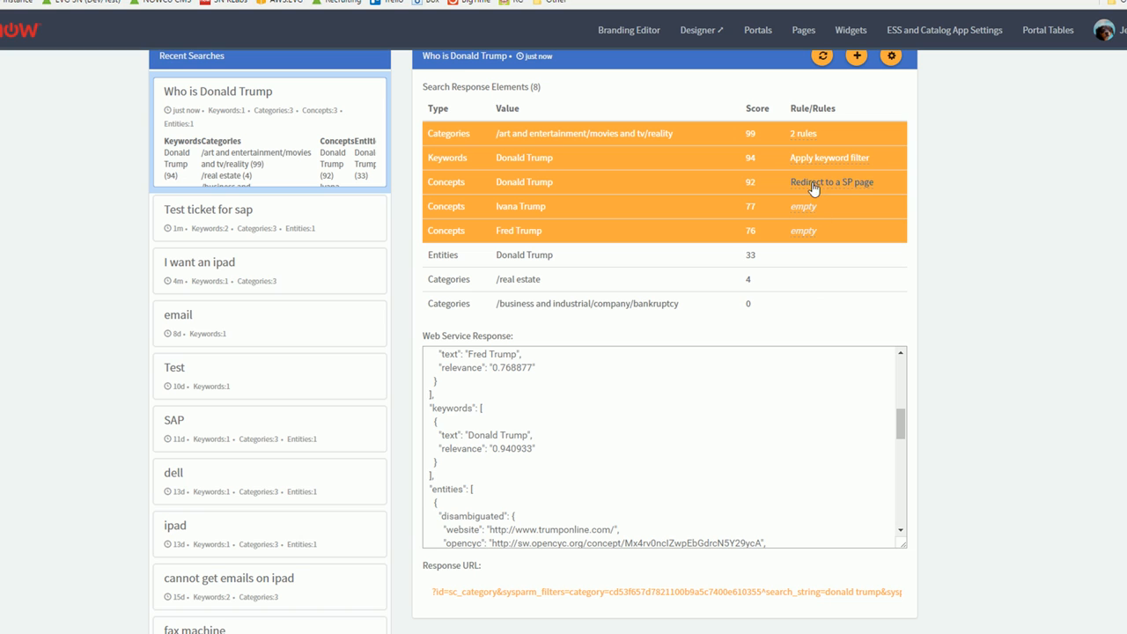
click(831, 181)
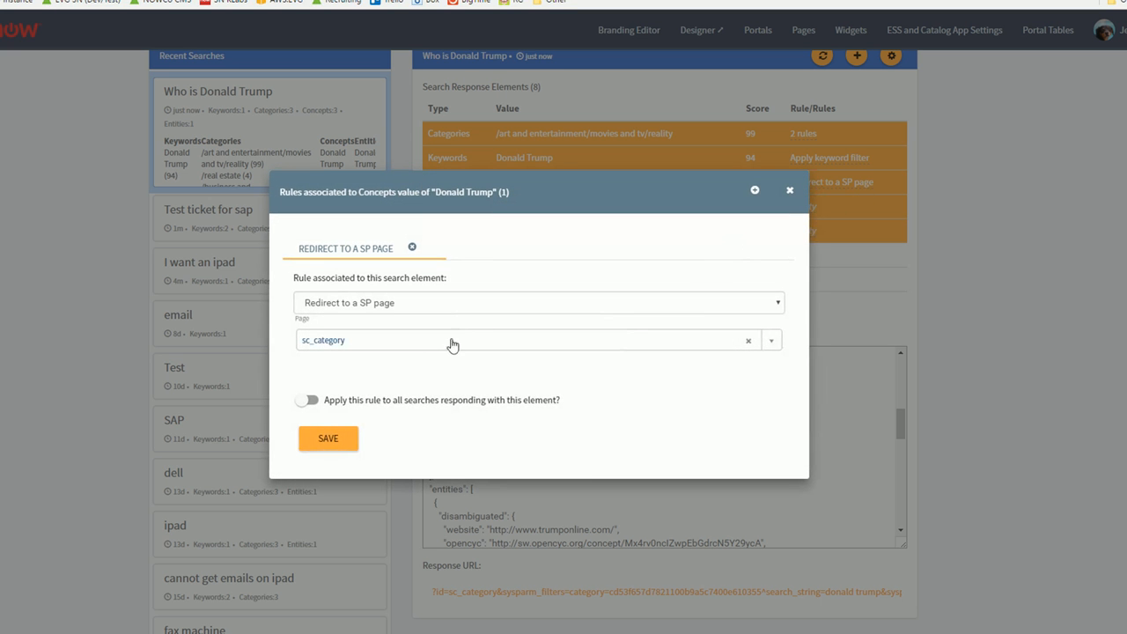
mouse_move(431, 322)
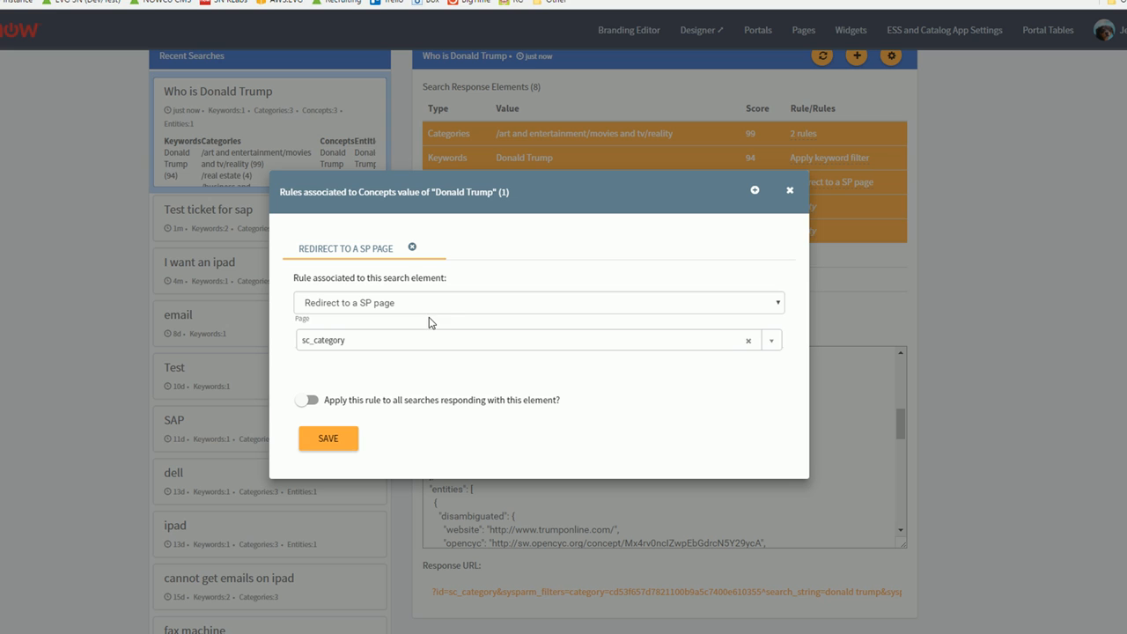
mouse_move(433, 352)
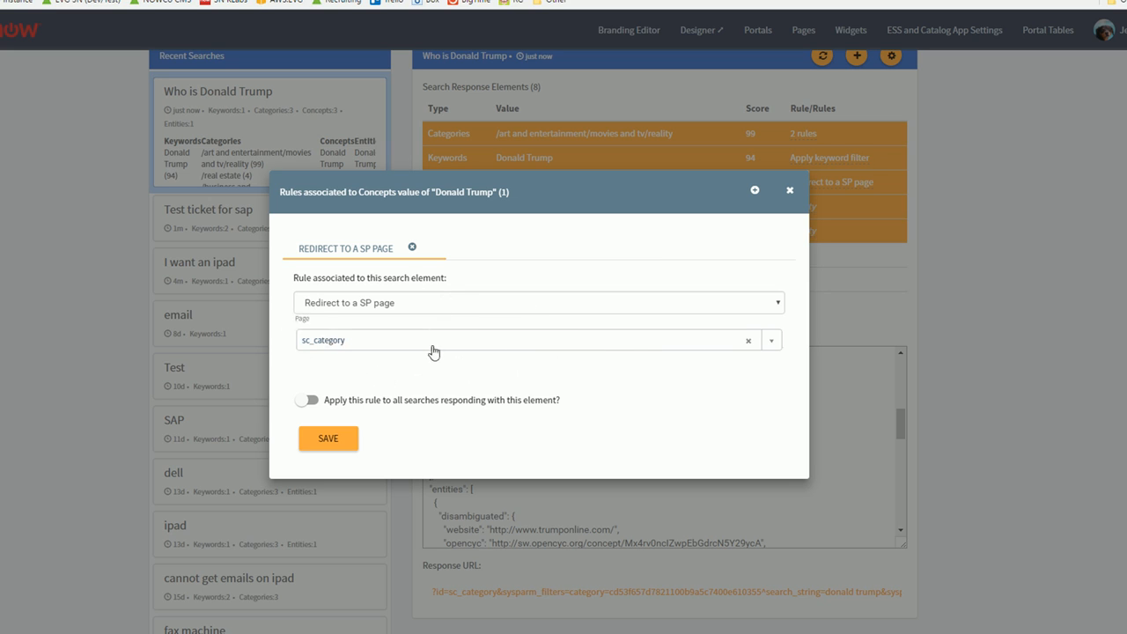
mouse_move(409, 356)
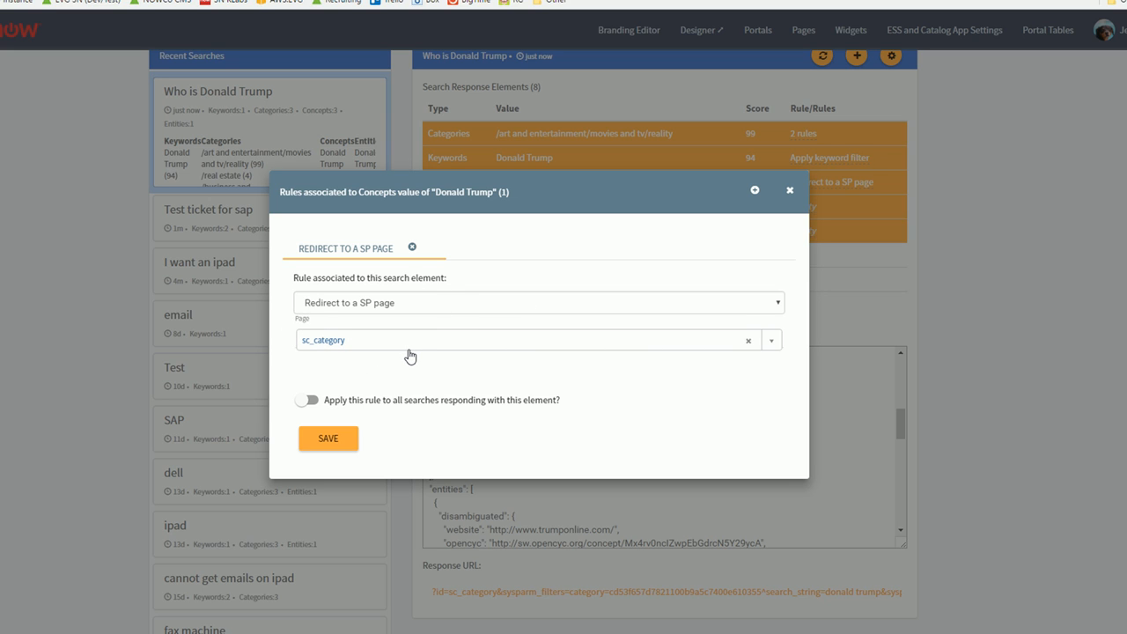
mouse_move(789, 190)
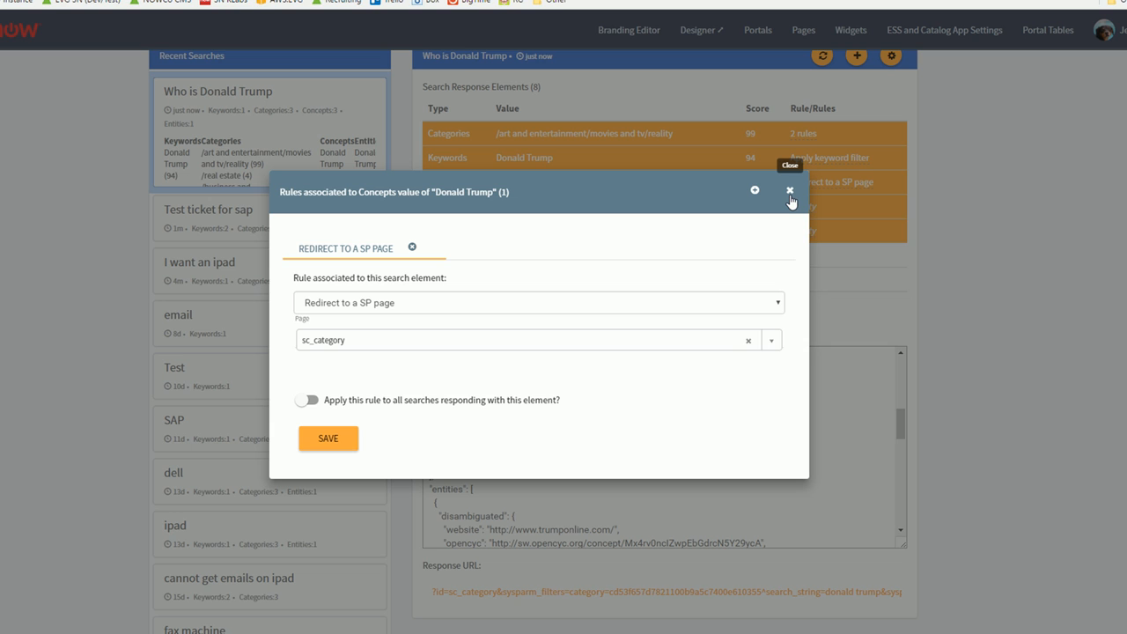
mouse_move(788, 198)
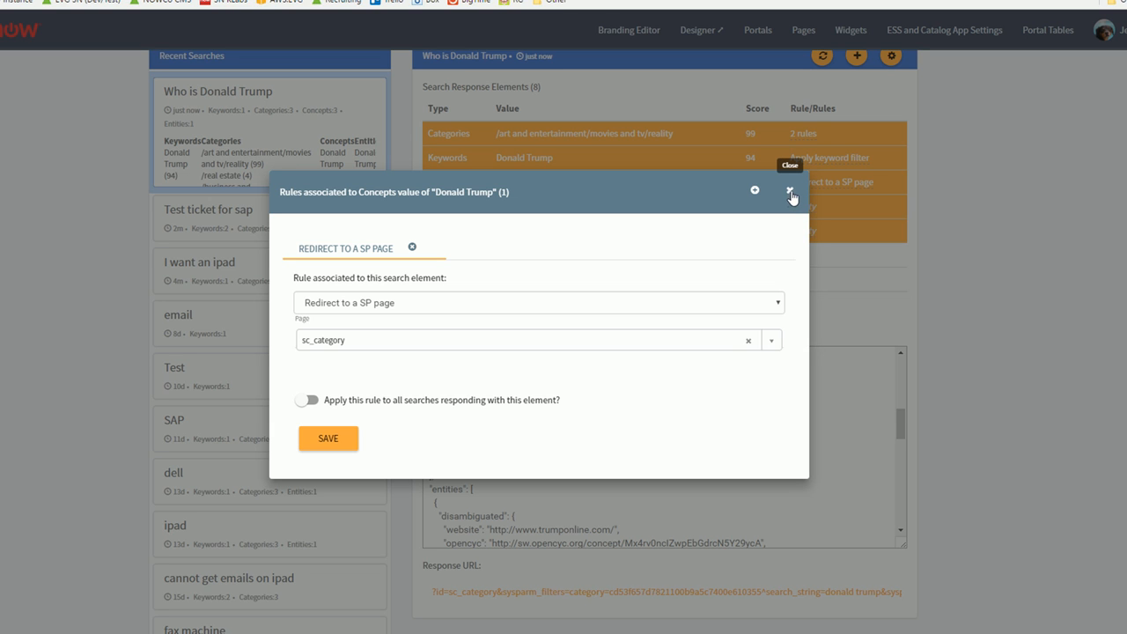
click(789, 191)
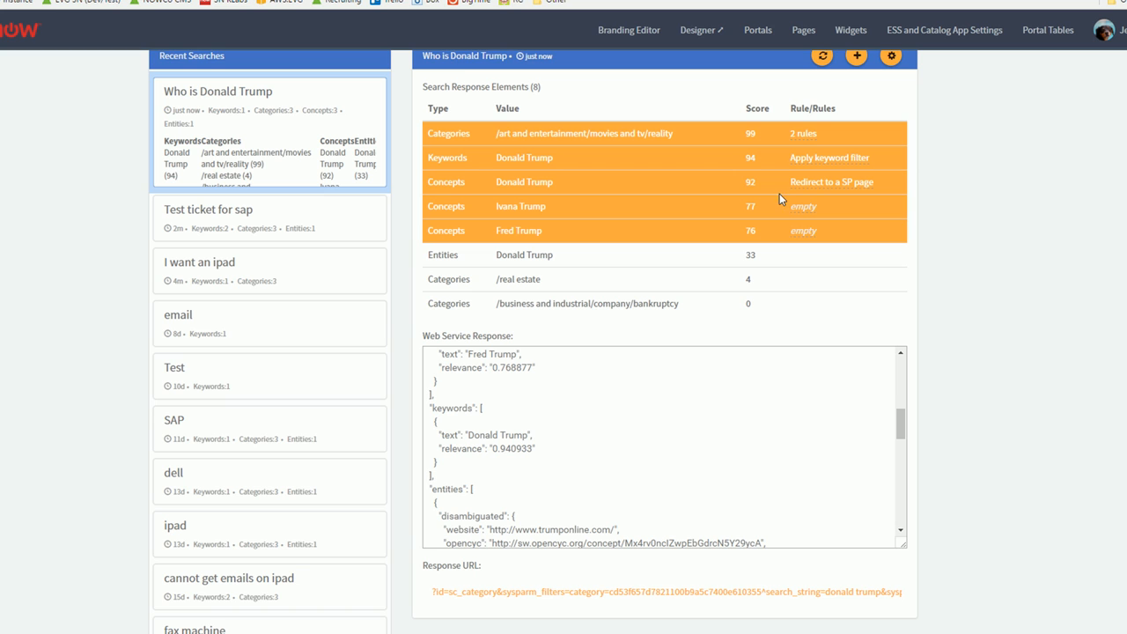
scroll(down, 3)
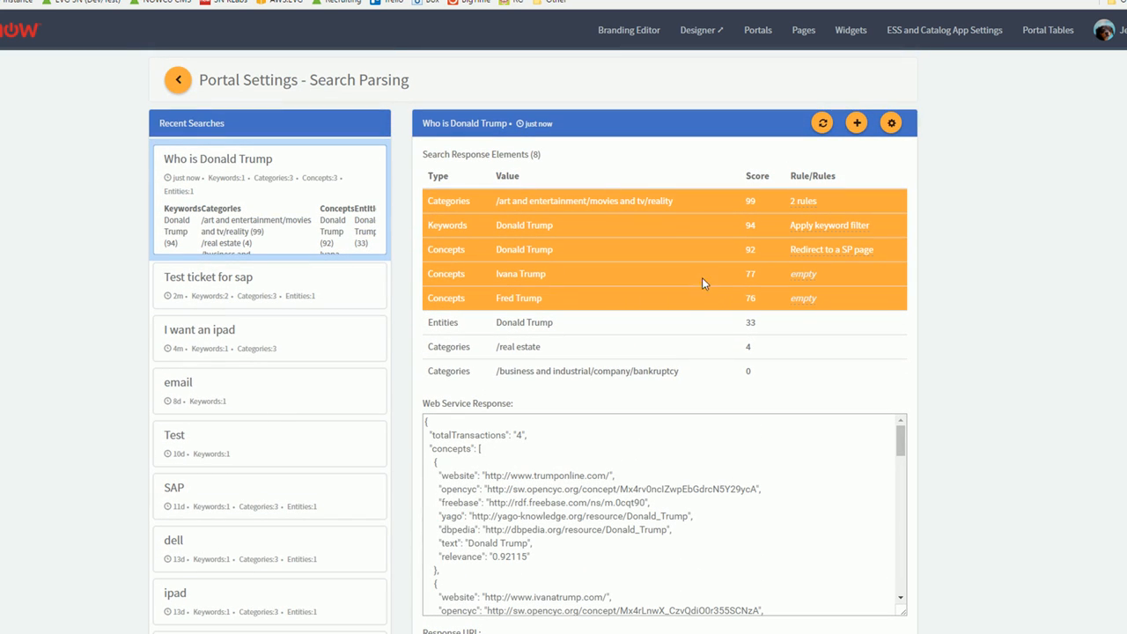
click(831, 250)
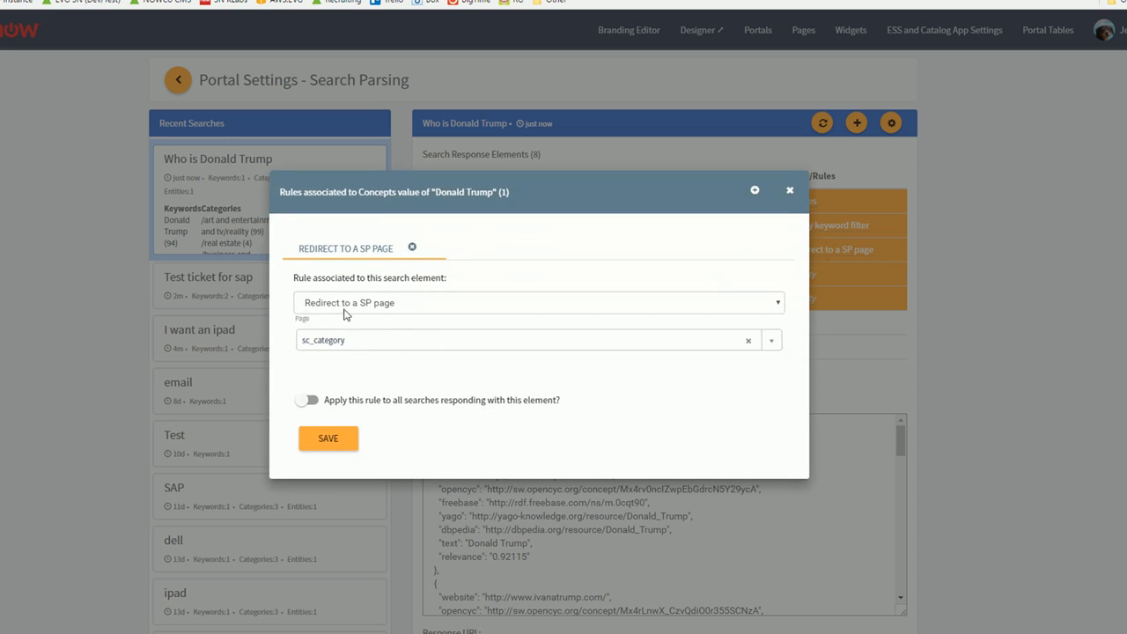
click(537, 303)
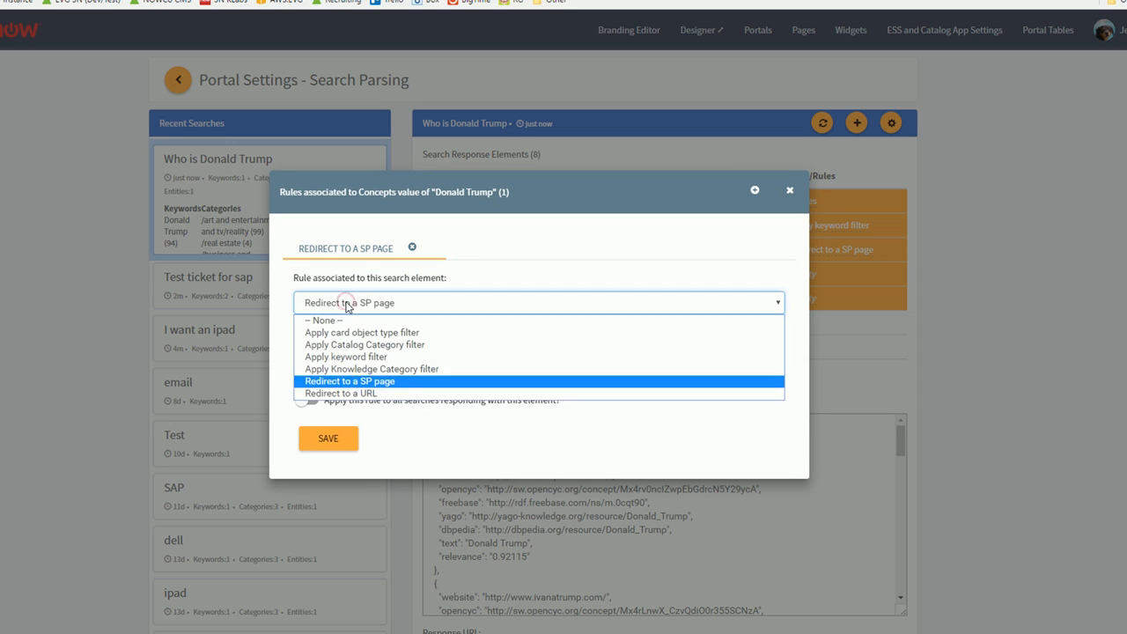
click(349, 381)
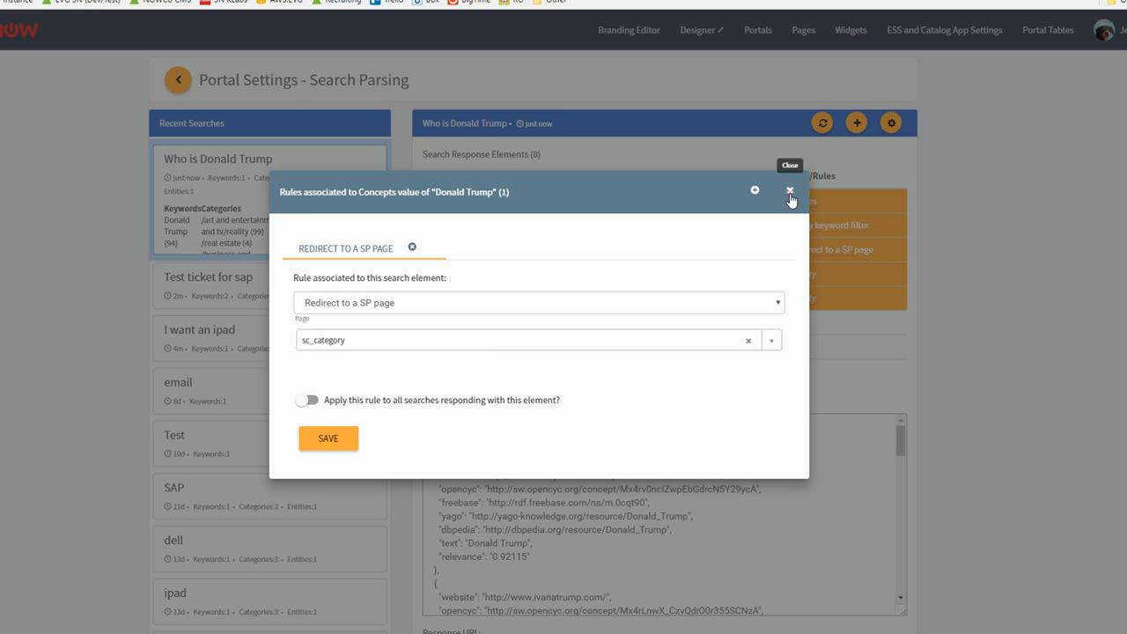
click(789, 192)
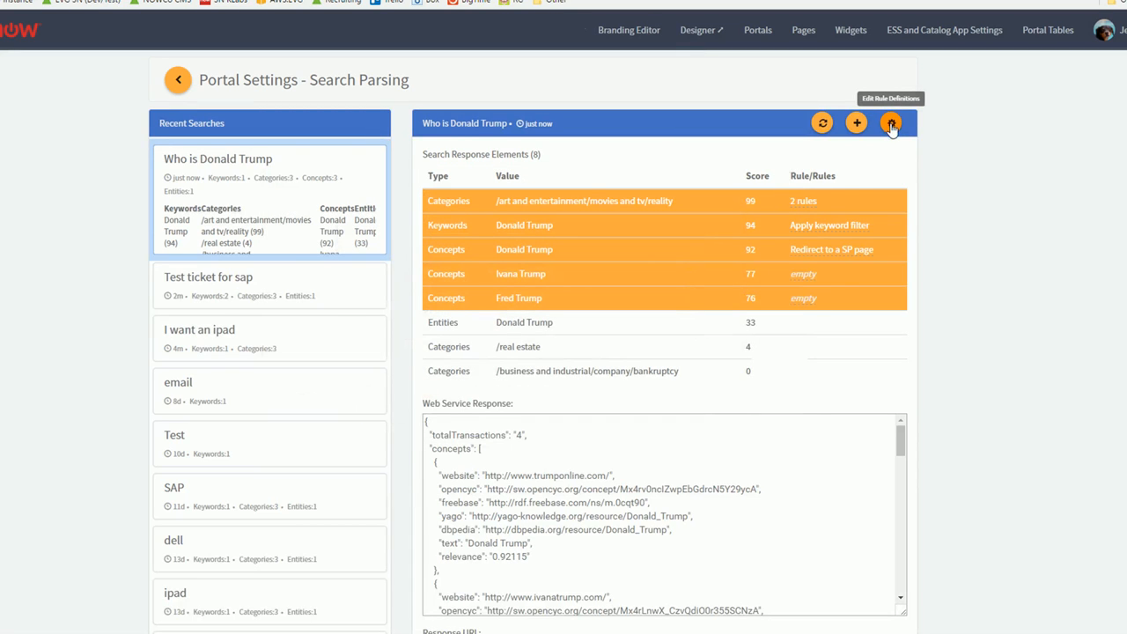
- From Edit Rule Definitions, select the Apply Catalog Category filter definition to view its script
click(891, 123)
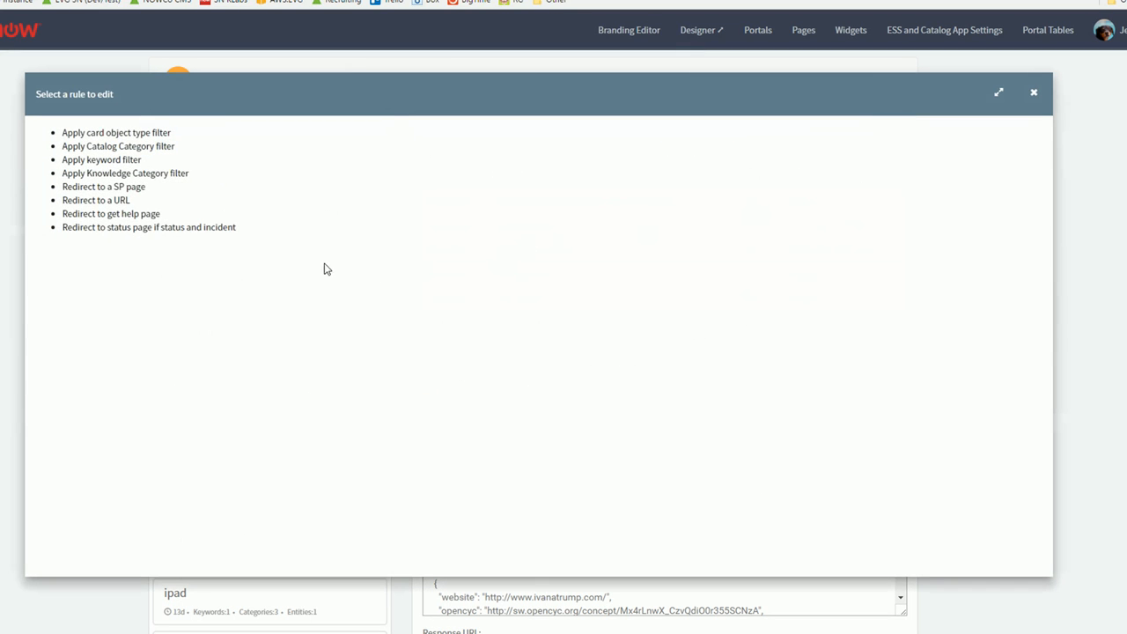
mouse_move(308, 278)
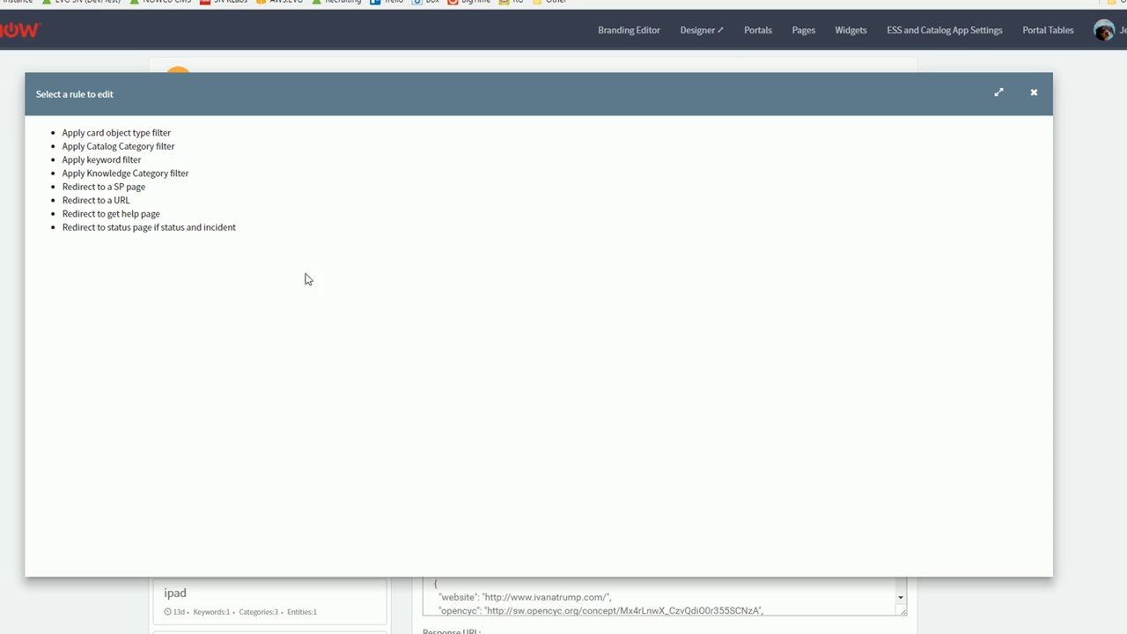
mouse_move(85, 142)
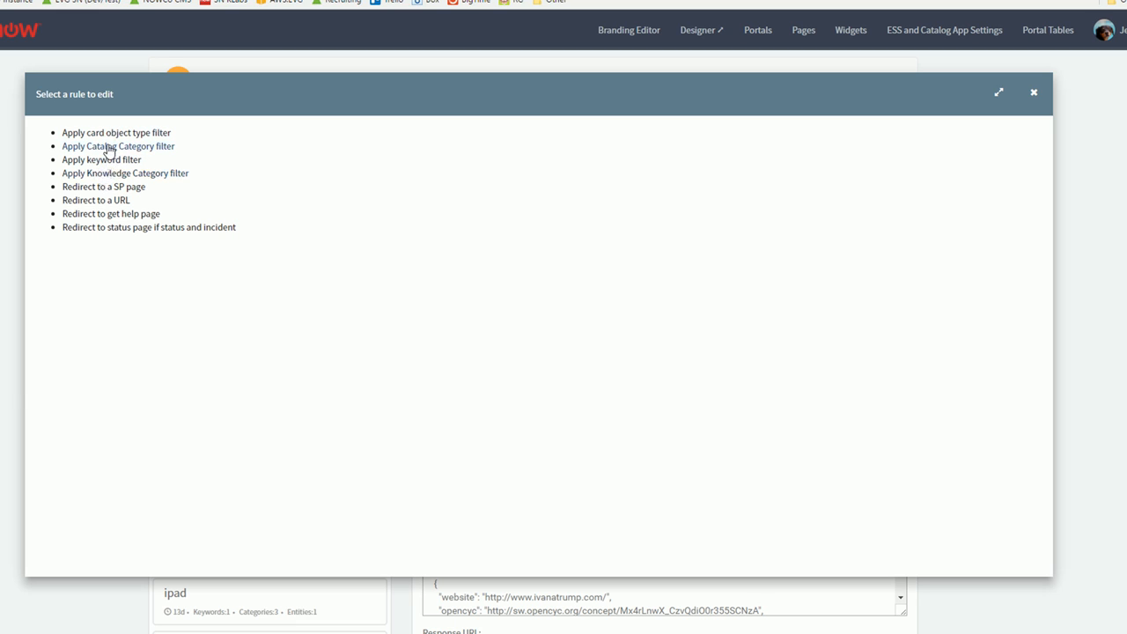
click(118, 146)
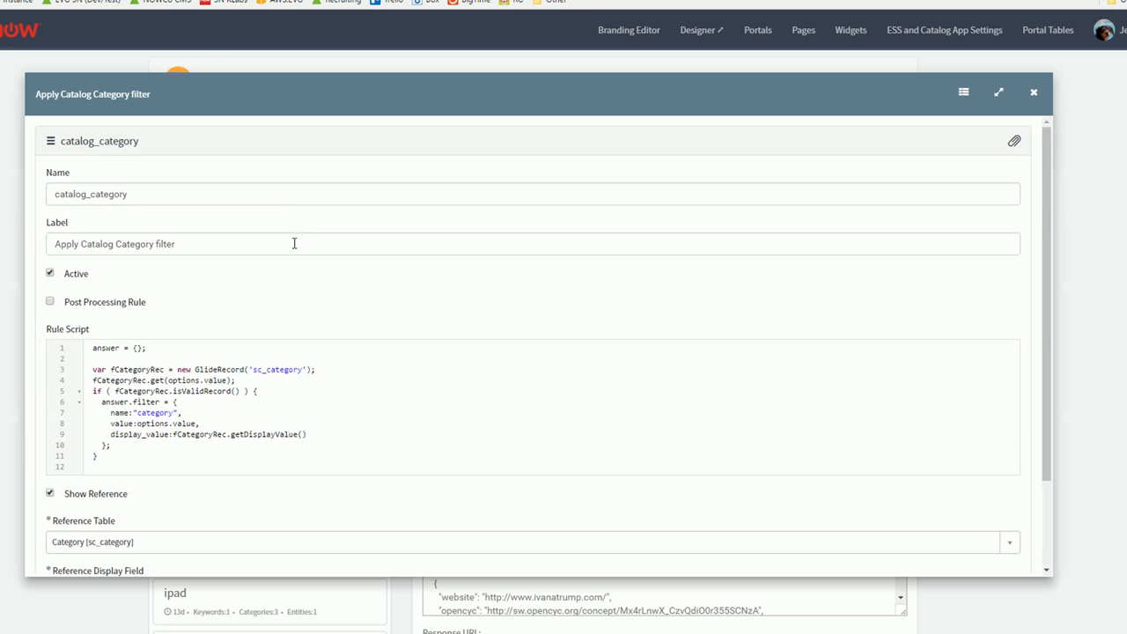
mouse_move(213, 272)
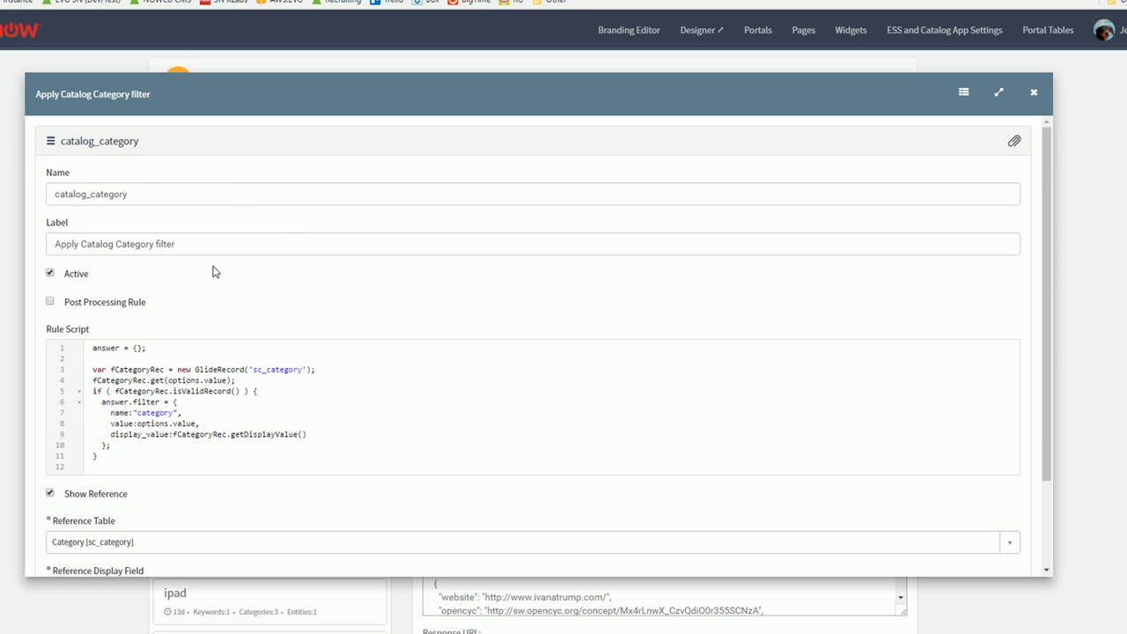
mouse_move(233, 306)
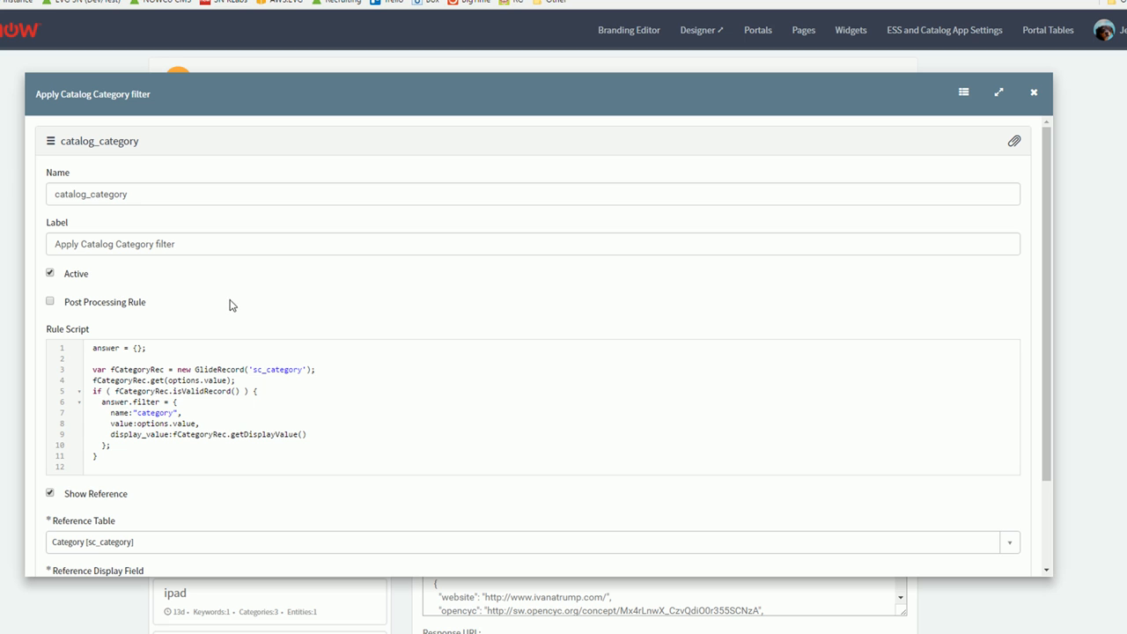
mouse_move(228, 296)
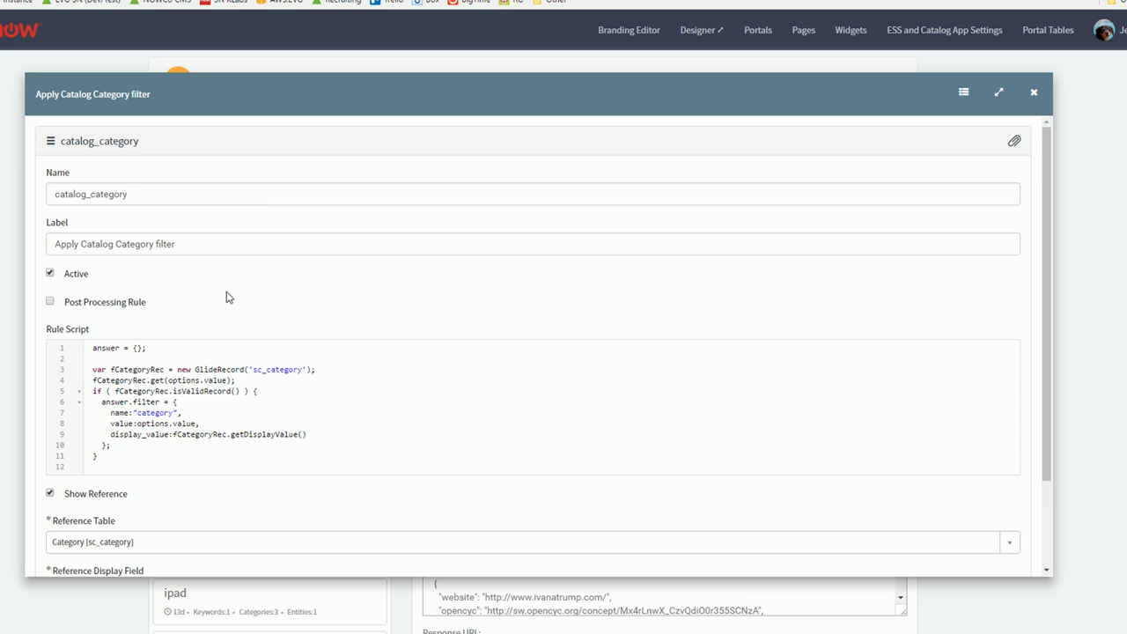
- Review the filter property in the Apply Catalog Category filter script, then return to the rule list
scroll(down, 3)
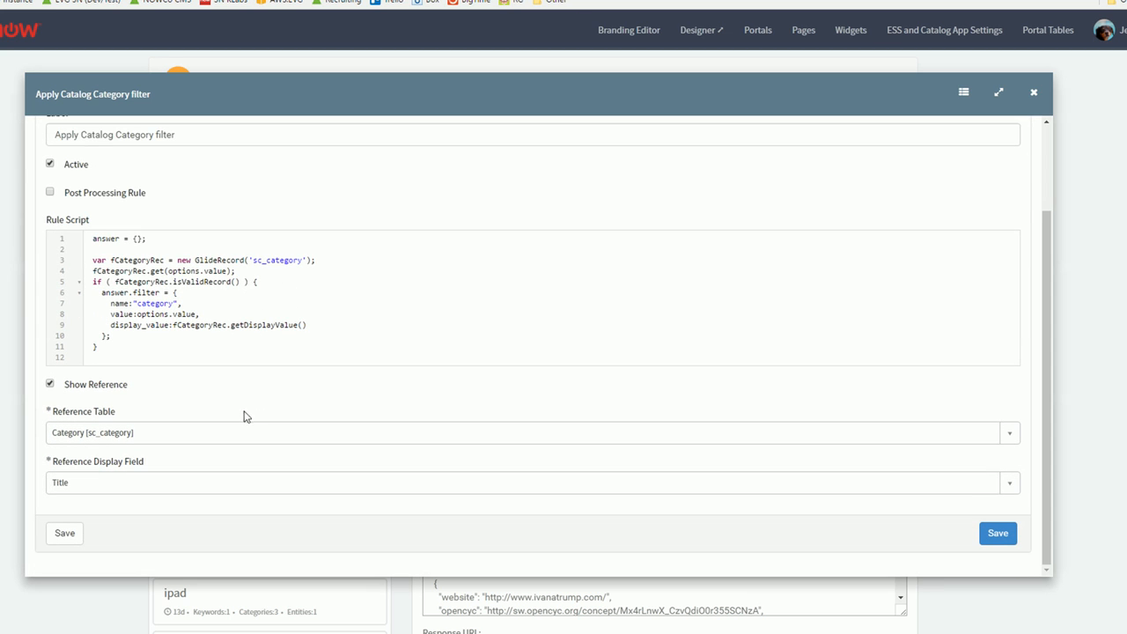
mouse_move(74, 468)
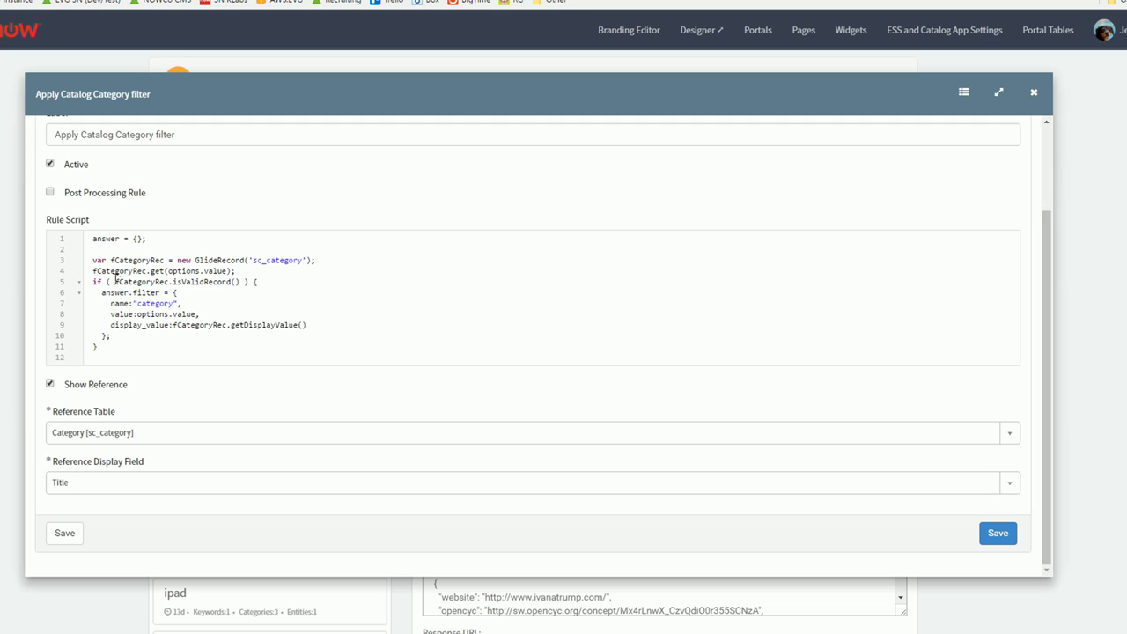
mouse_move(95, 237)
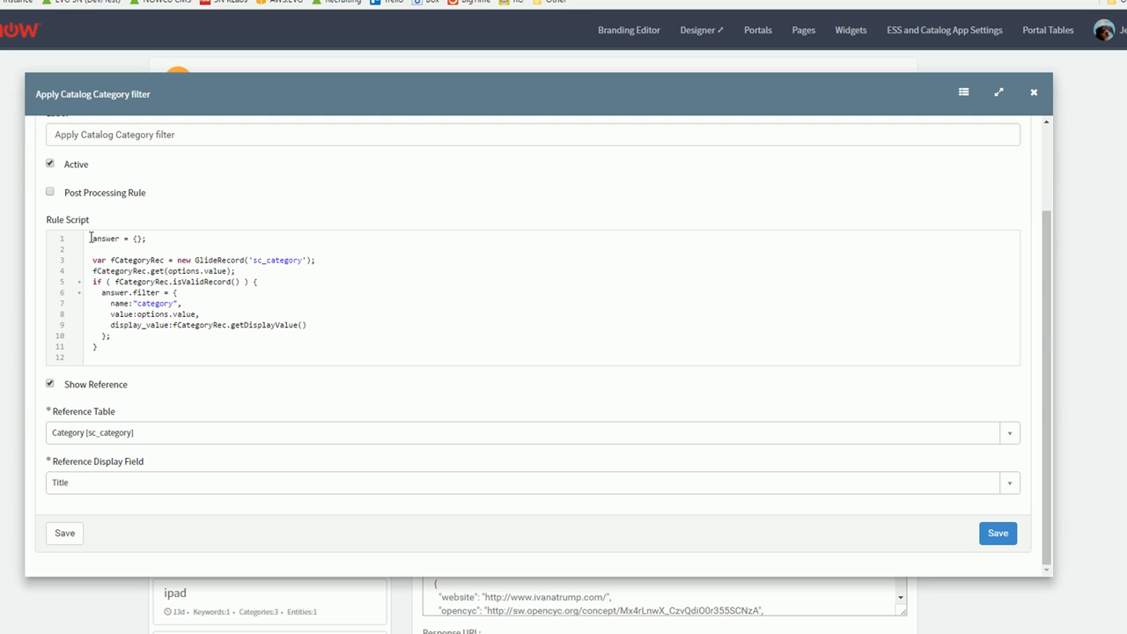
double_click(106, 237)
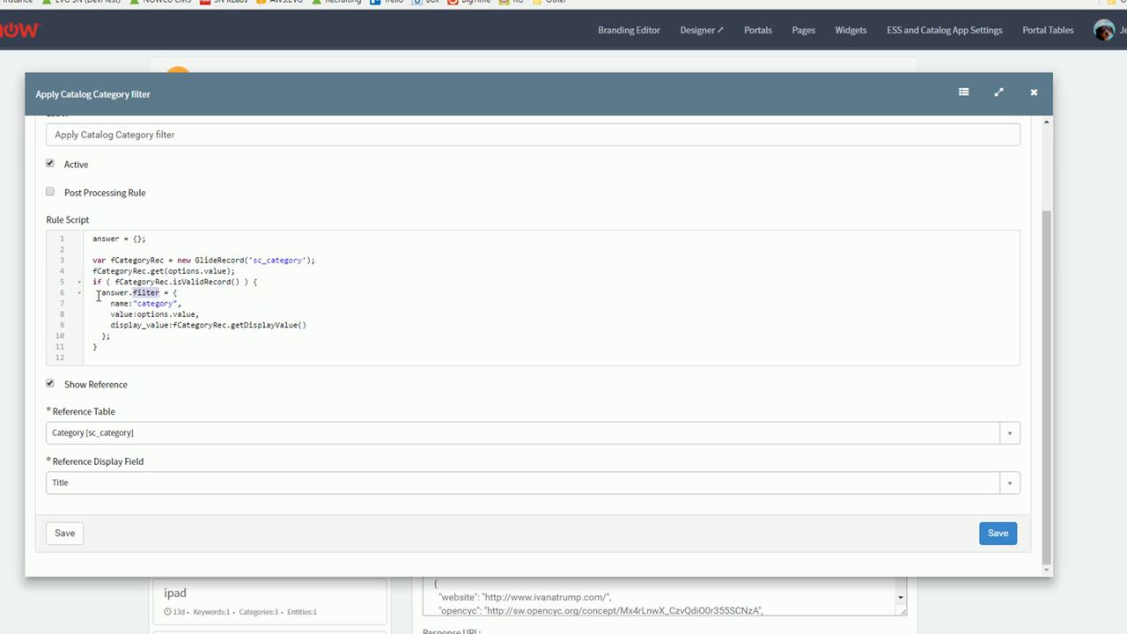
mouse_move(891, 124)
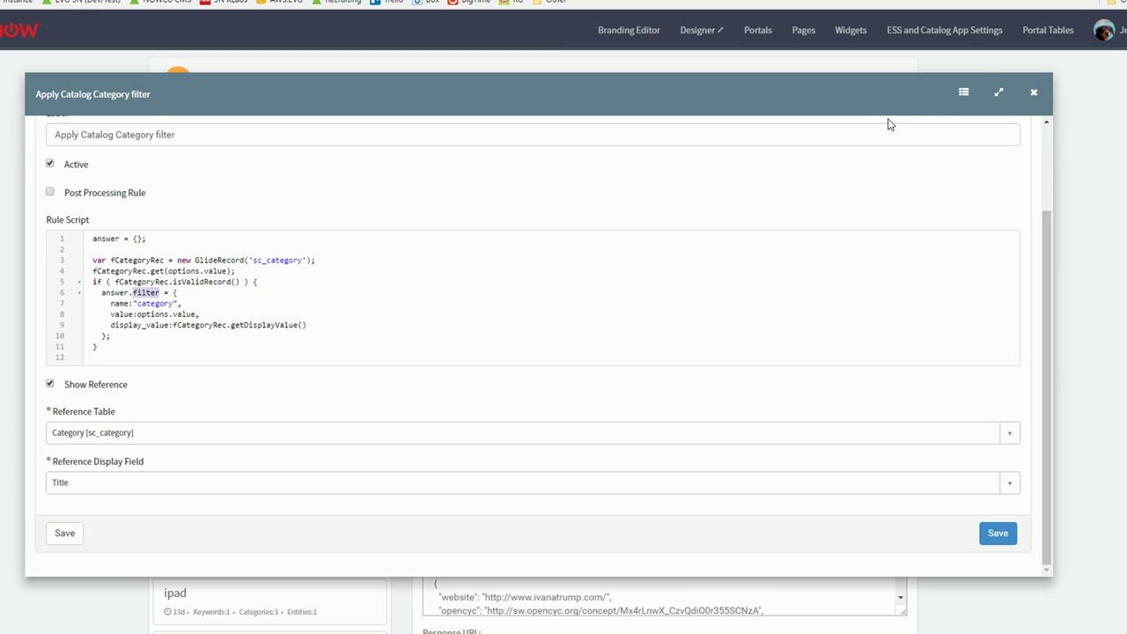
click(963, 92)
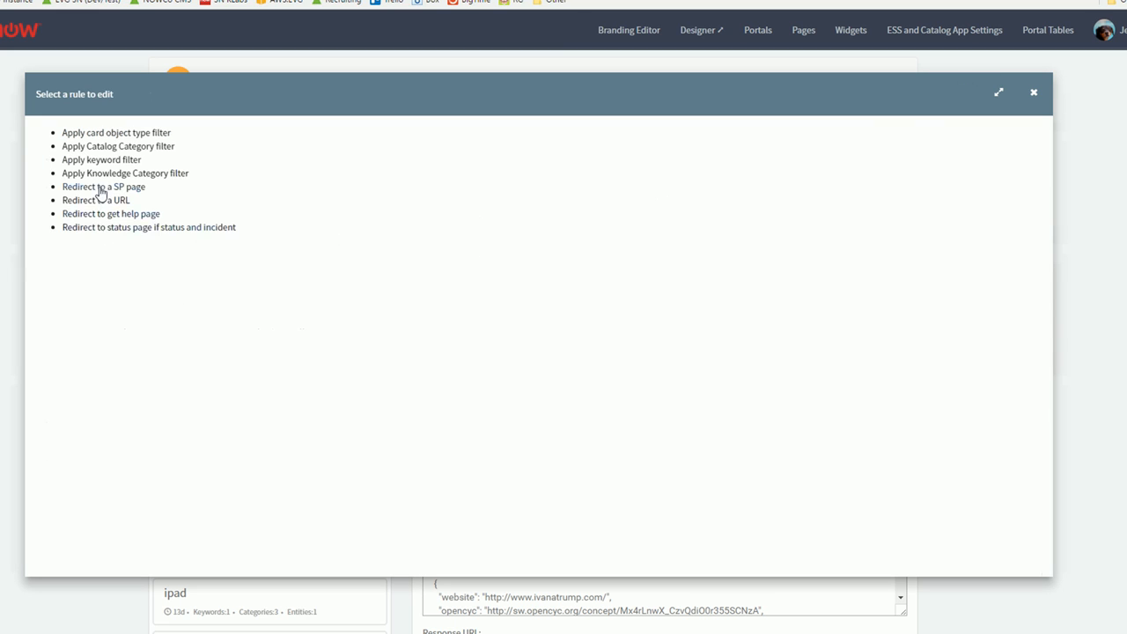
click(102, 186)
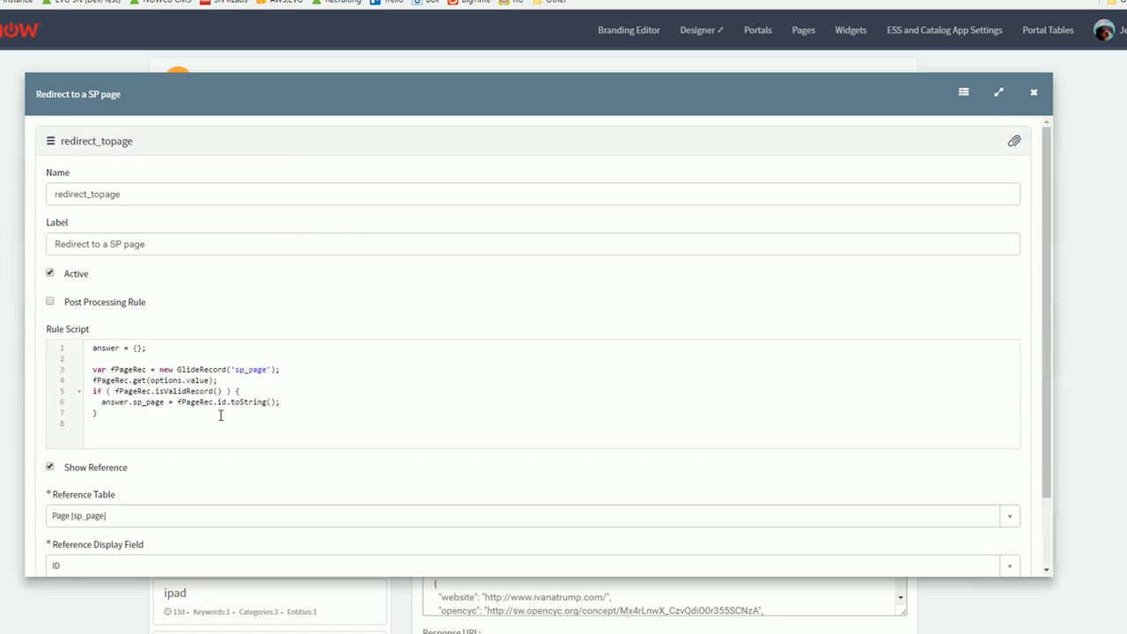
double_click(146, 401)
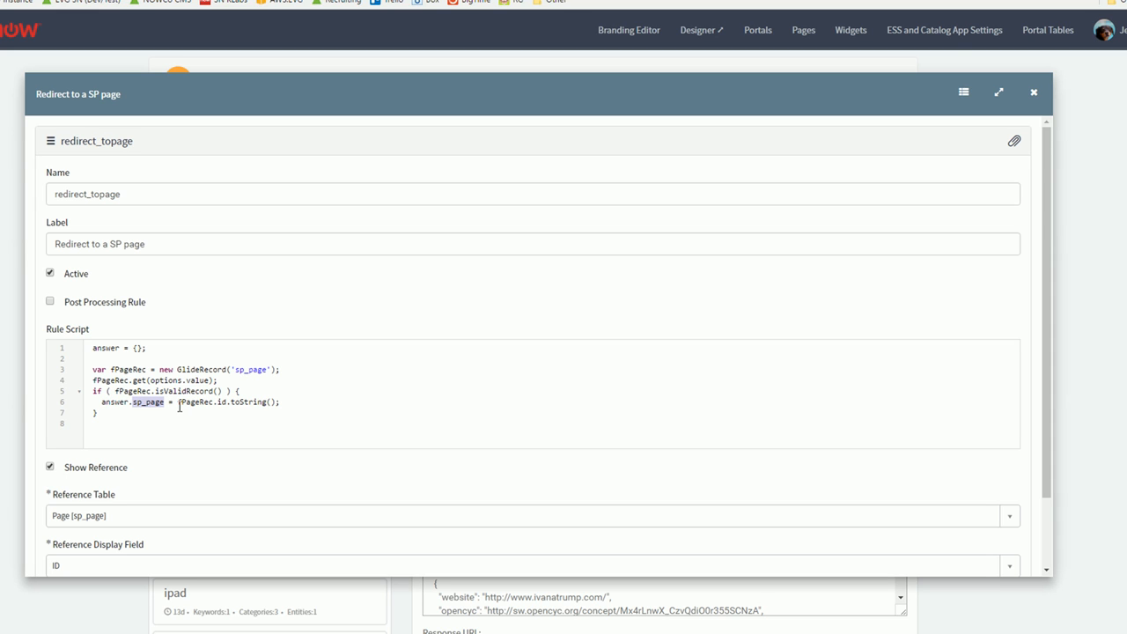
click(963, 91)
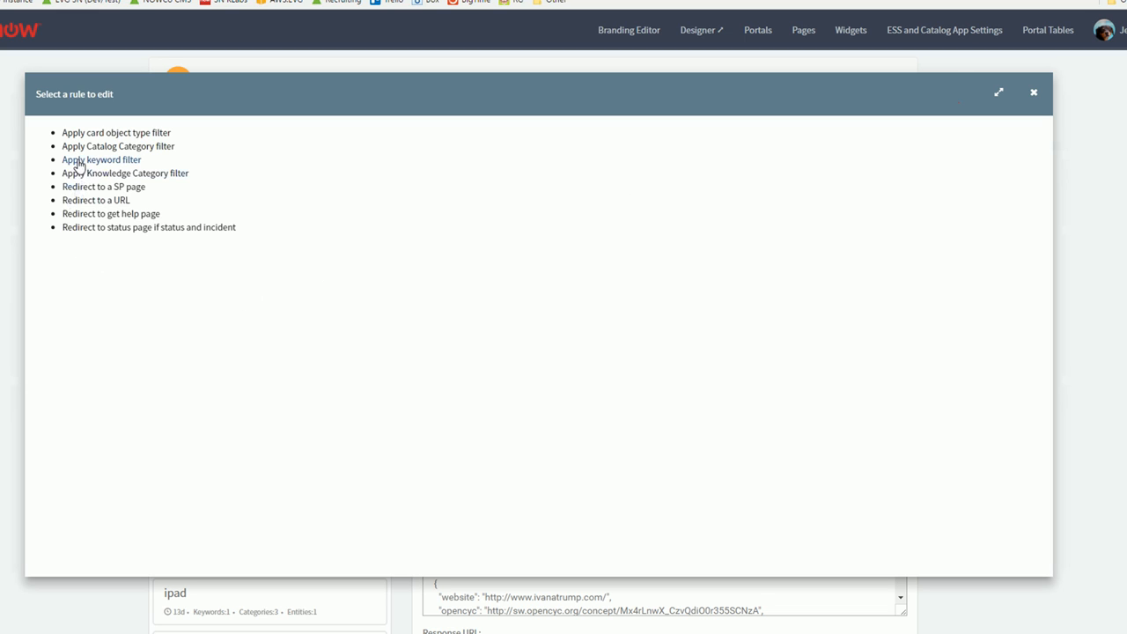
mouse_move(95, 201)
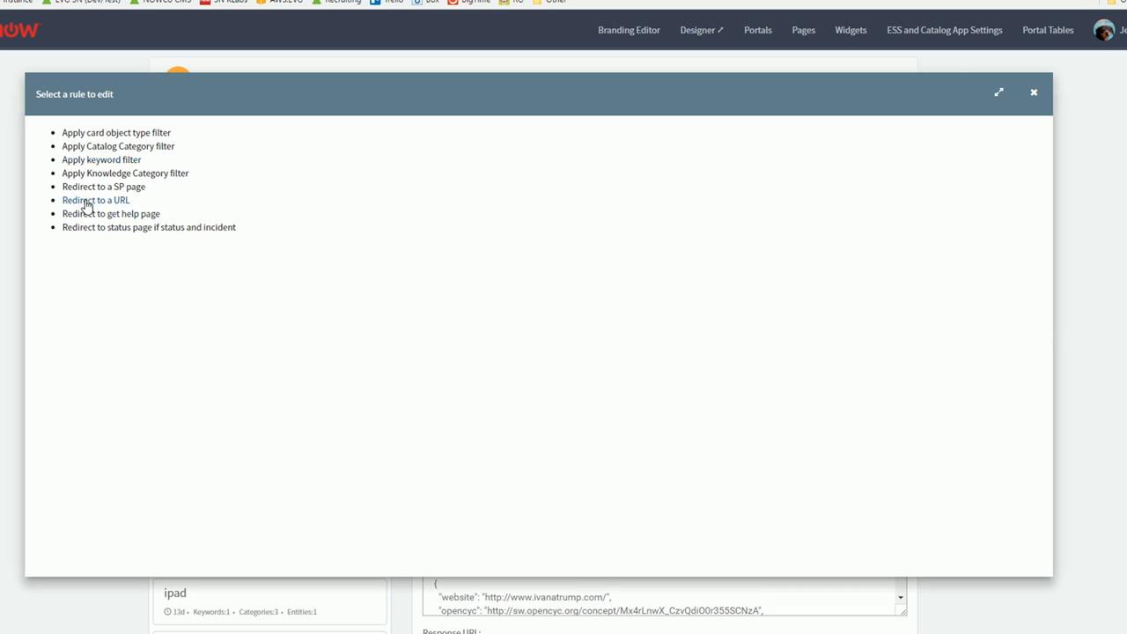
click(95, 201)
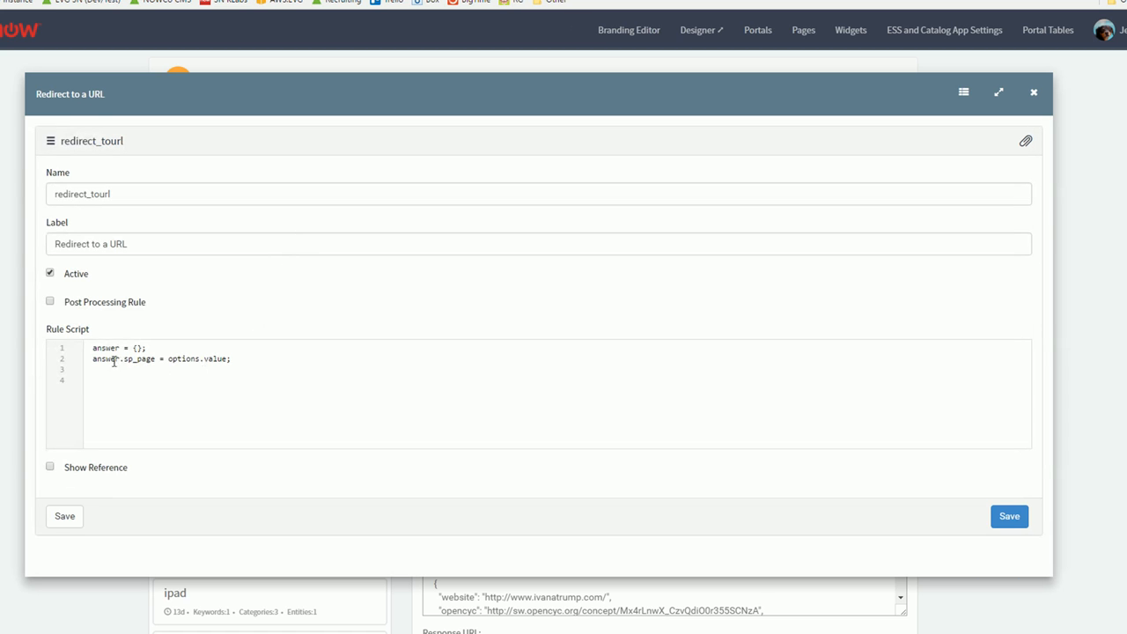
double_click(139, 359)
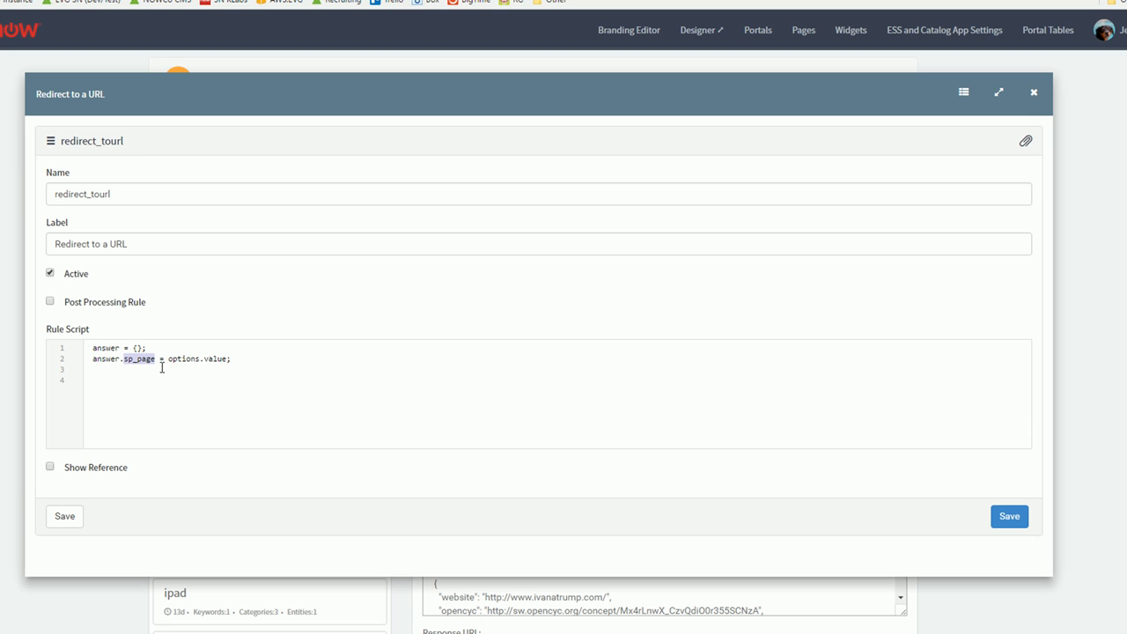
mouse_move(222, 368)
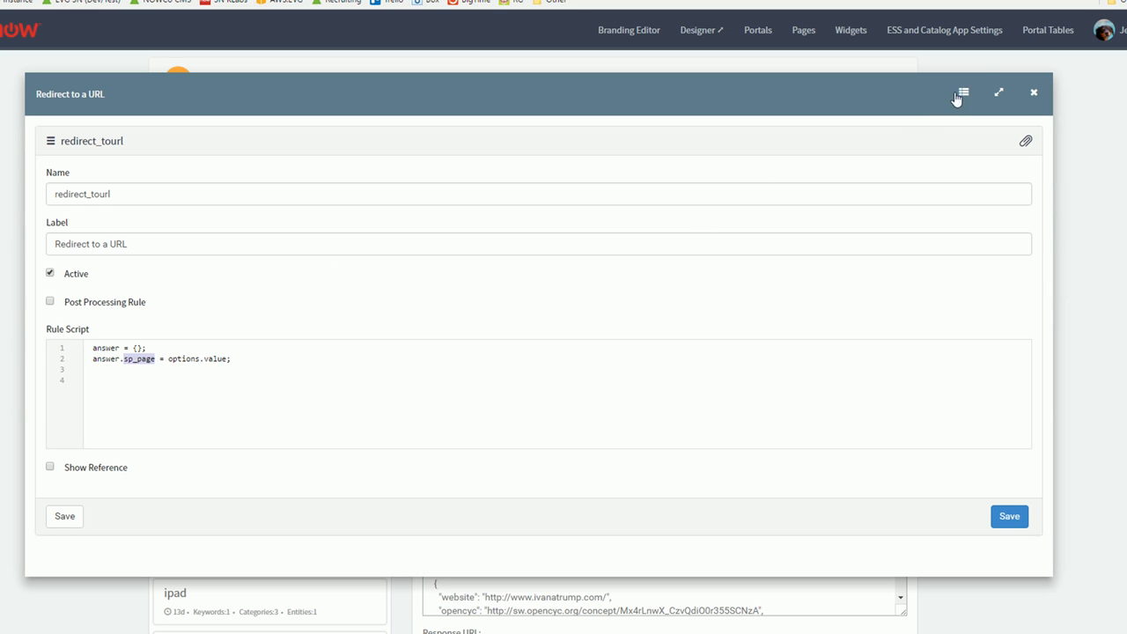
click(962, 92)
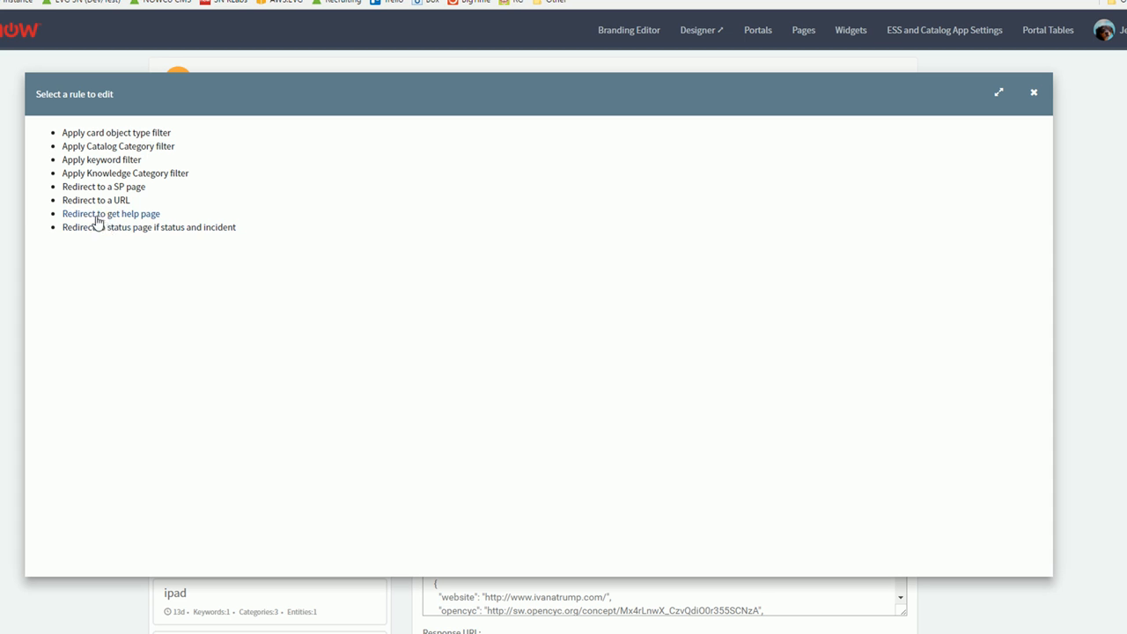
- Review the 'Redirect to status page if status and incident' post-processing script, then close the rule editor
click(148, 227)
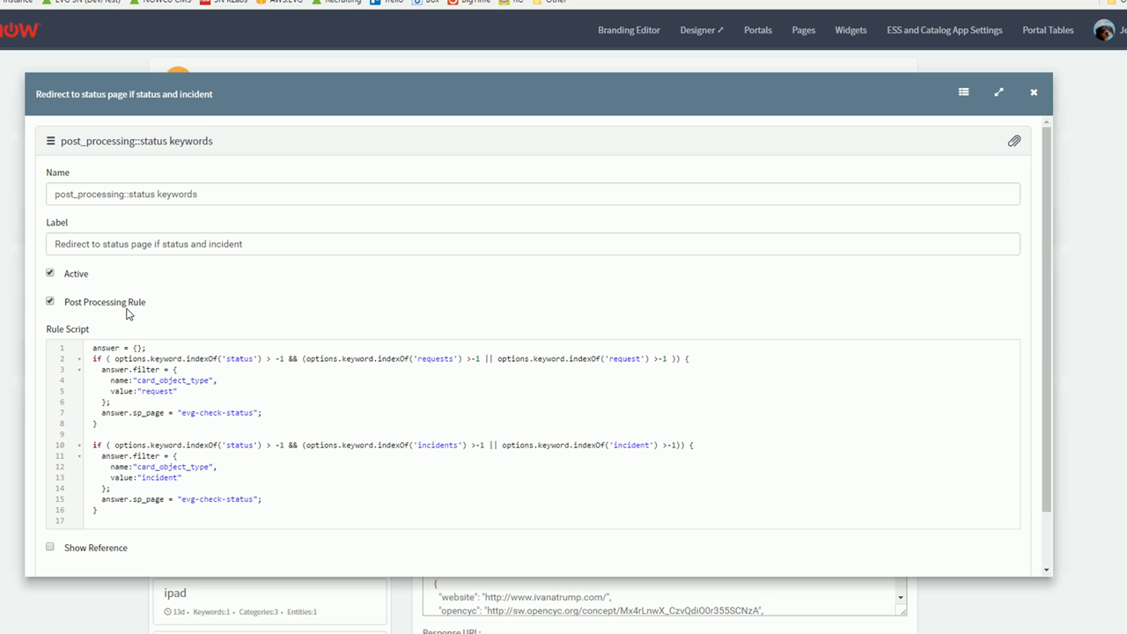
mouse_move(176, 309)
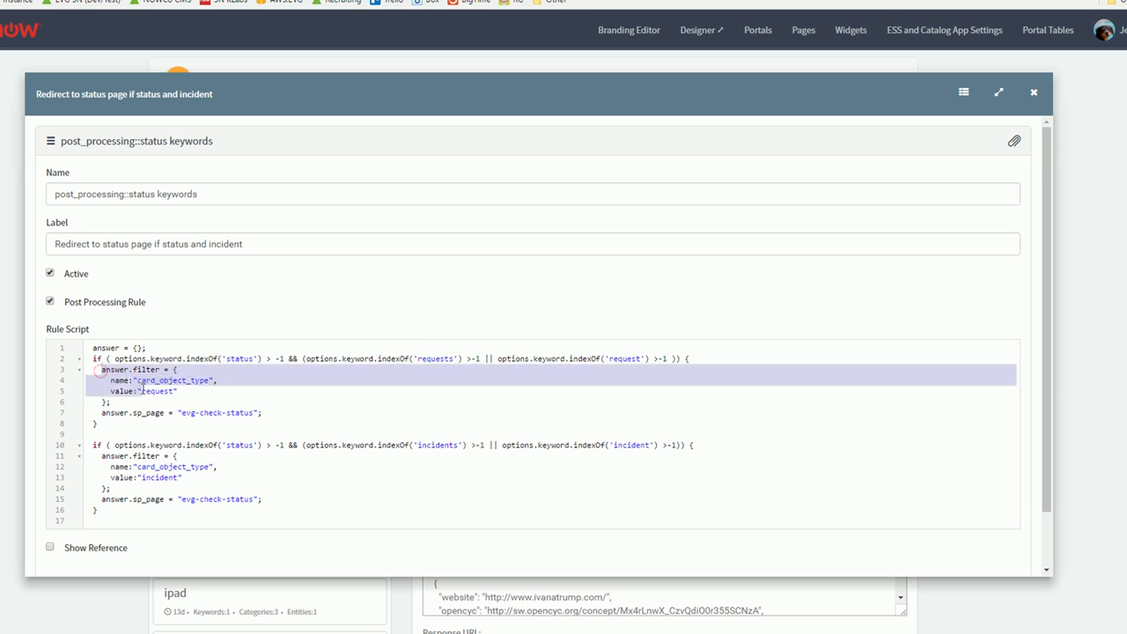
click(176, 391)
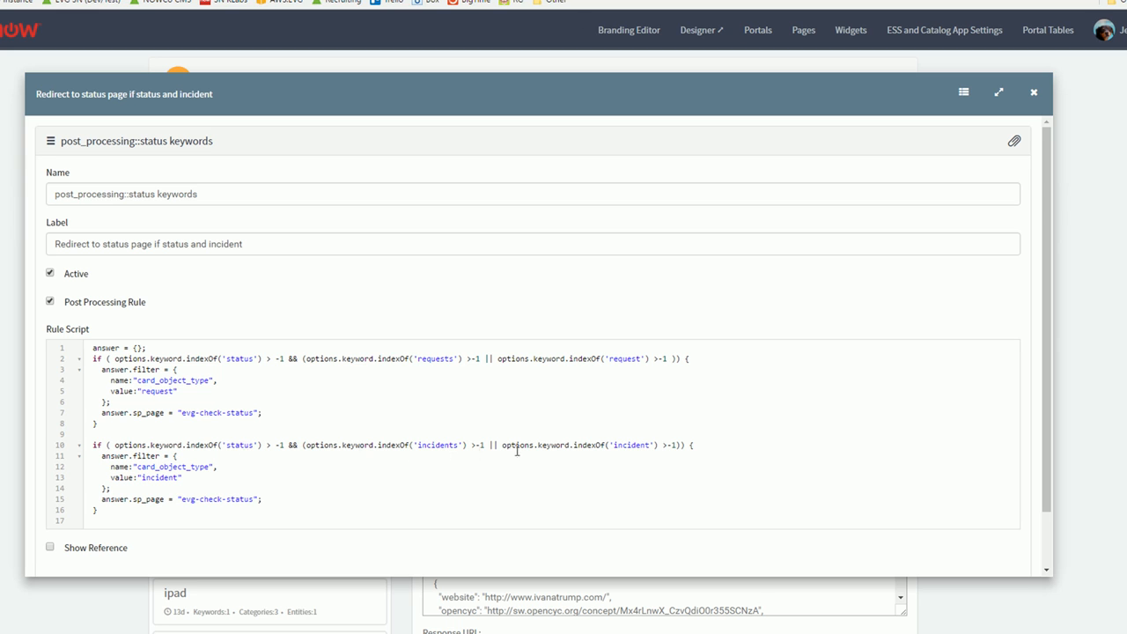
click(1033, 92)
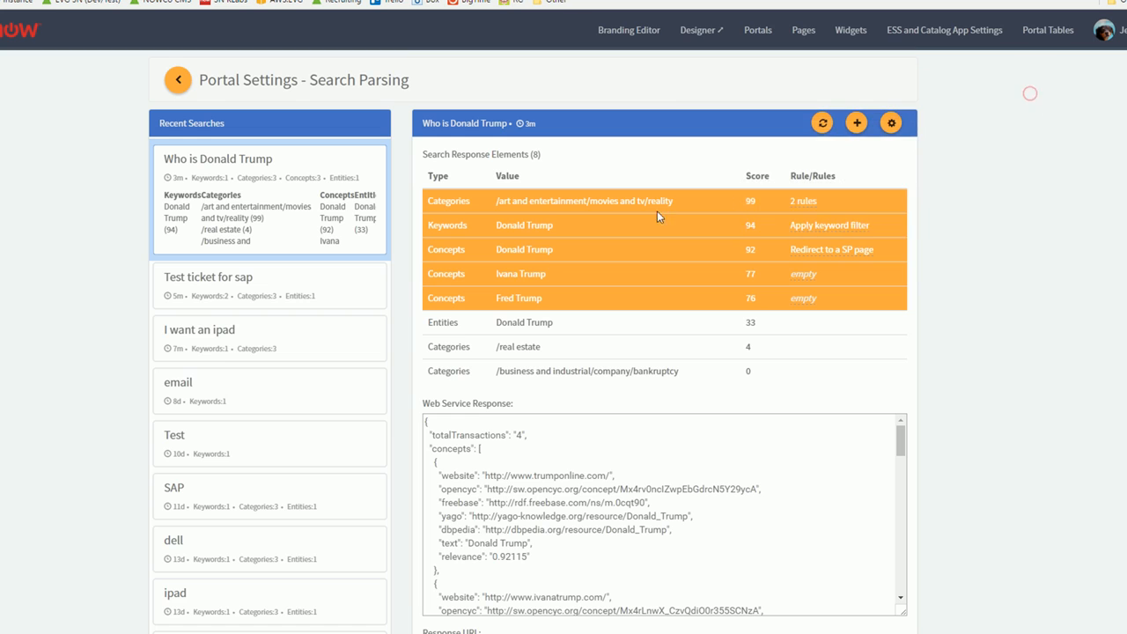
- Select 'What is the status of my incident' from Recent Searches to show its parsing breakdown
scroll(down, 3)
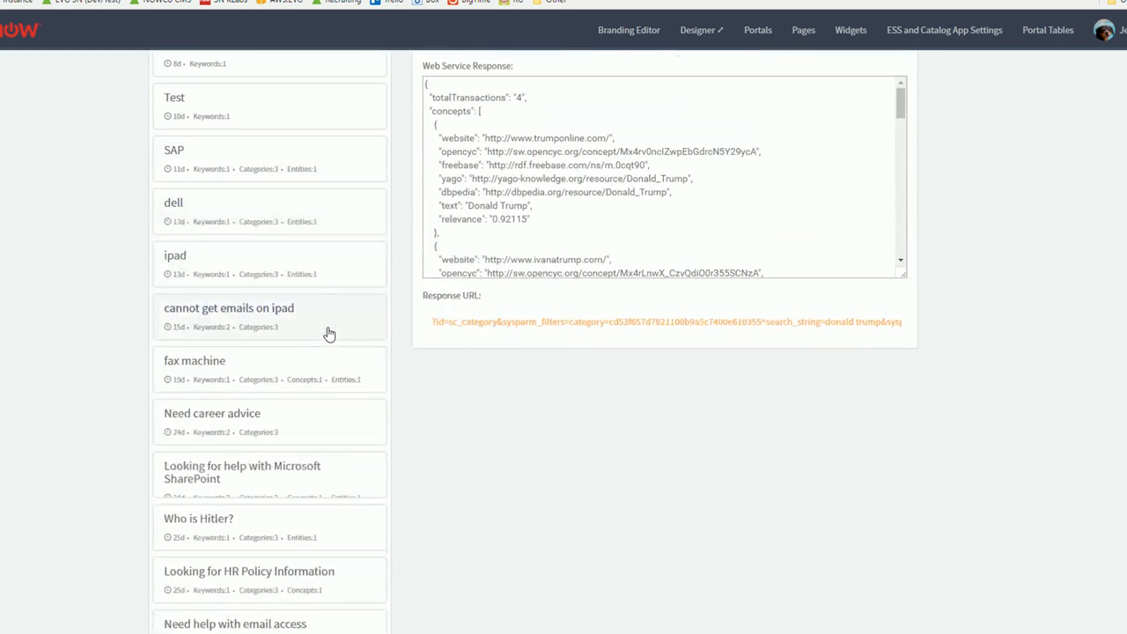
scroll(down, 3)
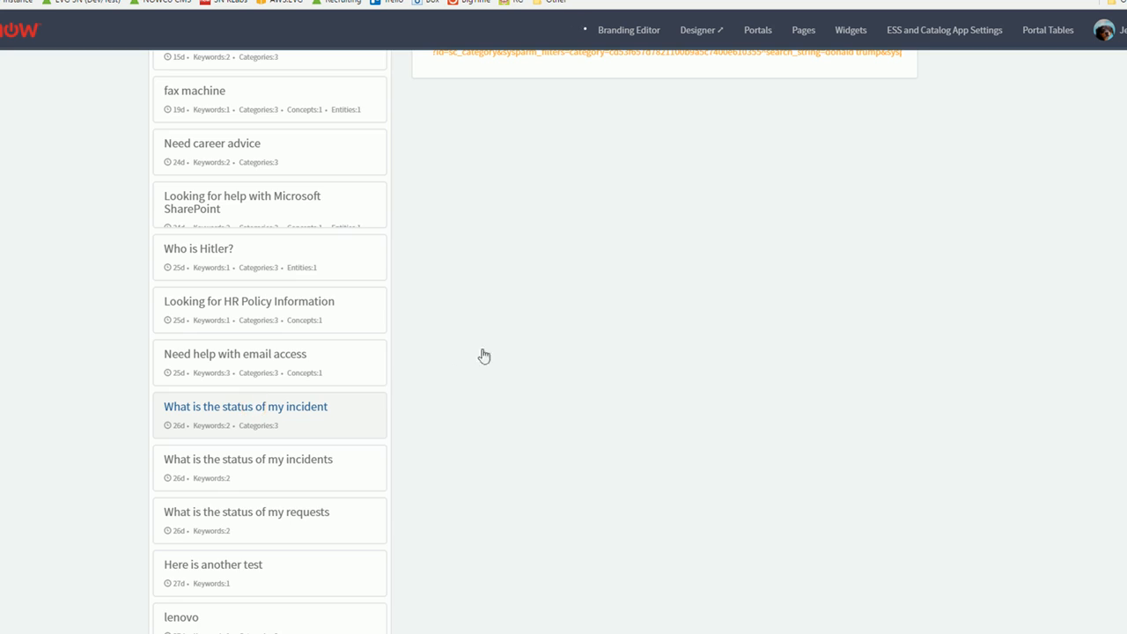
click(245, 405)
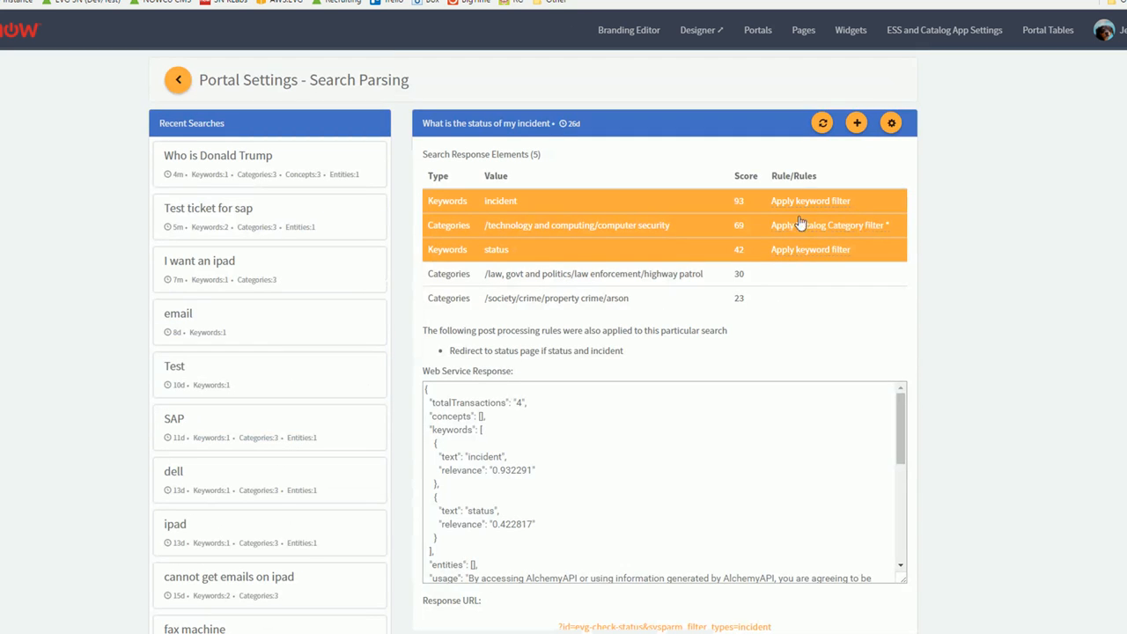
mouse_move(811, 289)
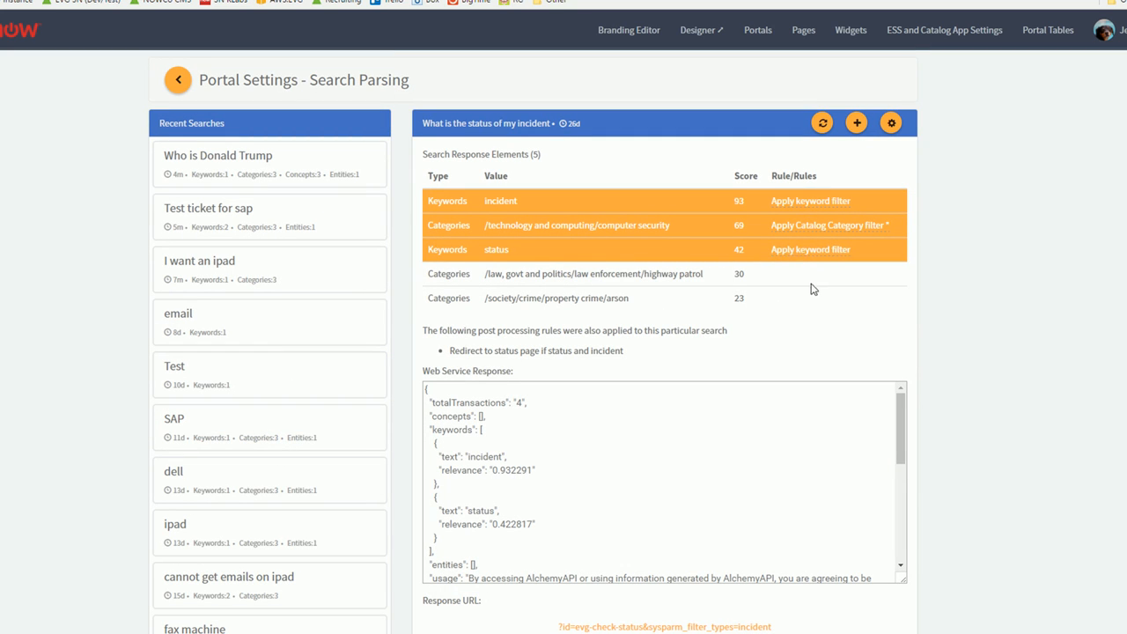
scroll(down, 3)
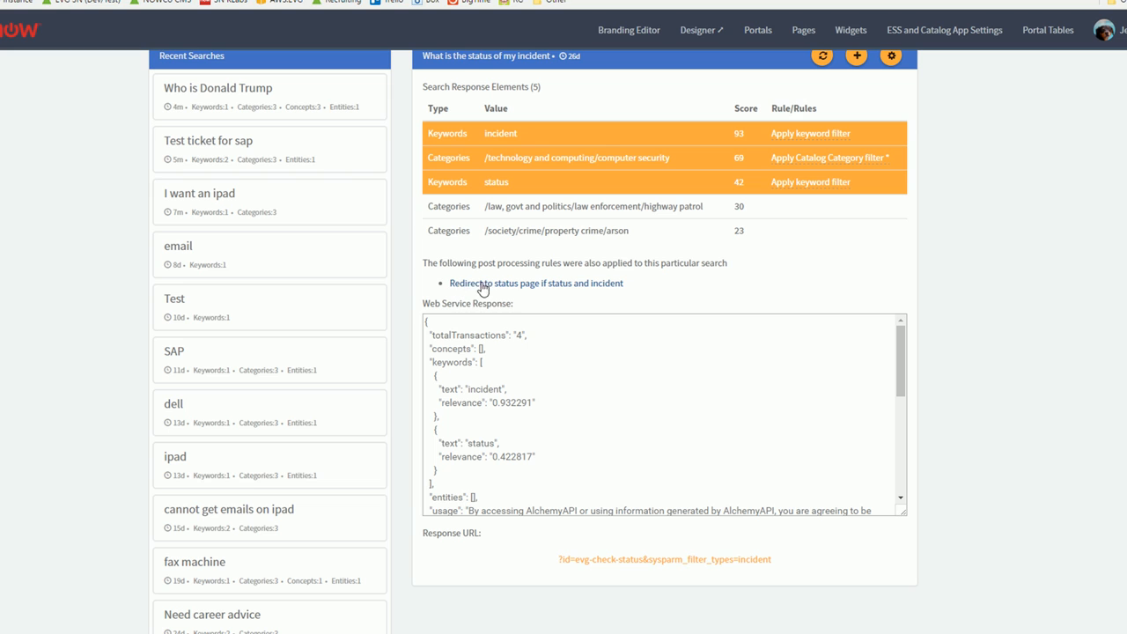
mouse_move(509, 289)
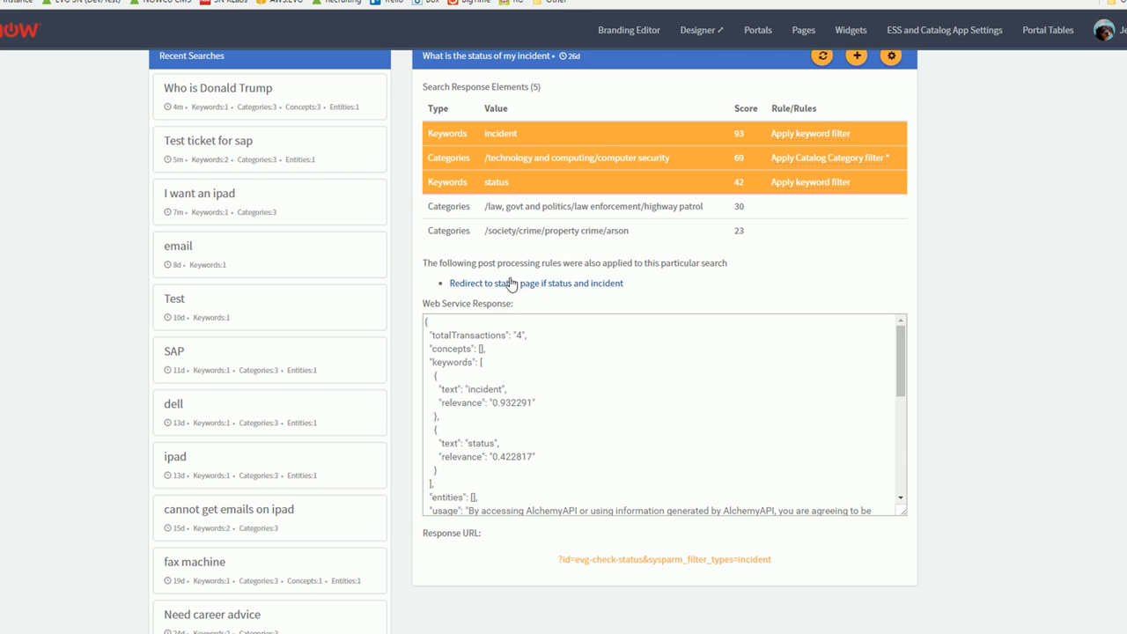
mouse_move(553, 292)
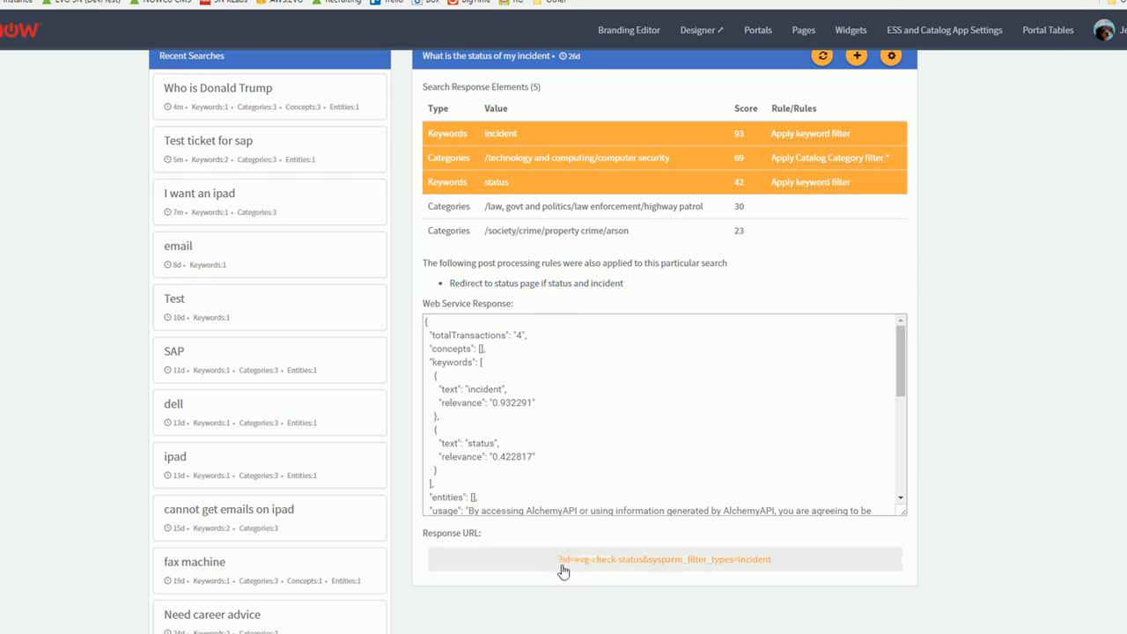
mouse_move(613, 571)
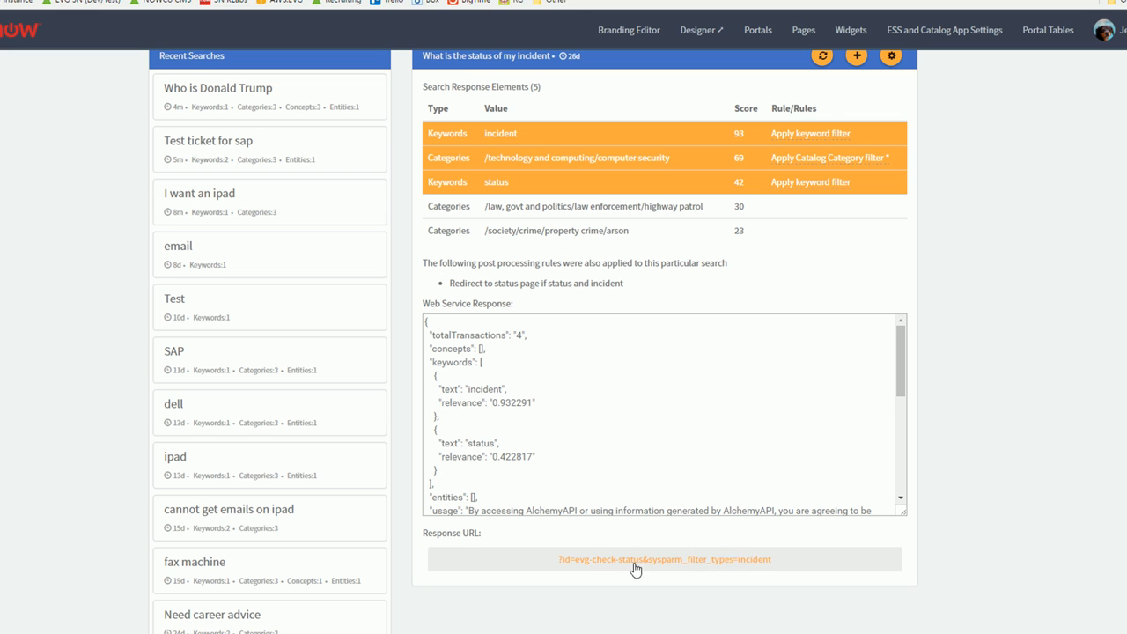
scroll(up, 3)
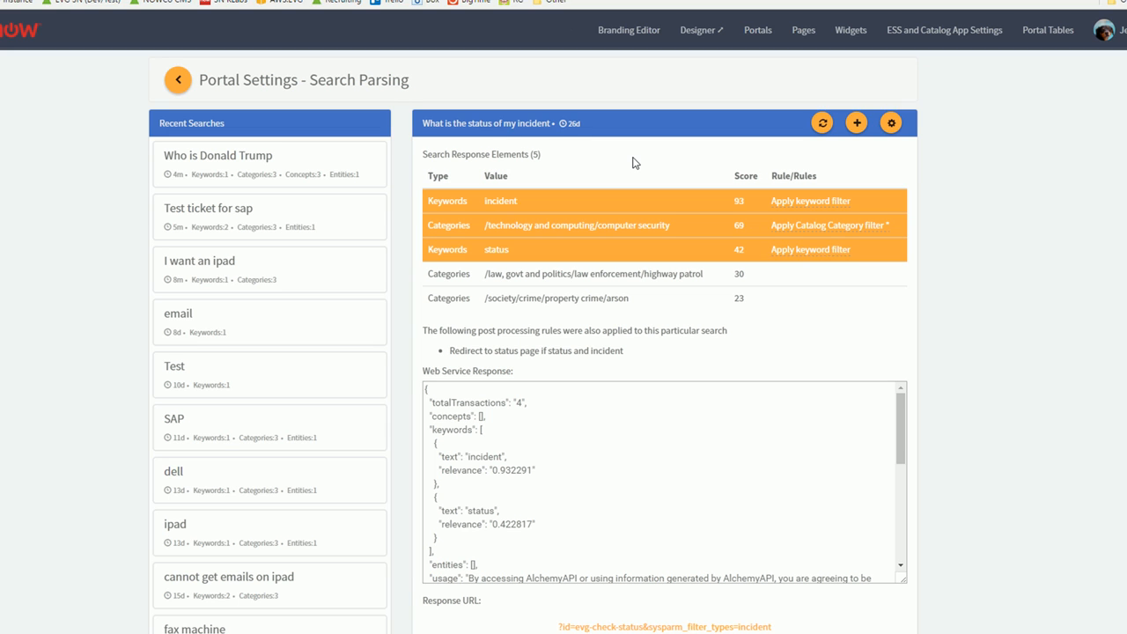
mouse_move(608, 214)
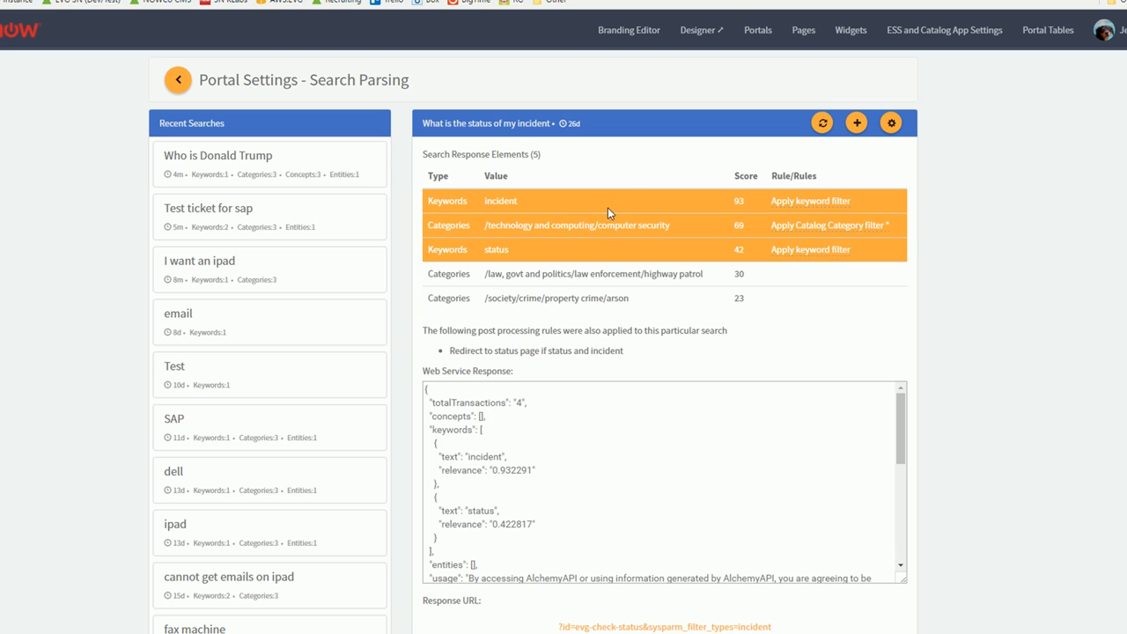
mouse_move(764, 147)
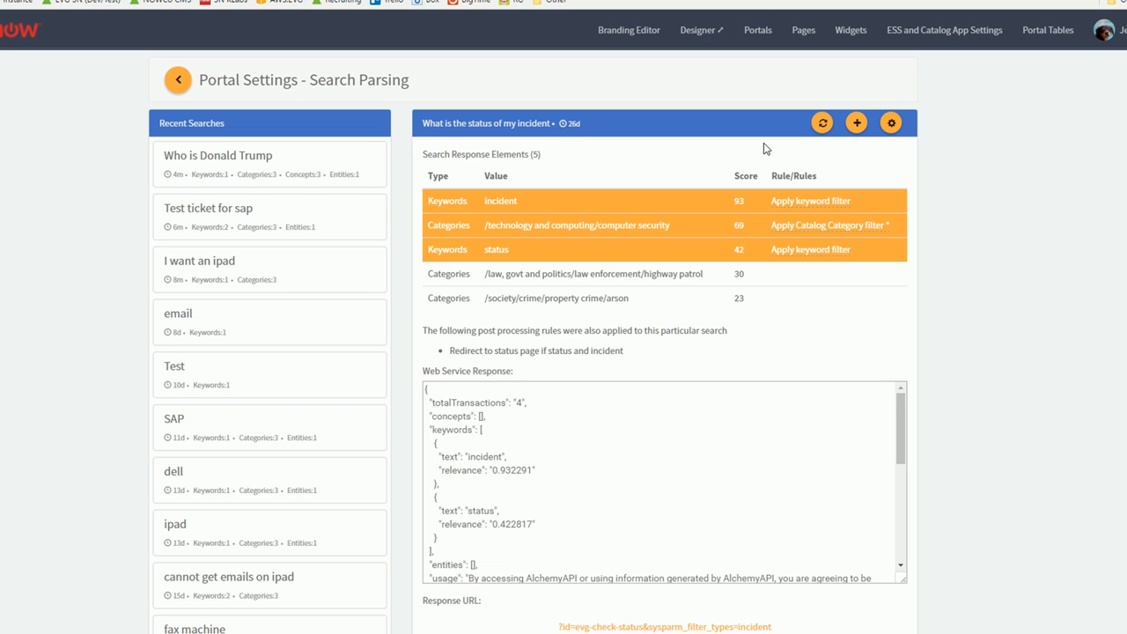
mouse_move(661, 222)
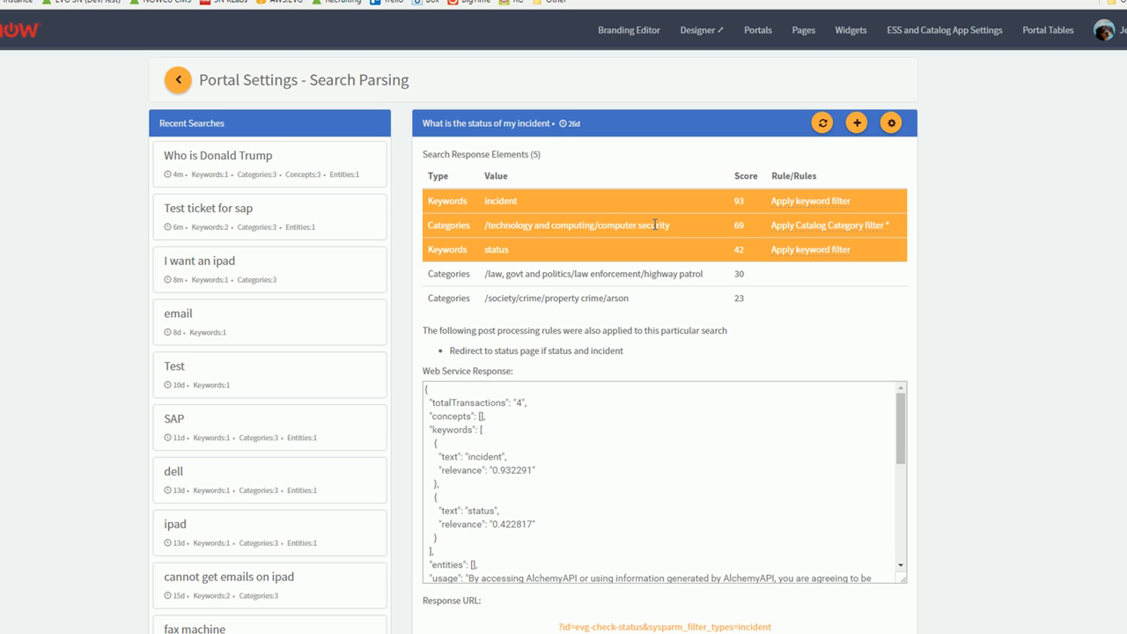
mouse_move(660, 201)
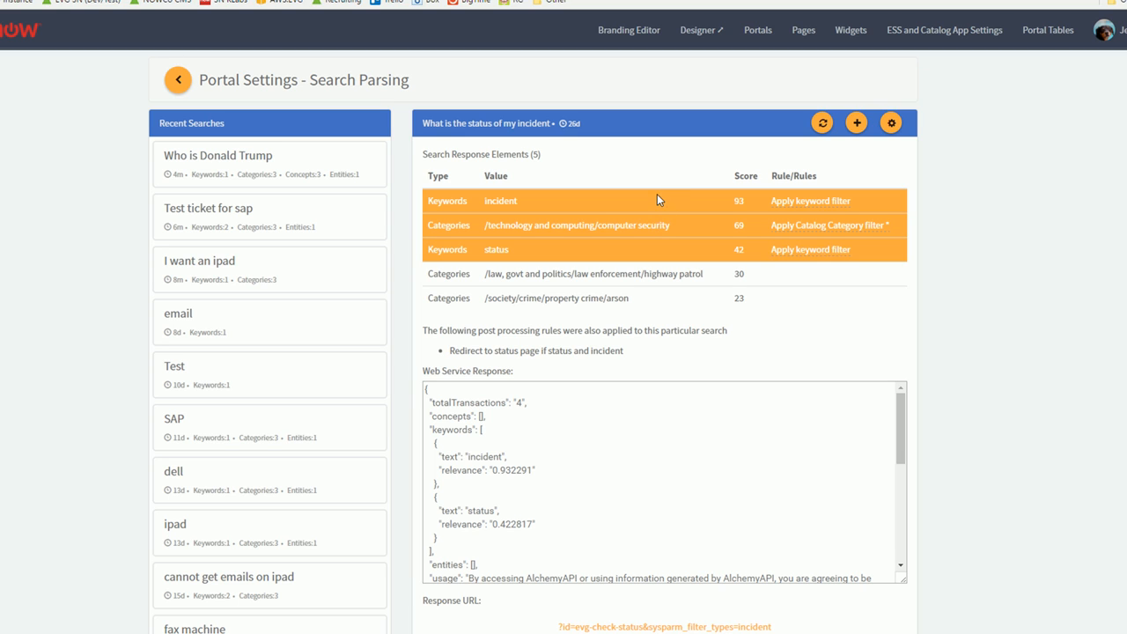